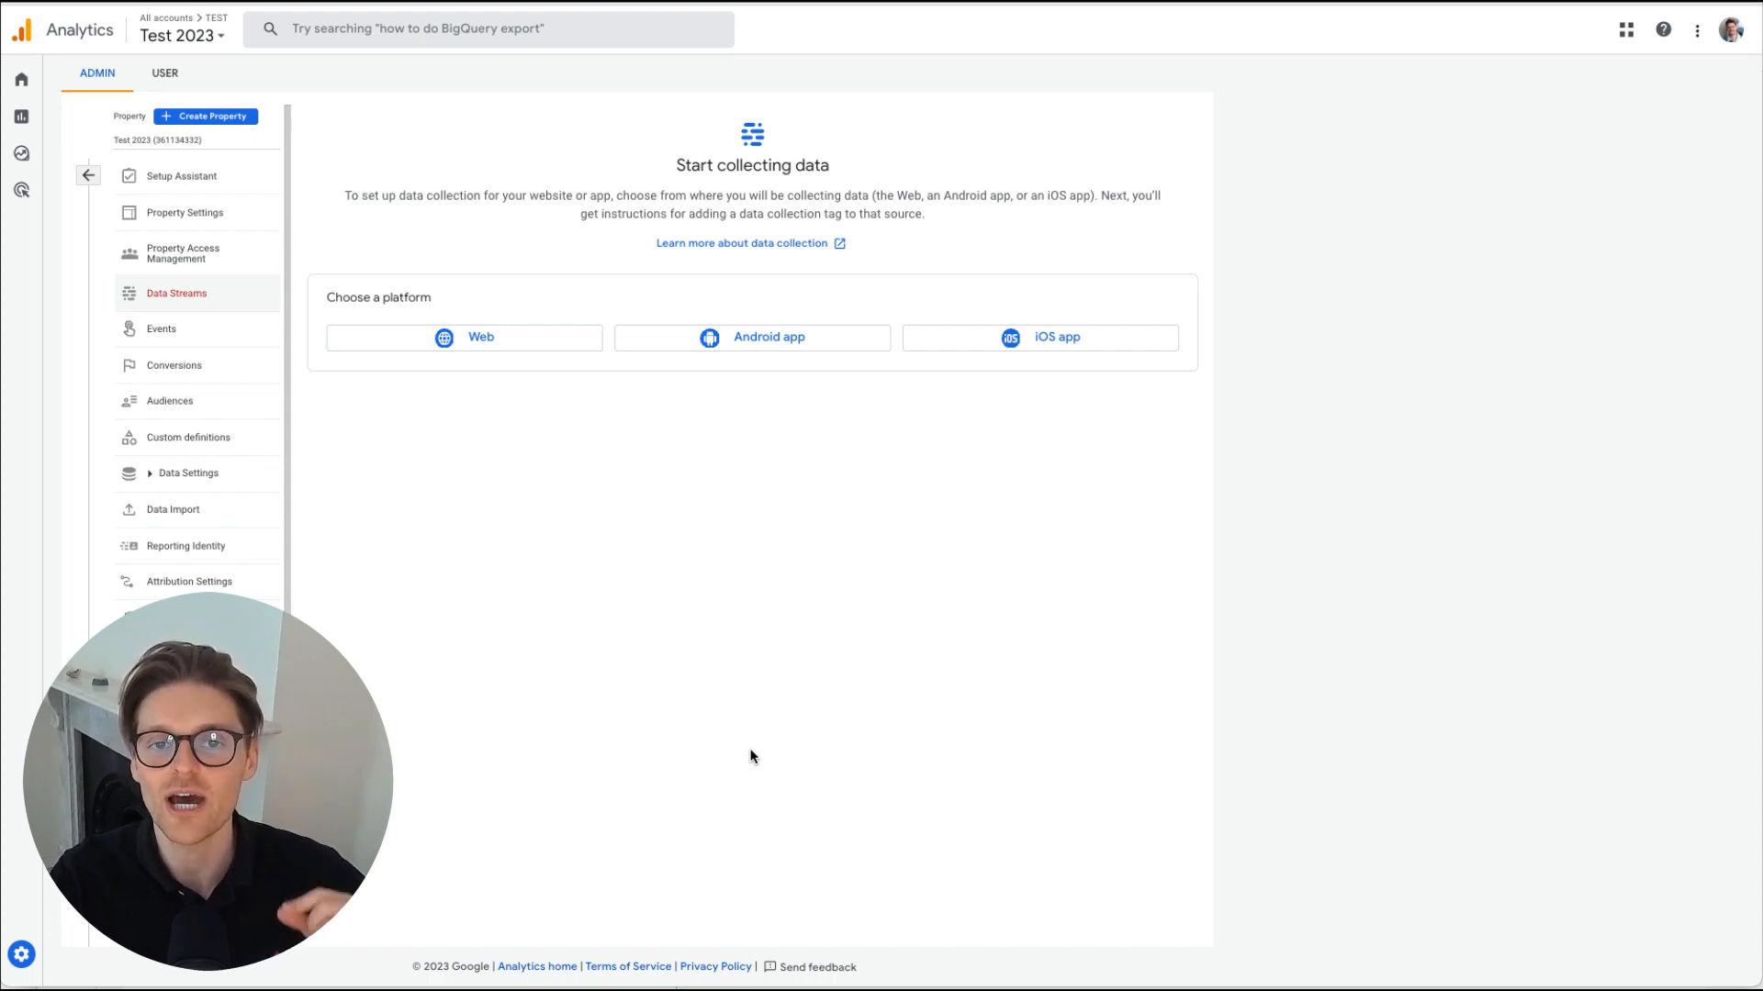
mouse_move(655, 518)
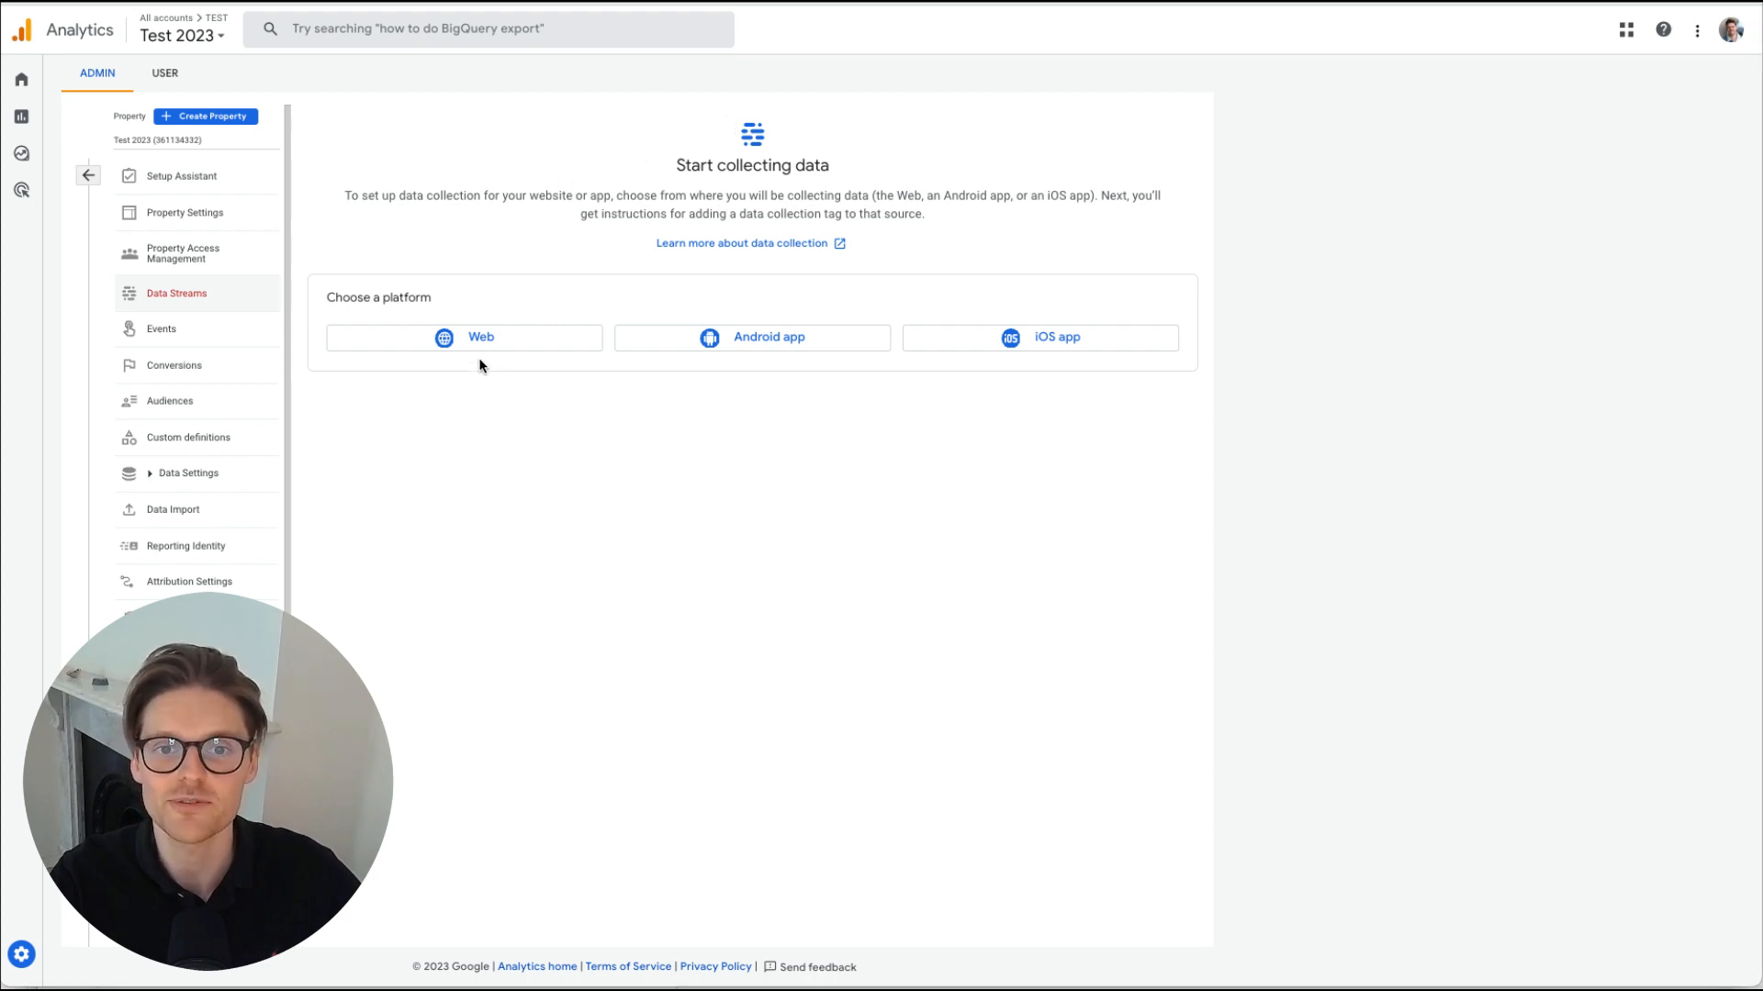
Fill the web stream with URL marketlead.com.au and name Market Lead, saving enhanced measurement settings
left_click(479, 338)
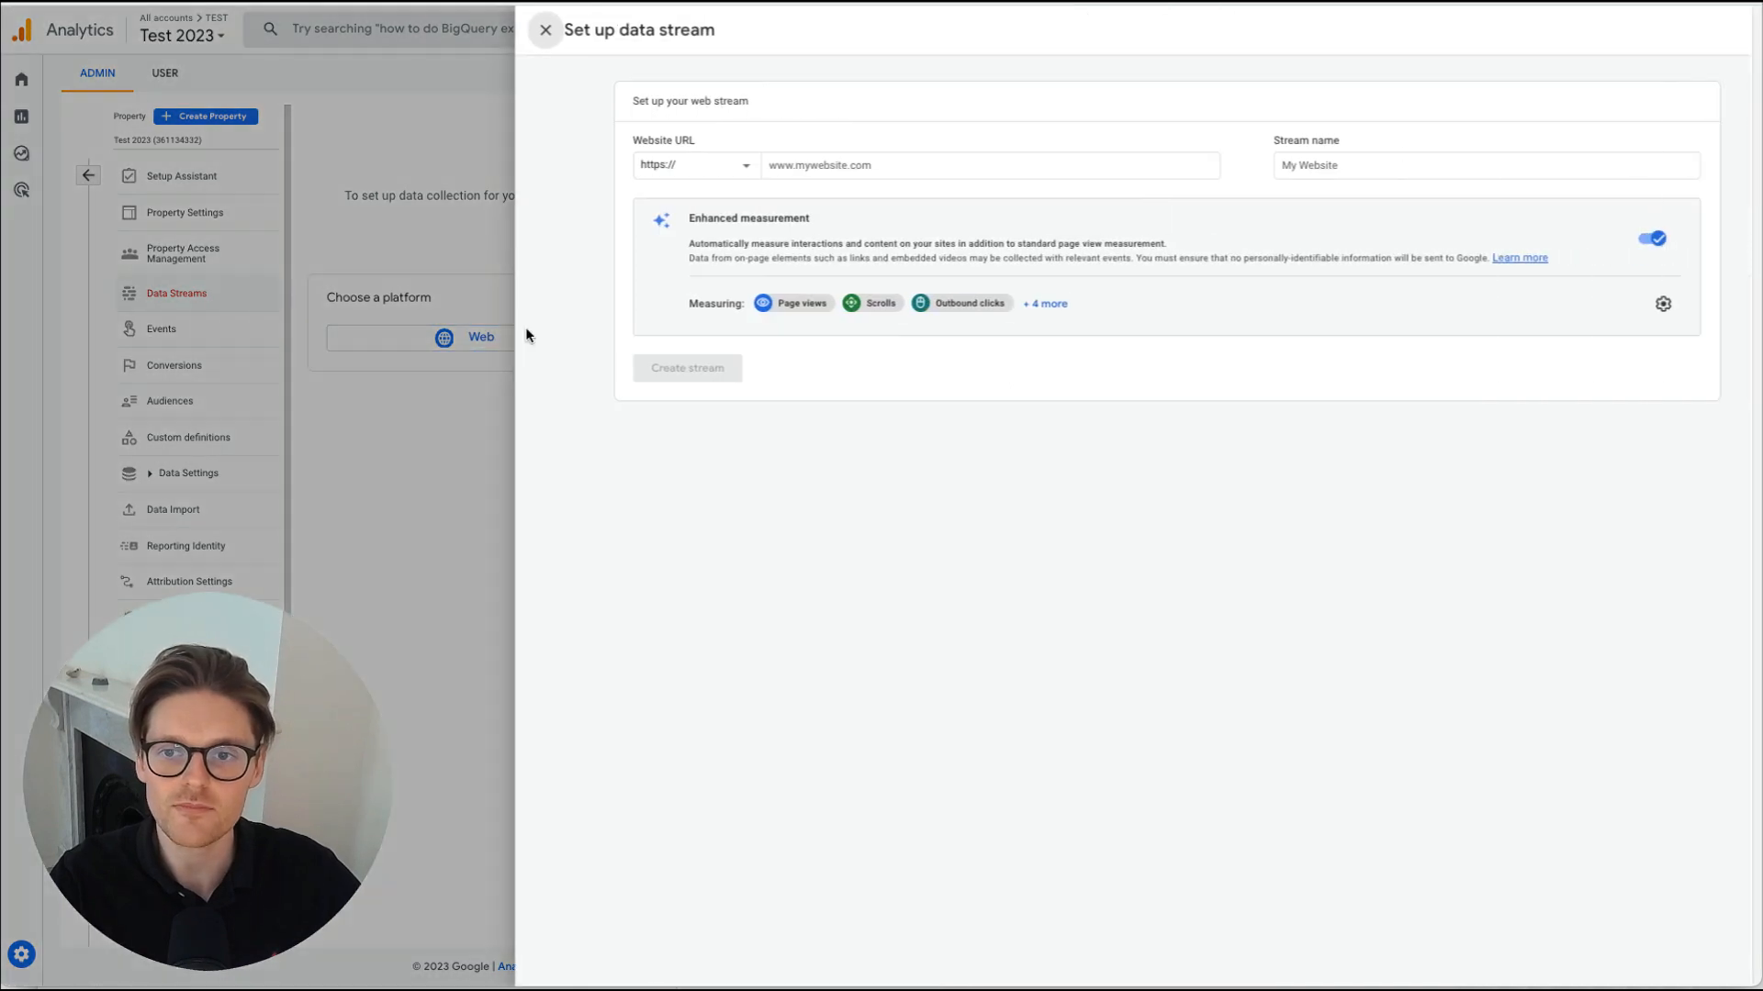
left_click(918, 166)
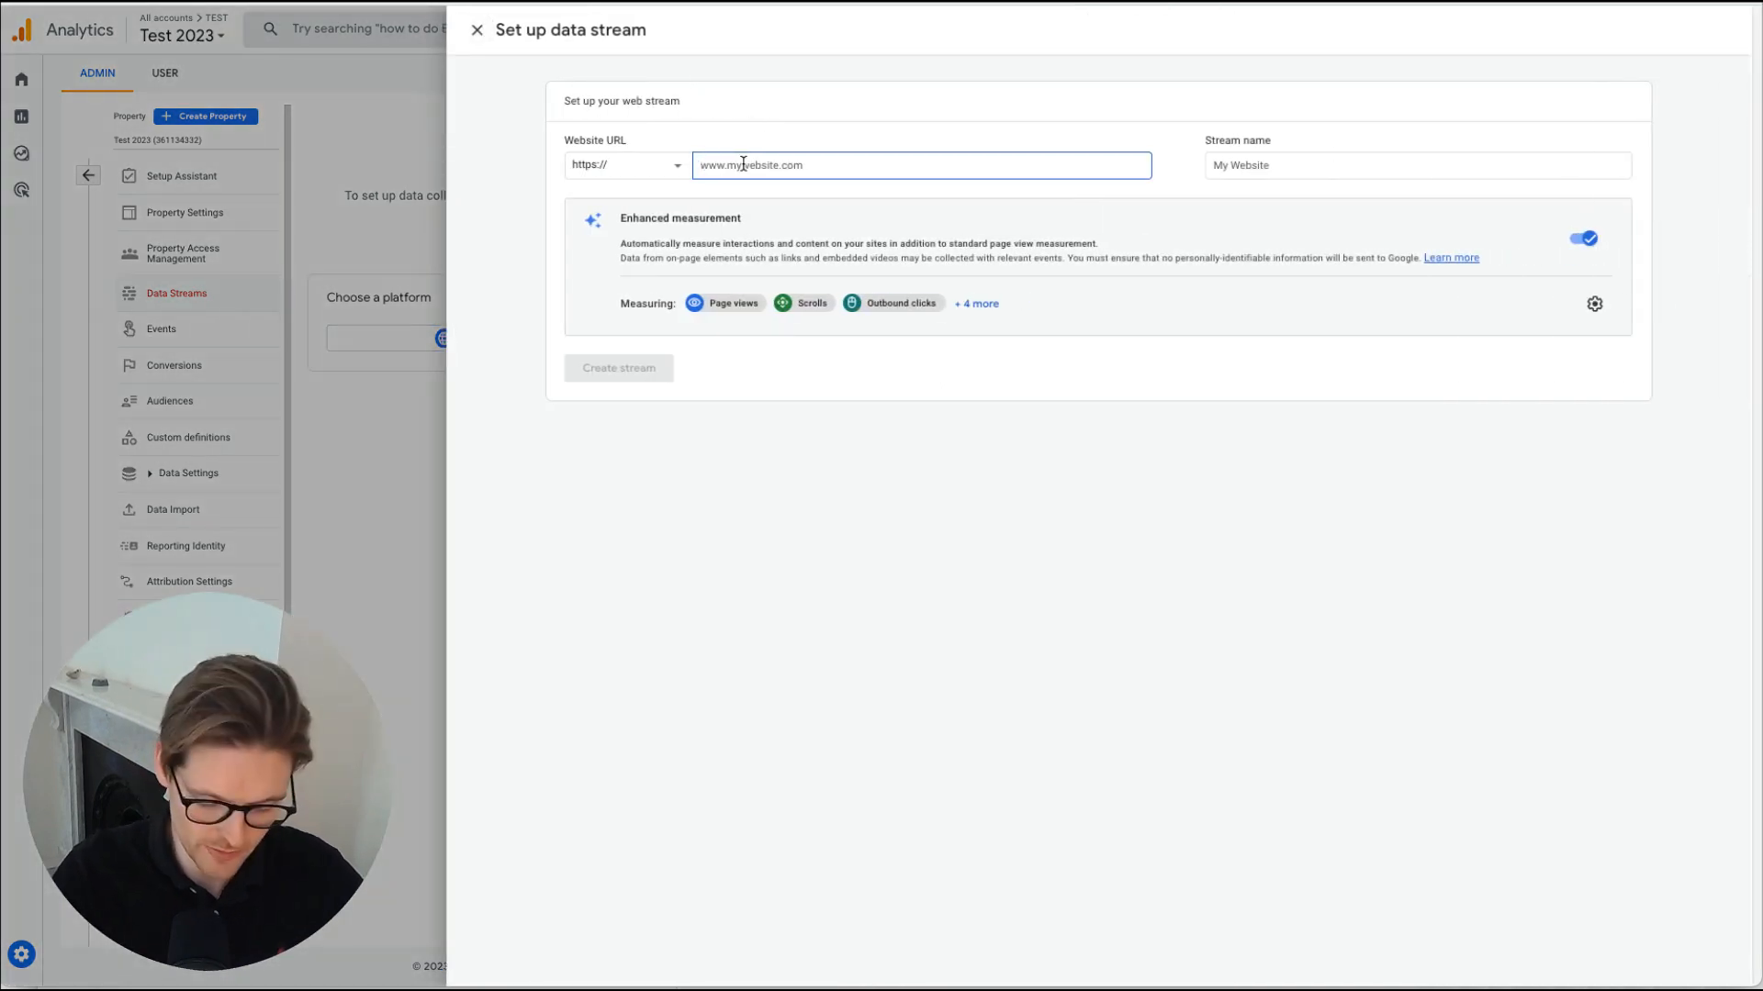
type("marketlead.com.au")
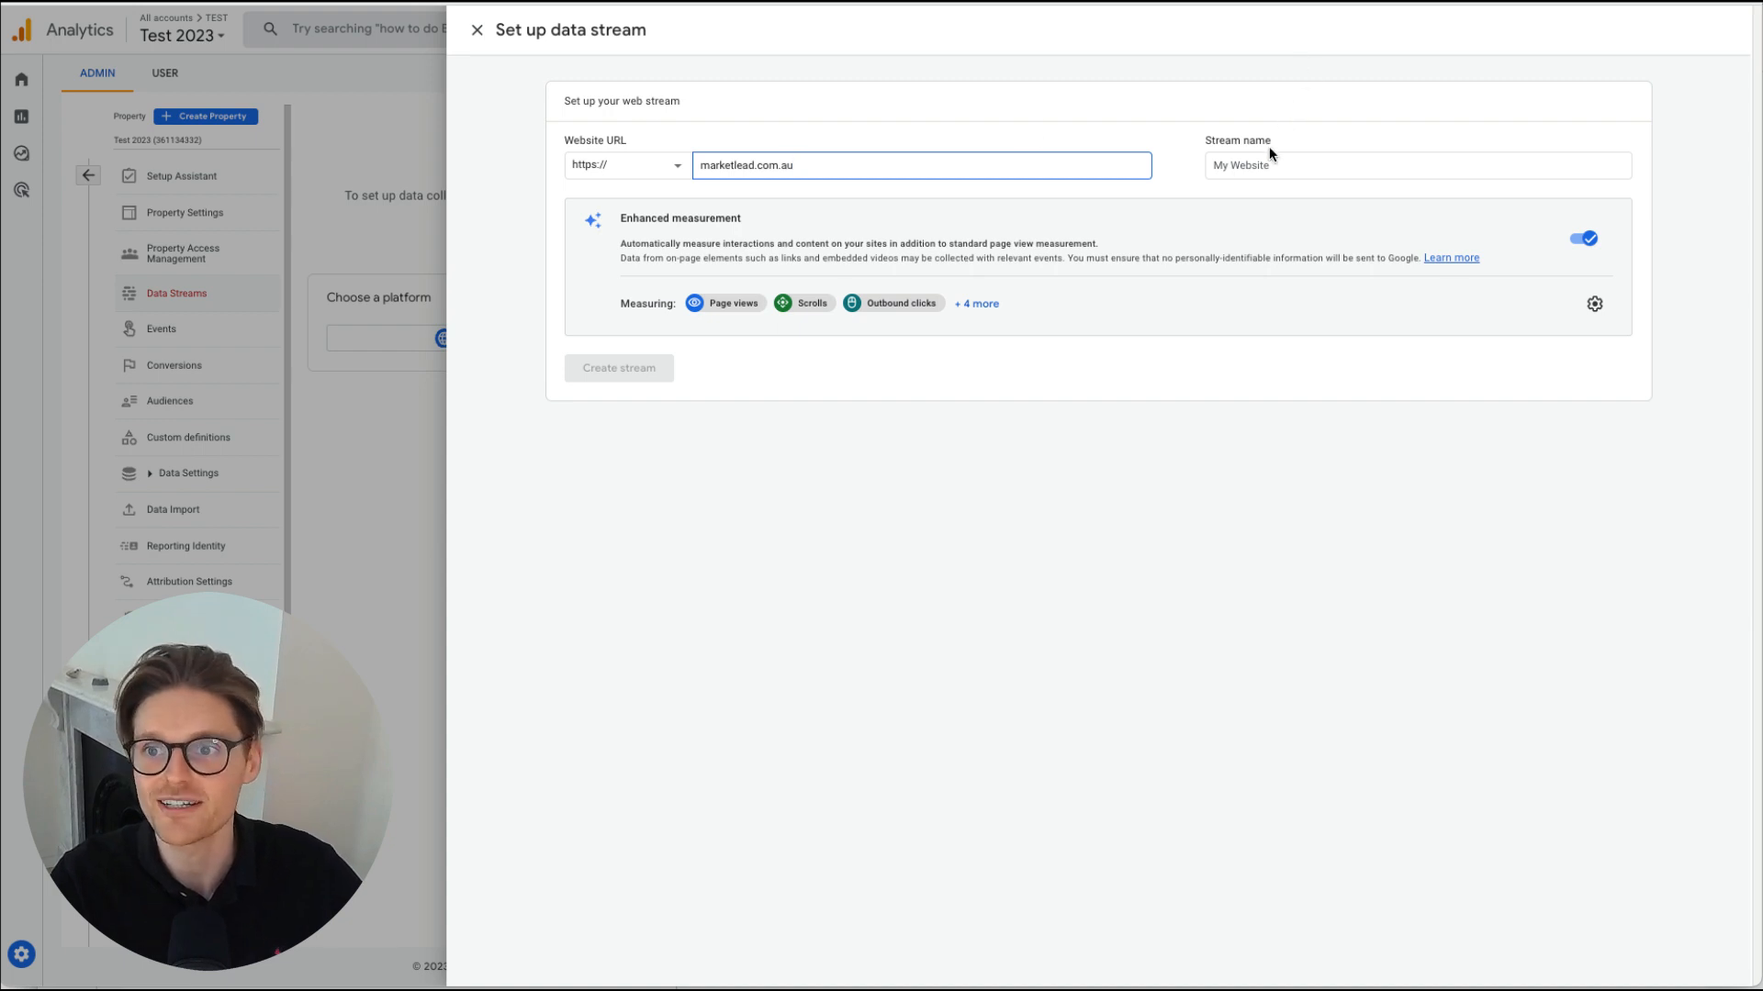
type("Market Lead")
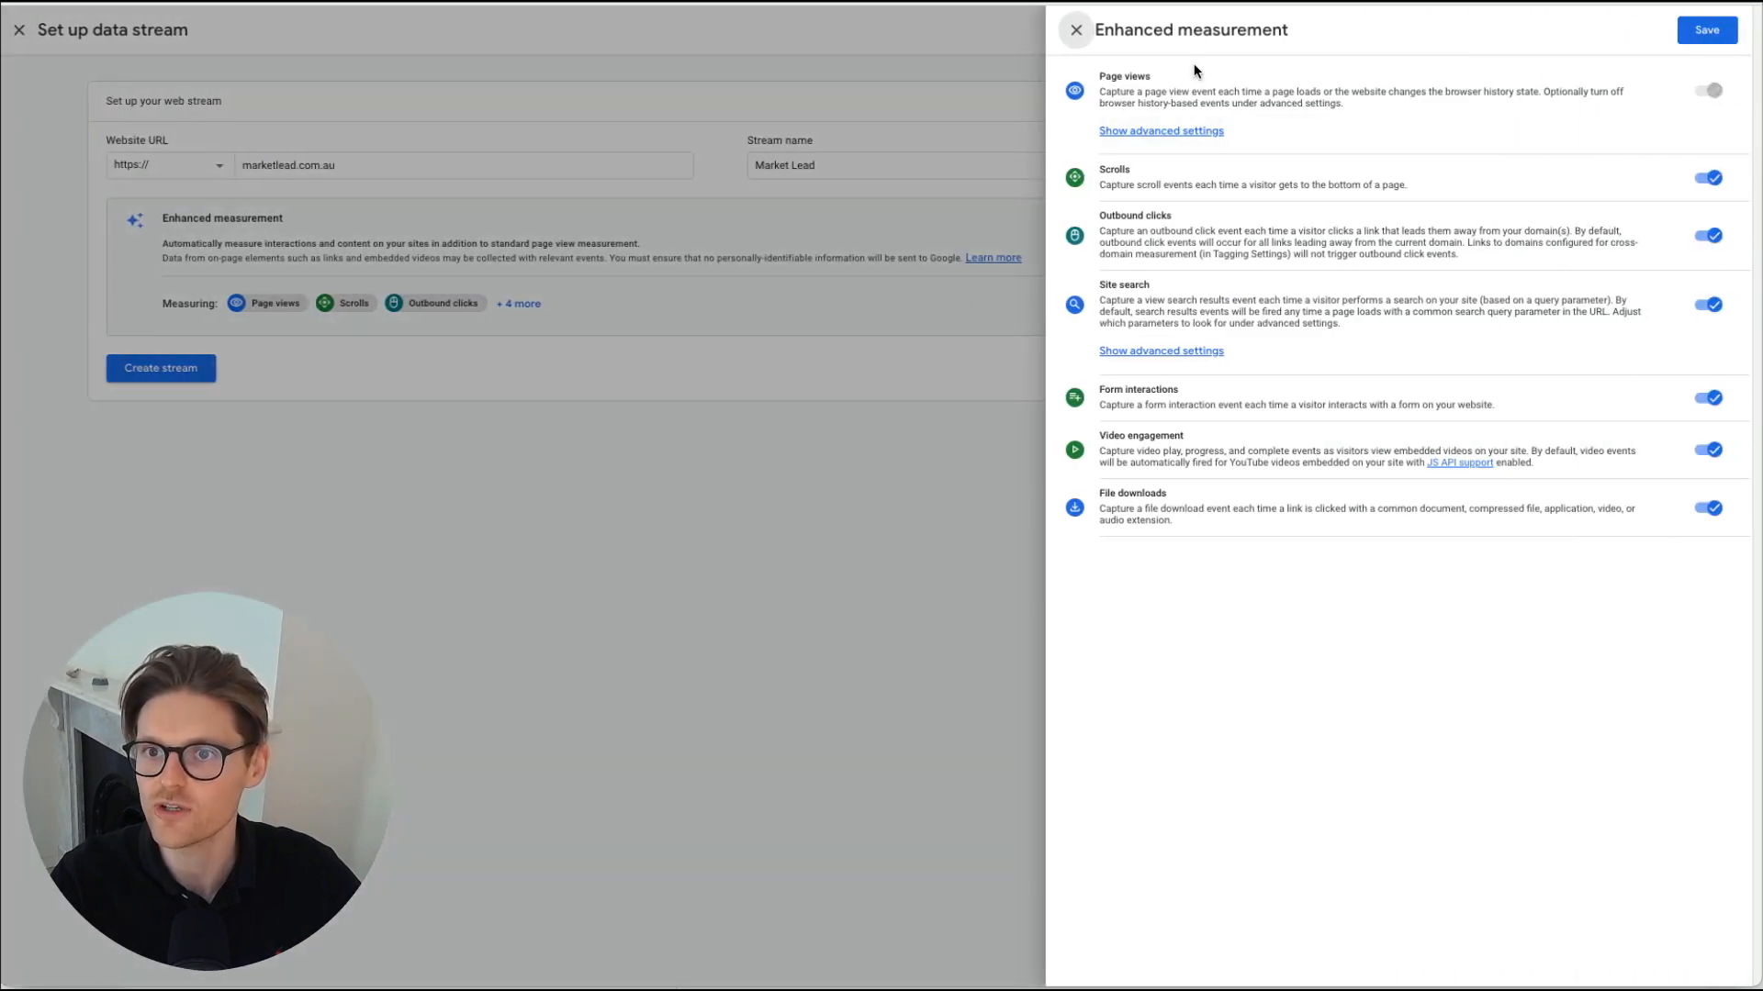
mouse_move(1619, 417)
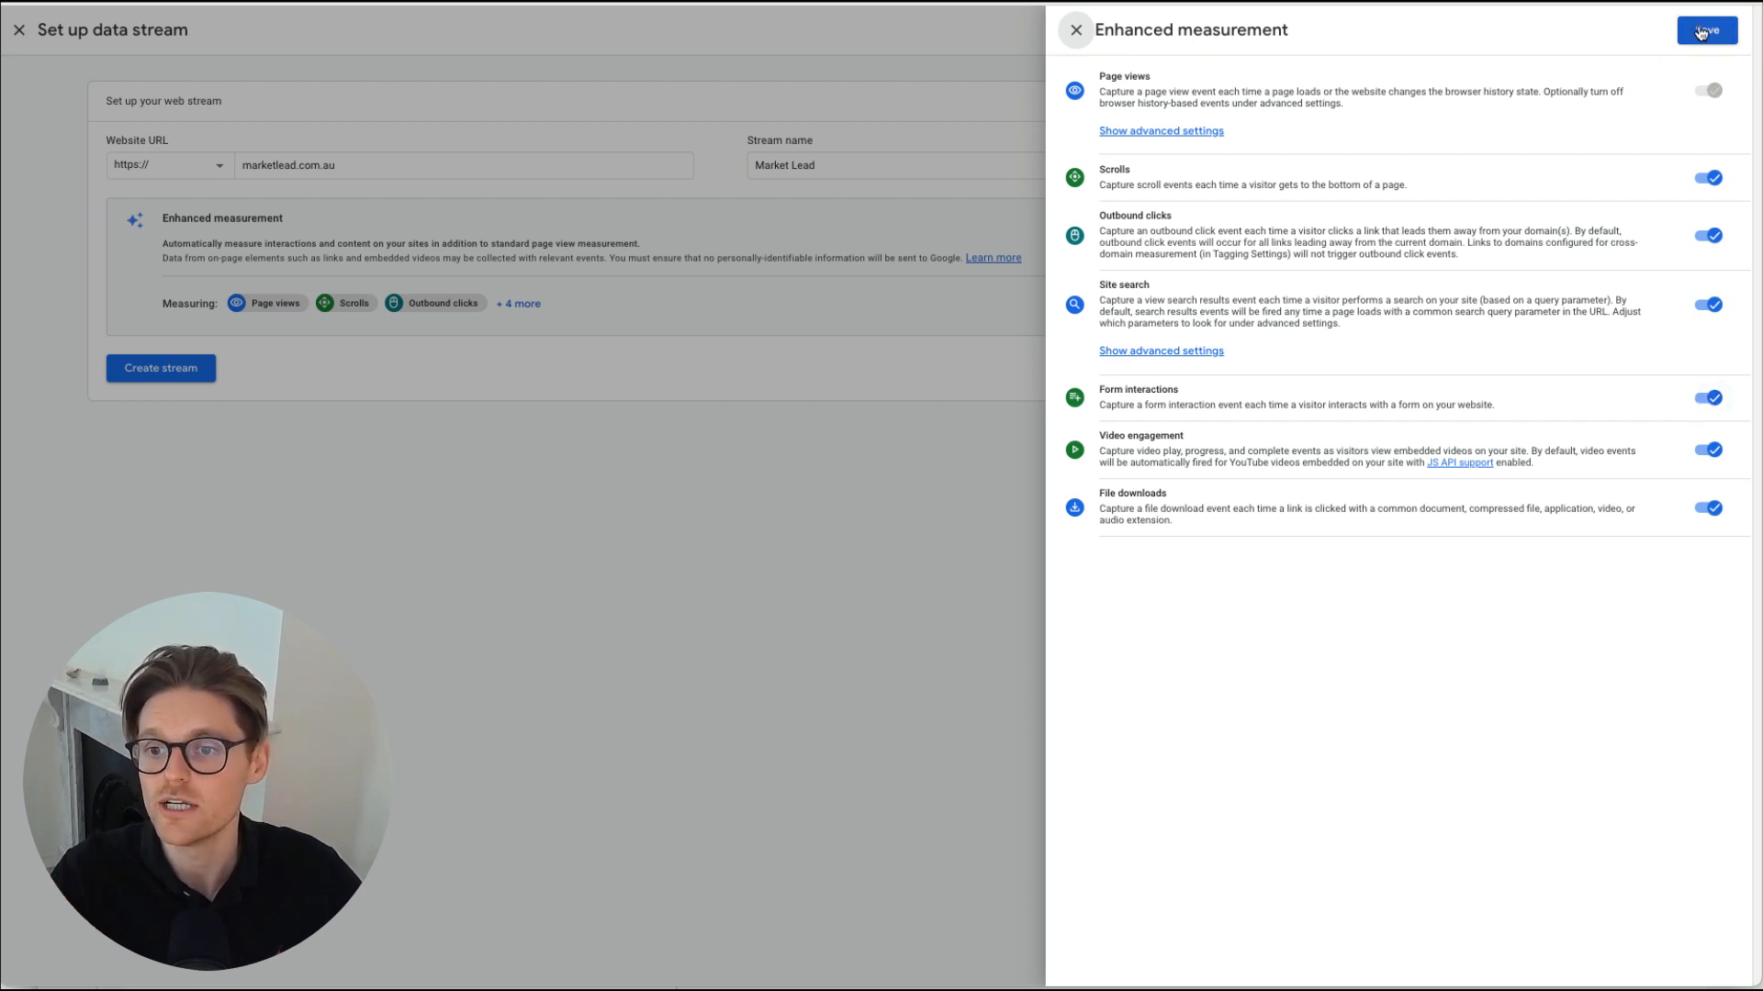
left_click(1704, 32)
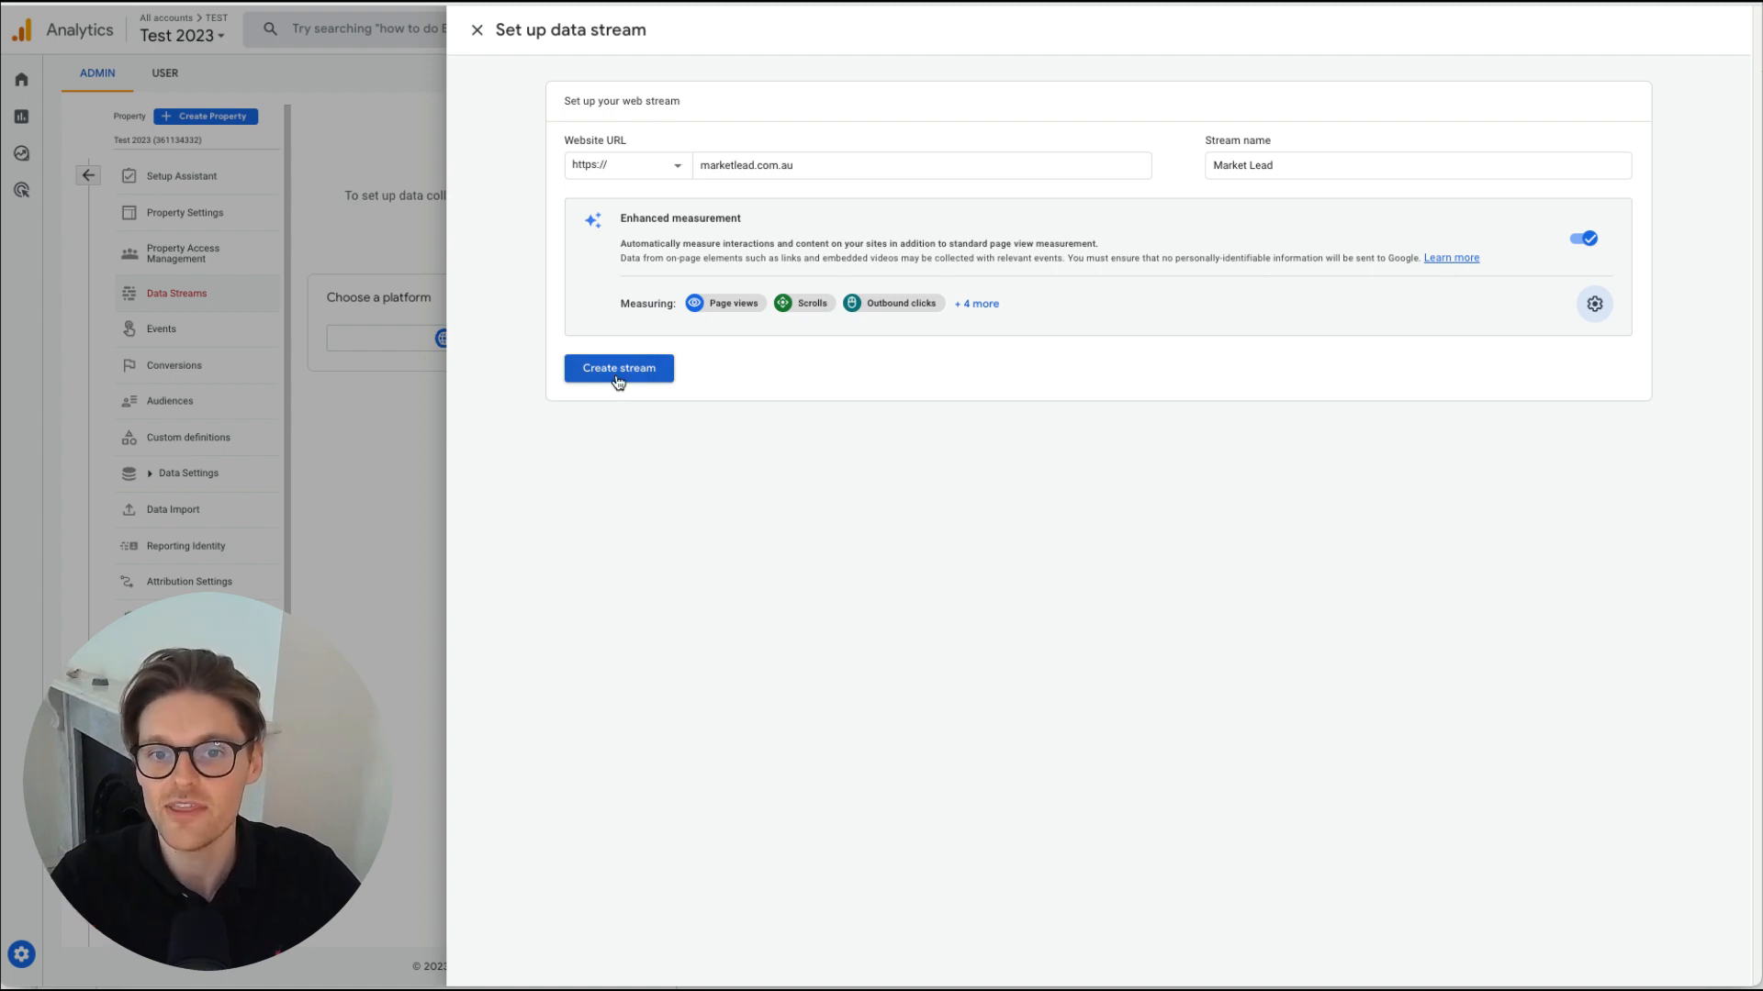
Create the Market Lead stream and review its tag installation instructions and measurement ID
left_click(619, 368)
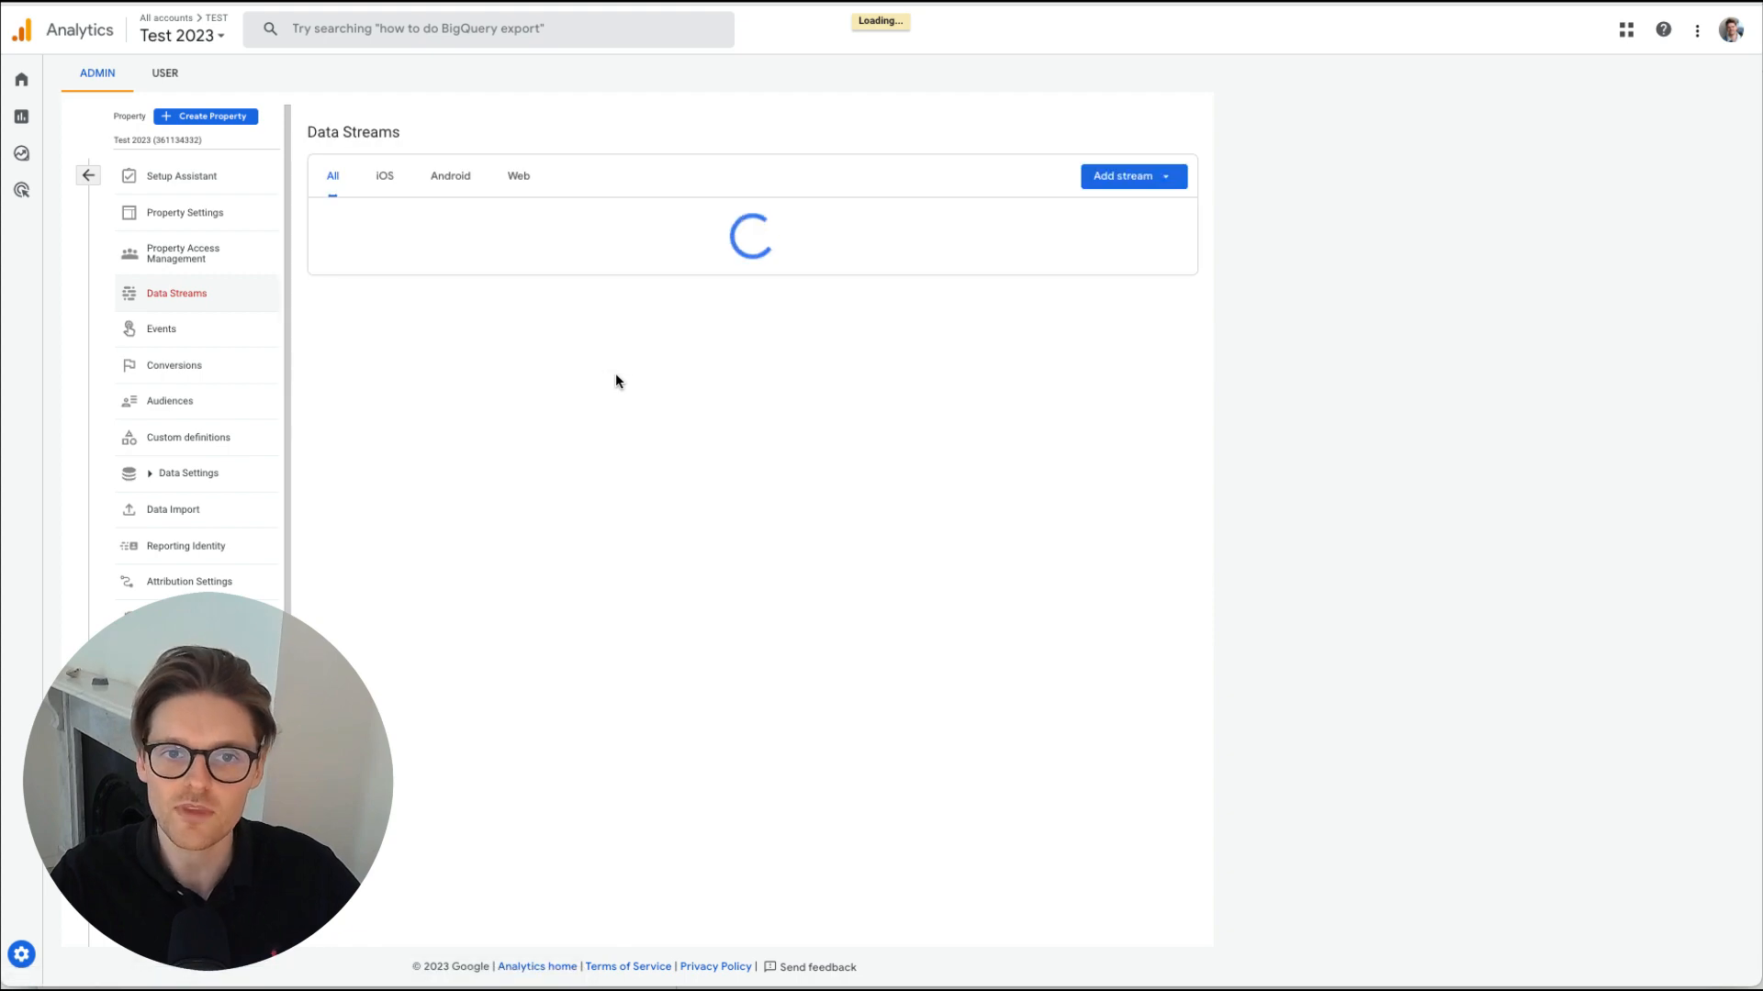
left_click(392, 219)
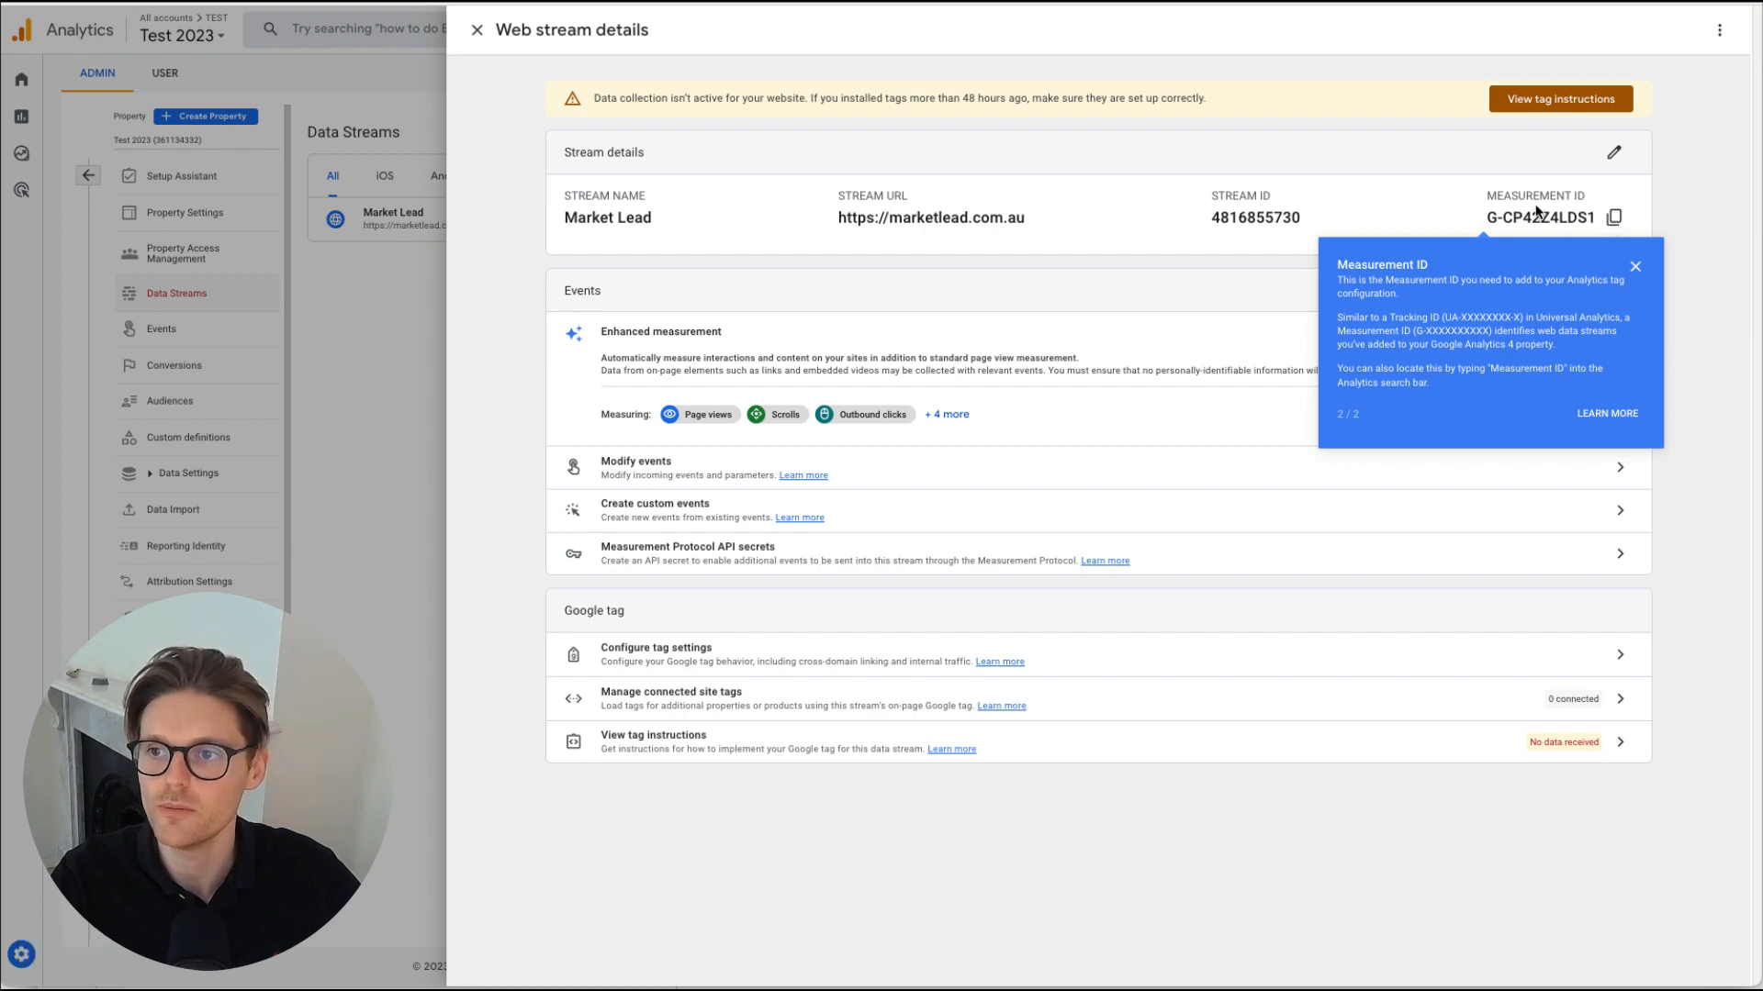
left_click(1559, 99)
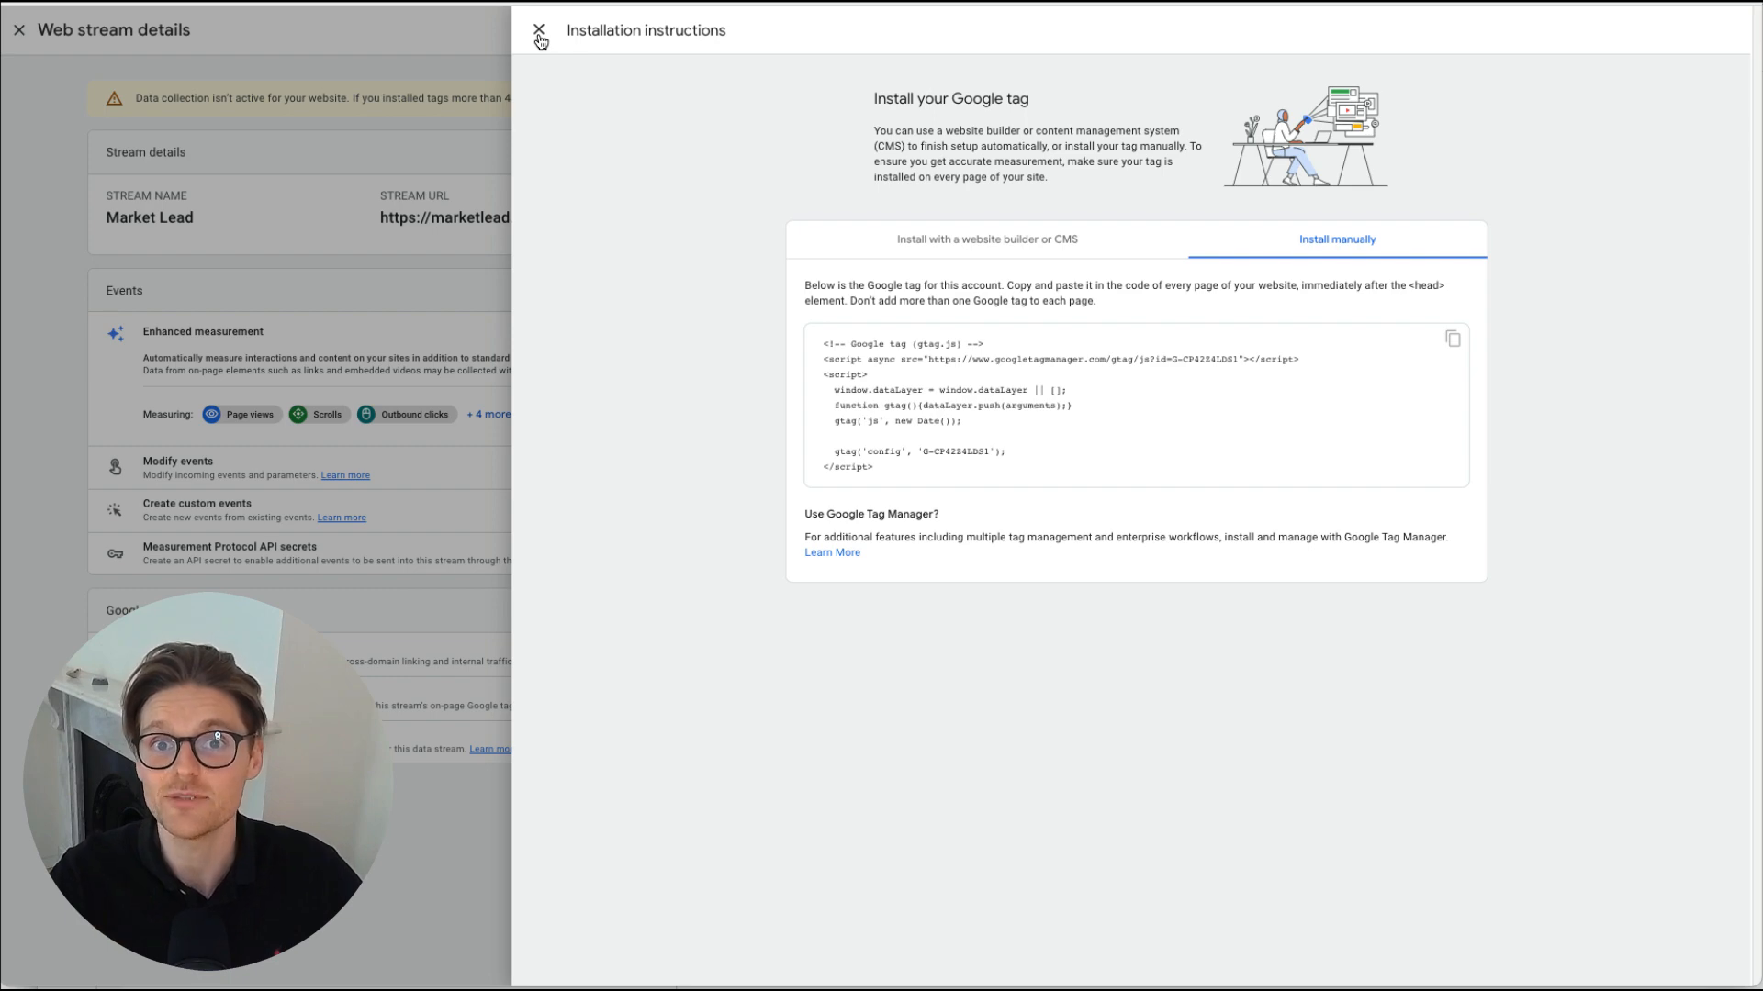
left_click(538, 31)
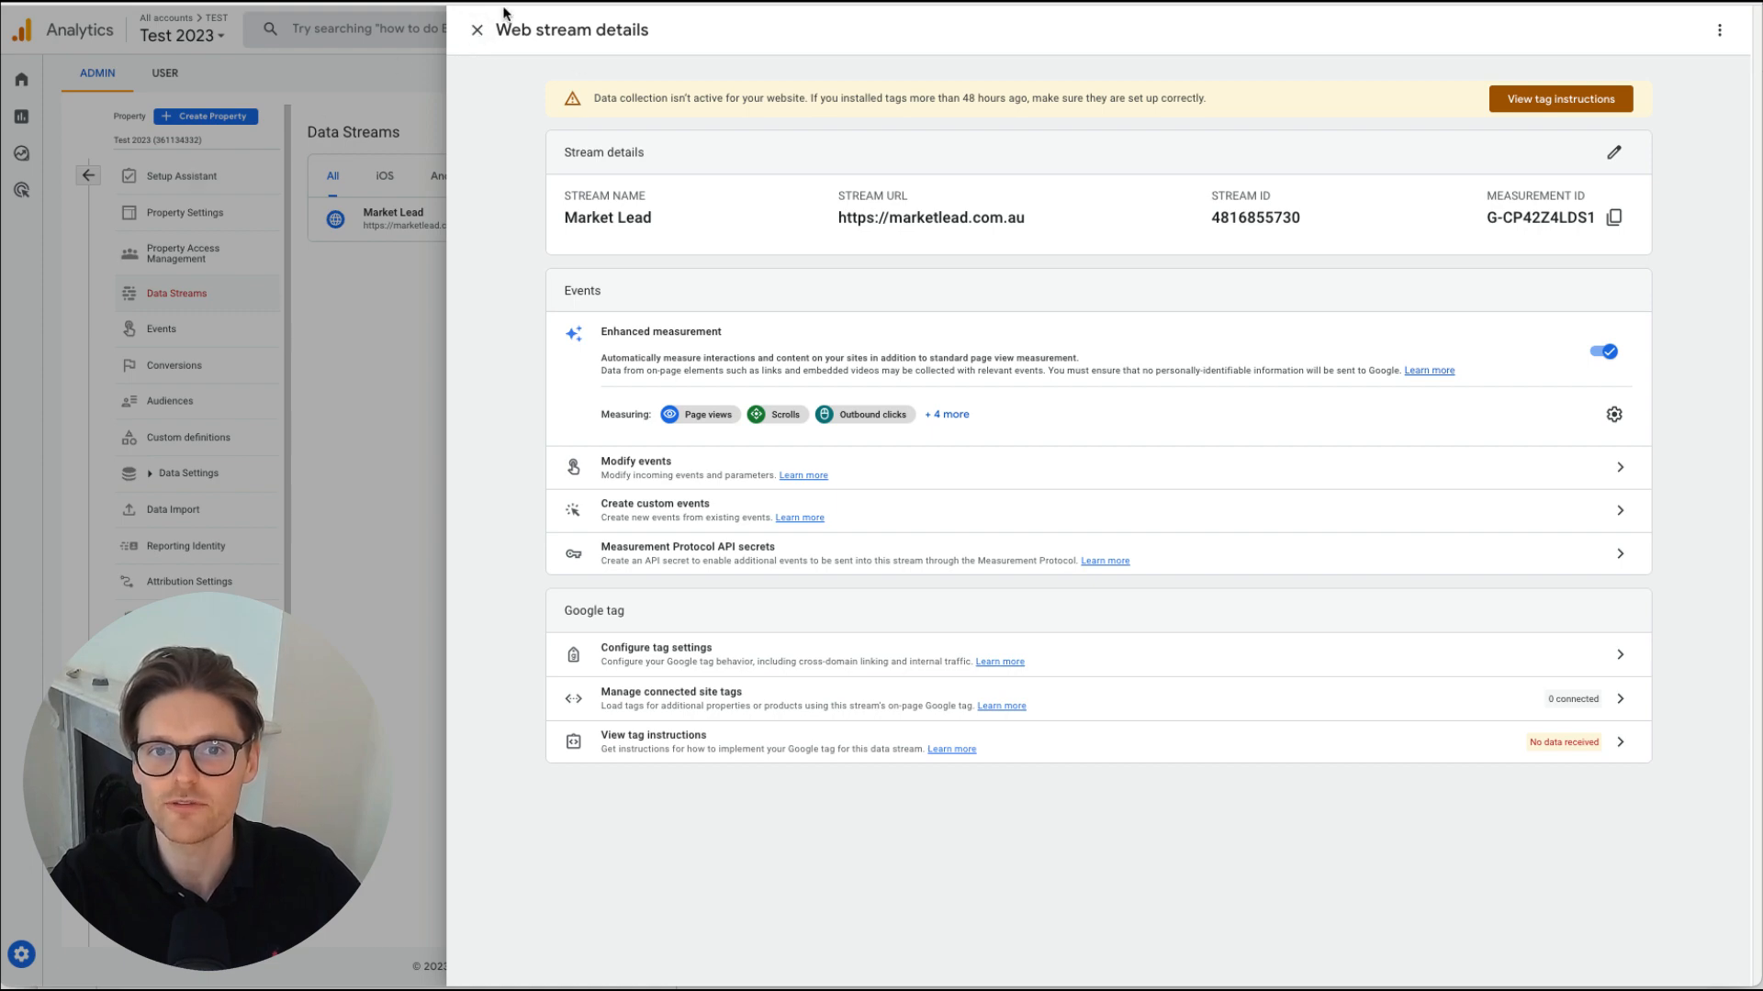
From the Setup Assistant's website data collection task, reach the Google signals settings
left_click(477, 29)
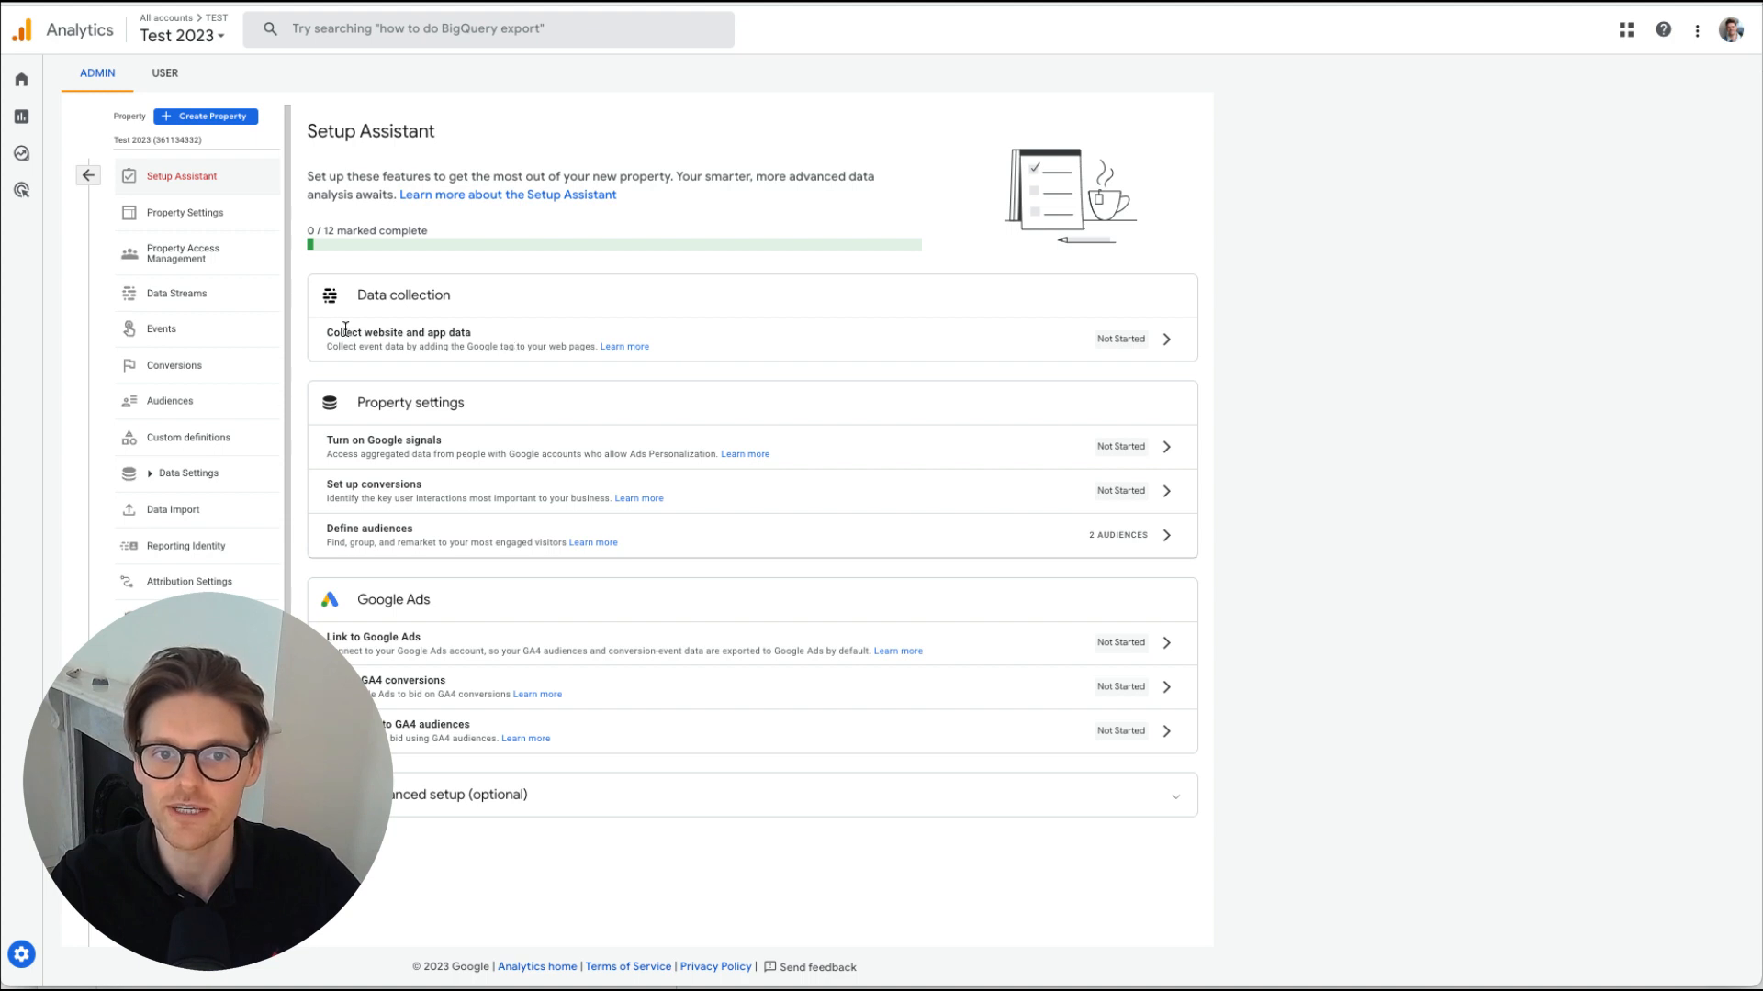
left_click(1166, 338)
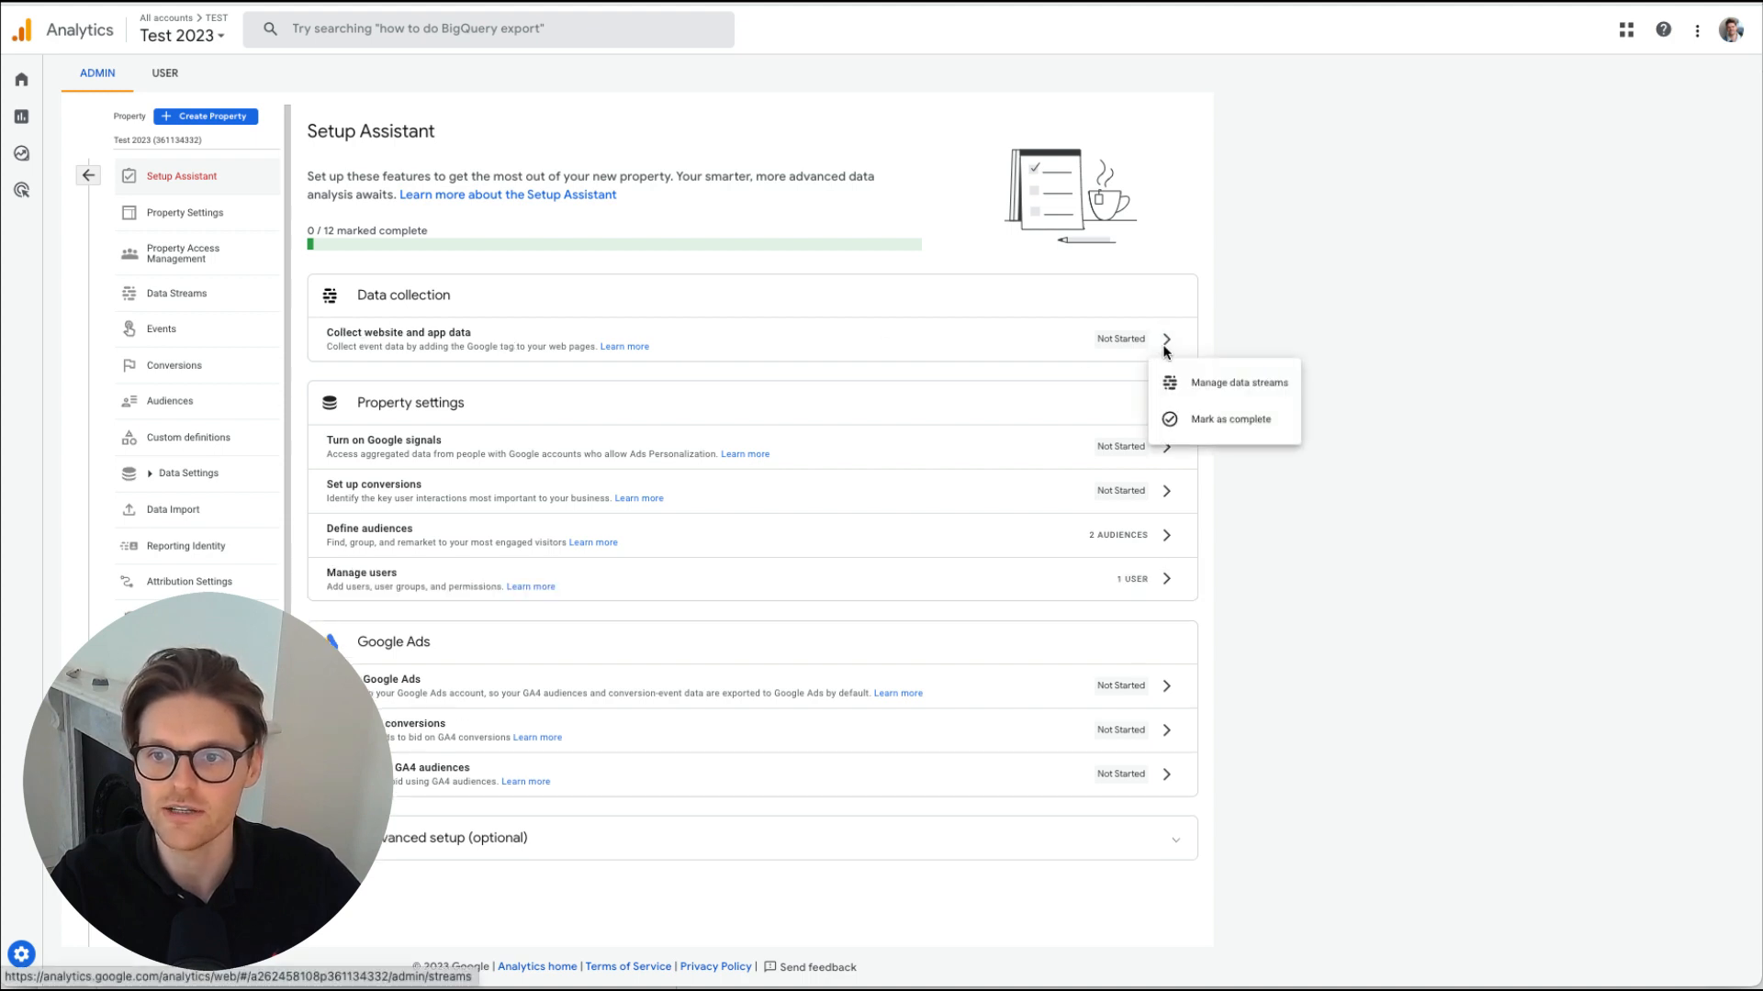
left_click(1234, 382)
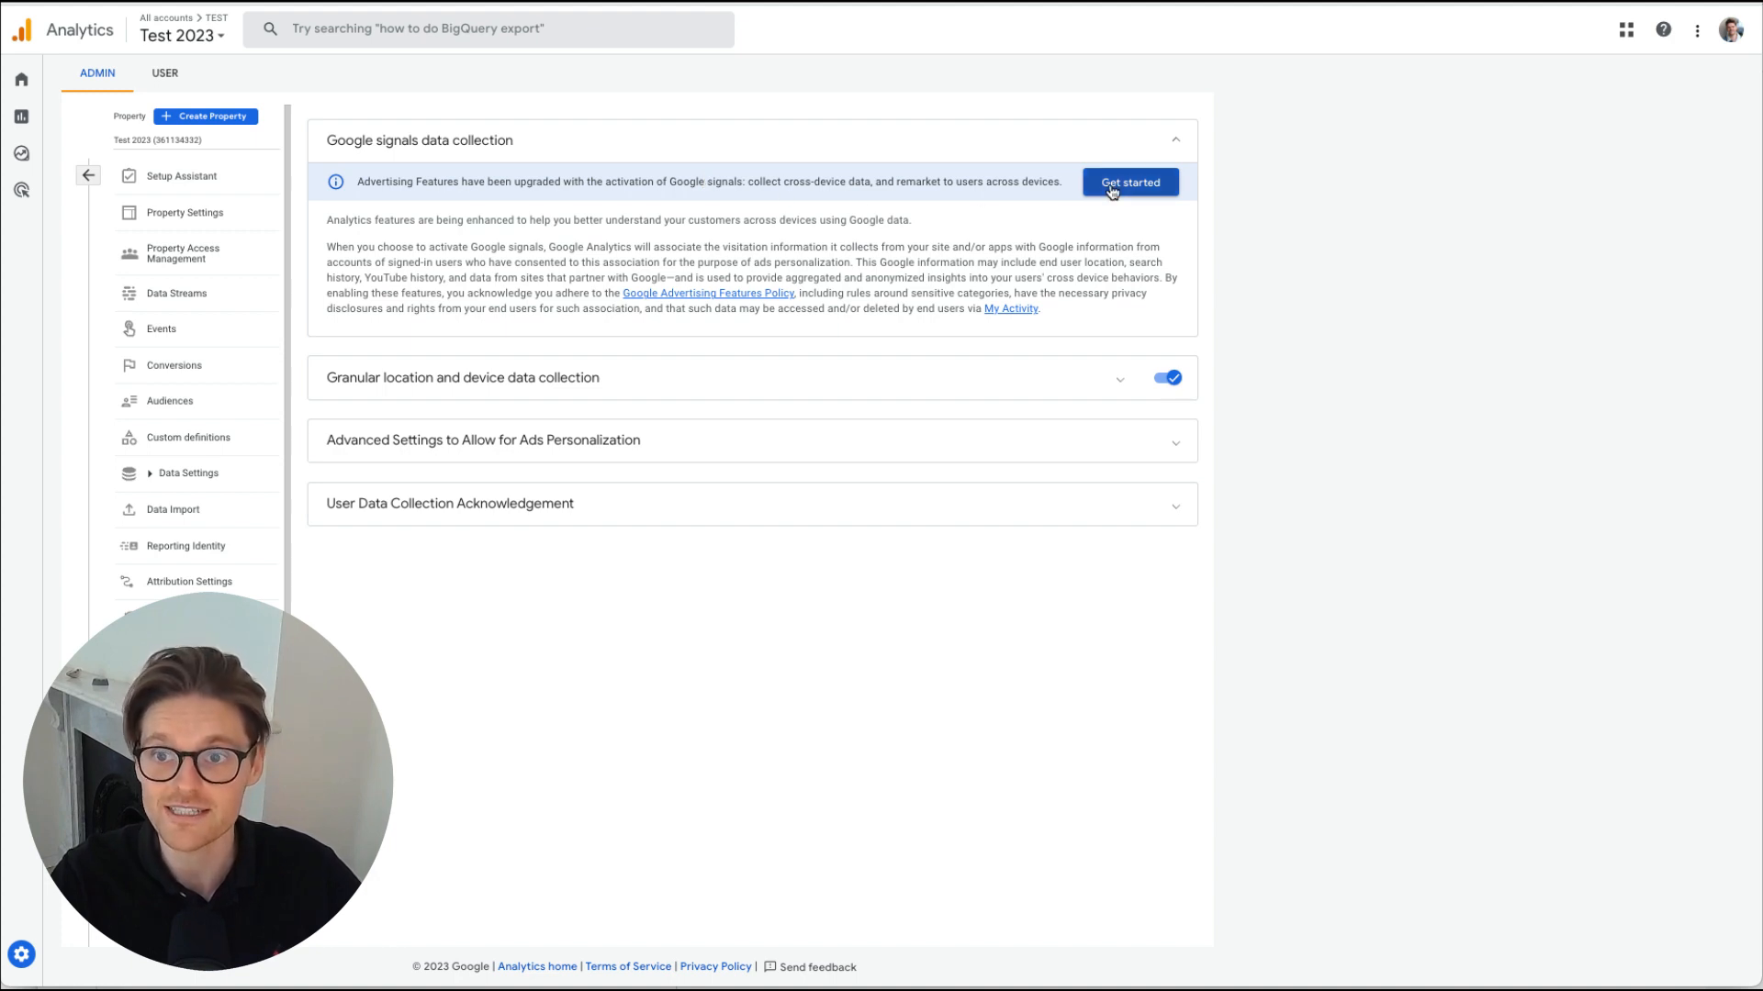
Activate Google signals for the property and review its allowed regions
left_click(1130, 182)
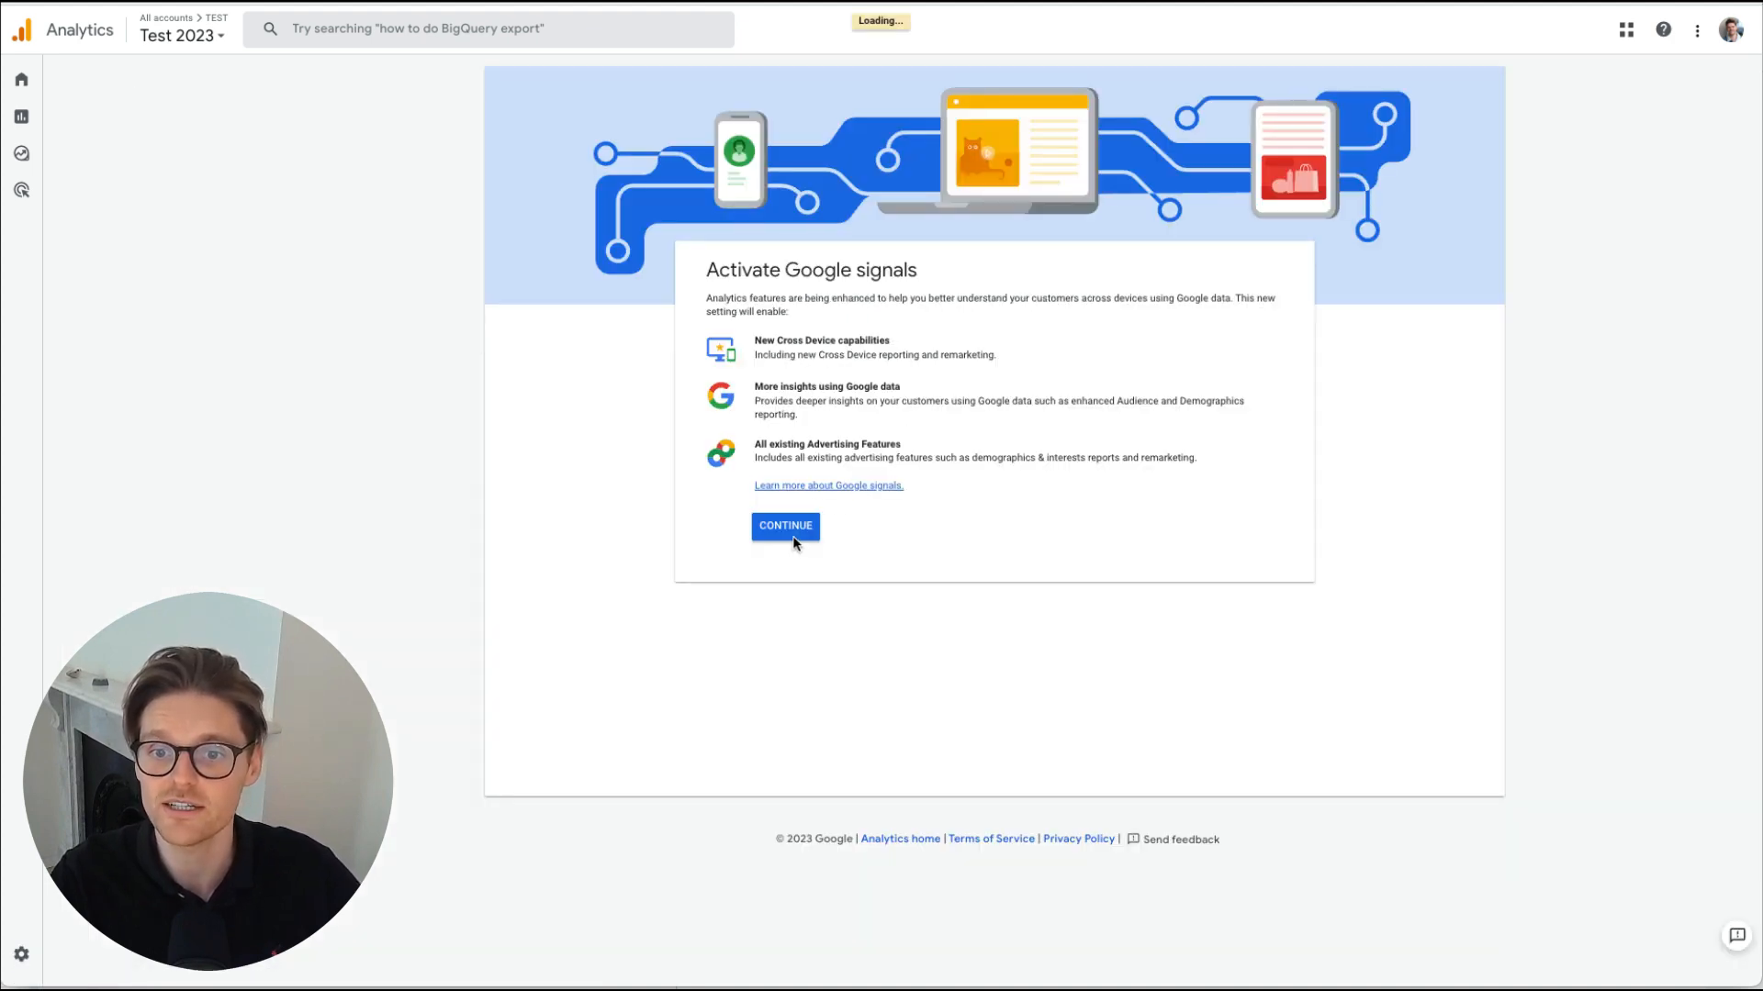
left_click(784, 525)
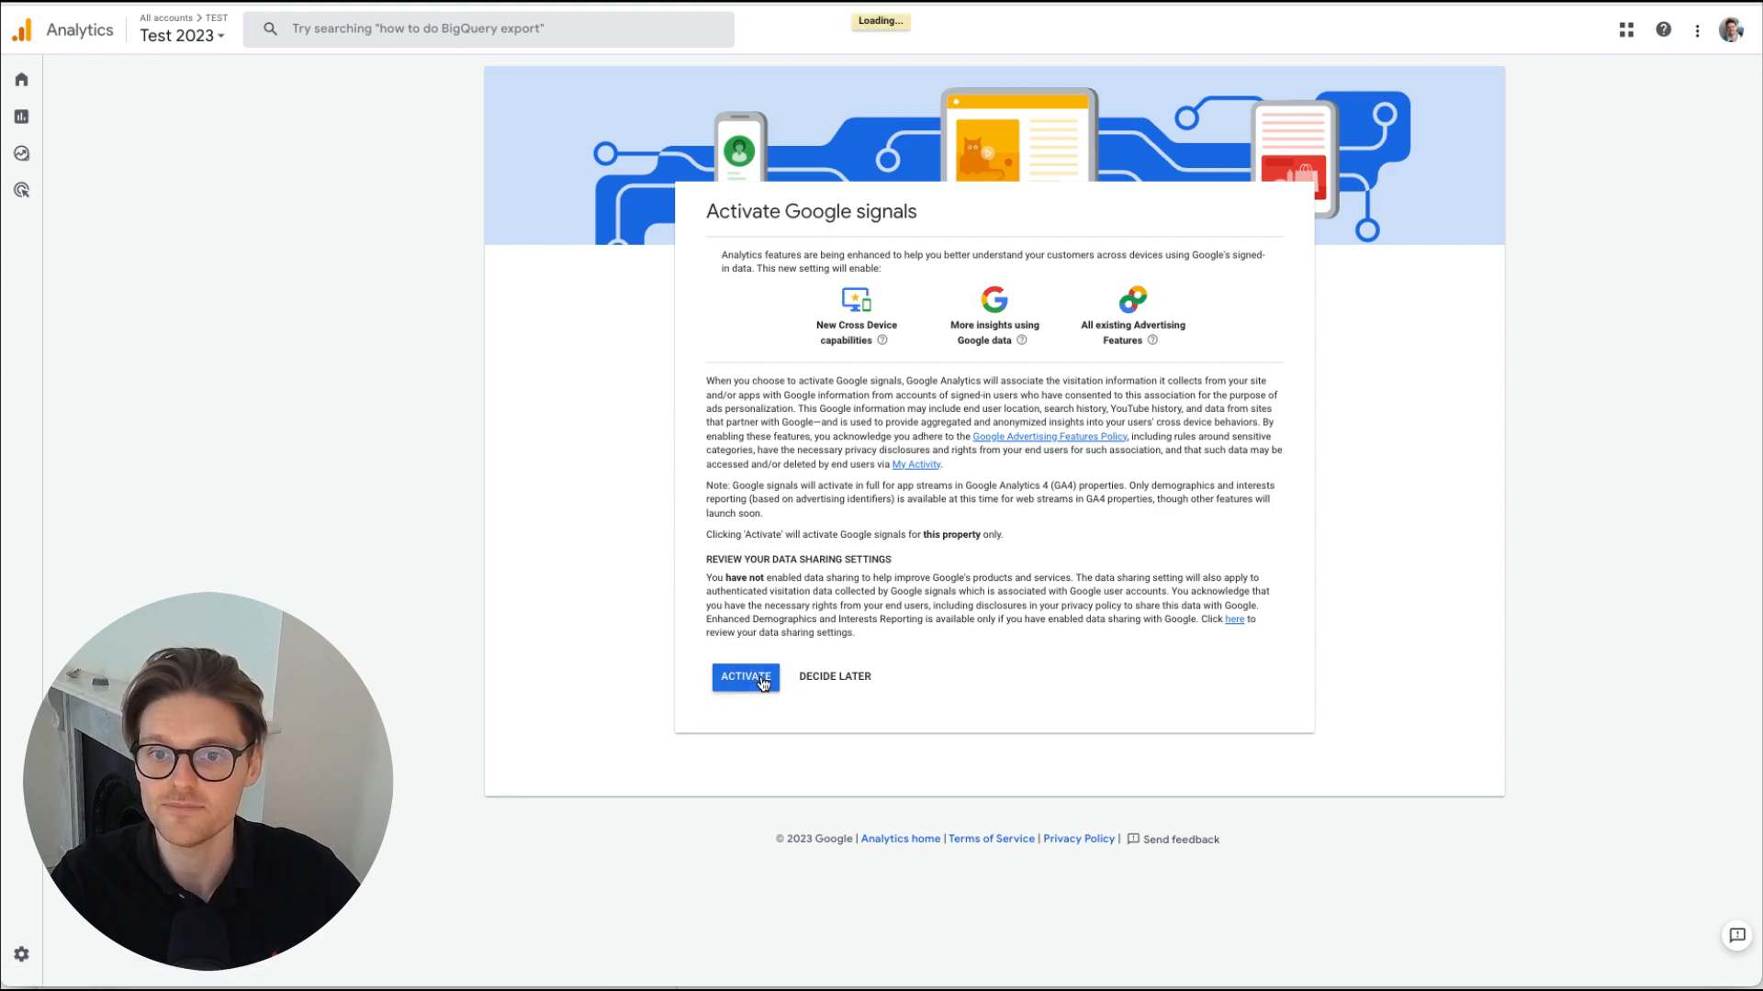
left_click(744, 676)
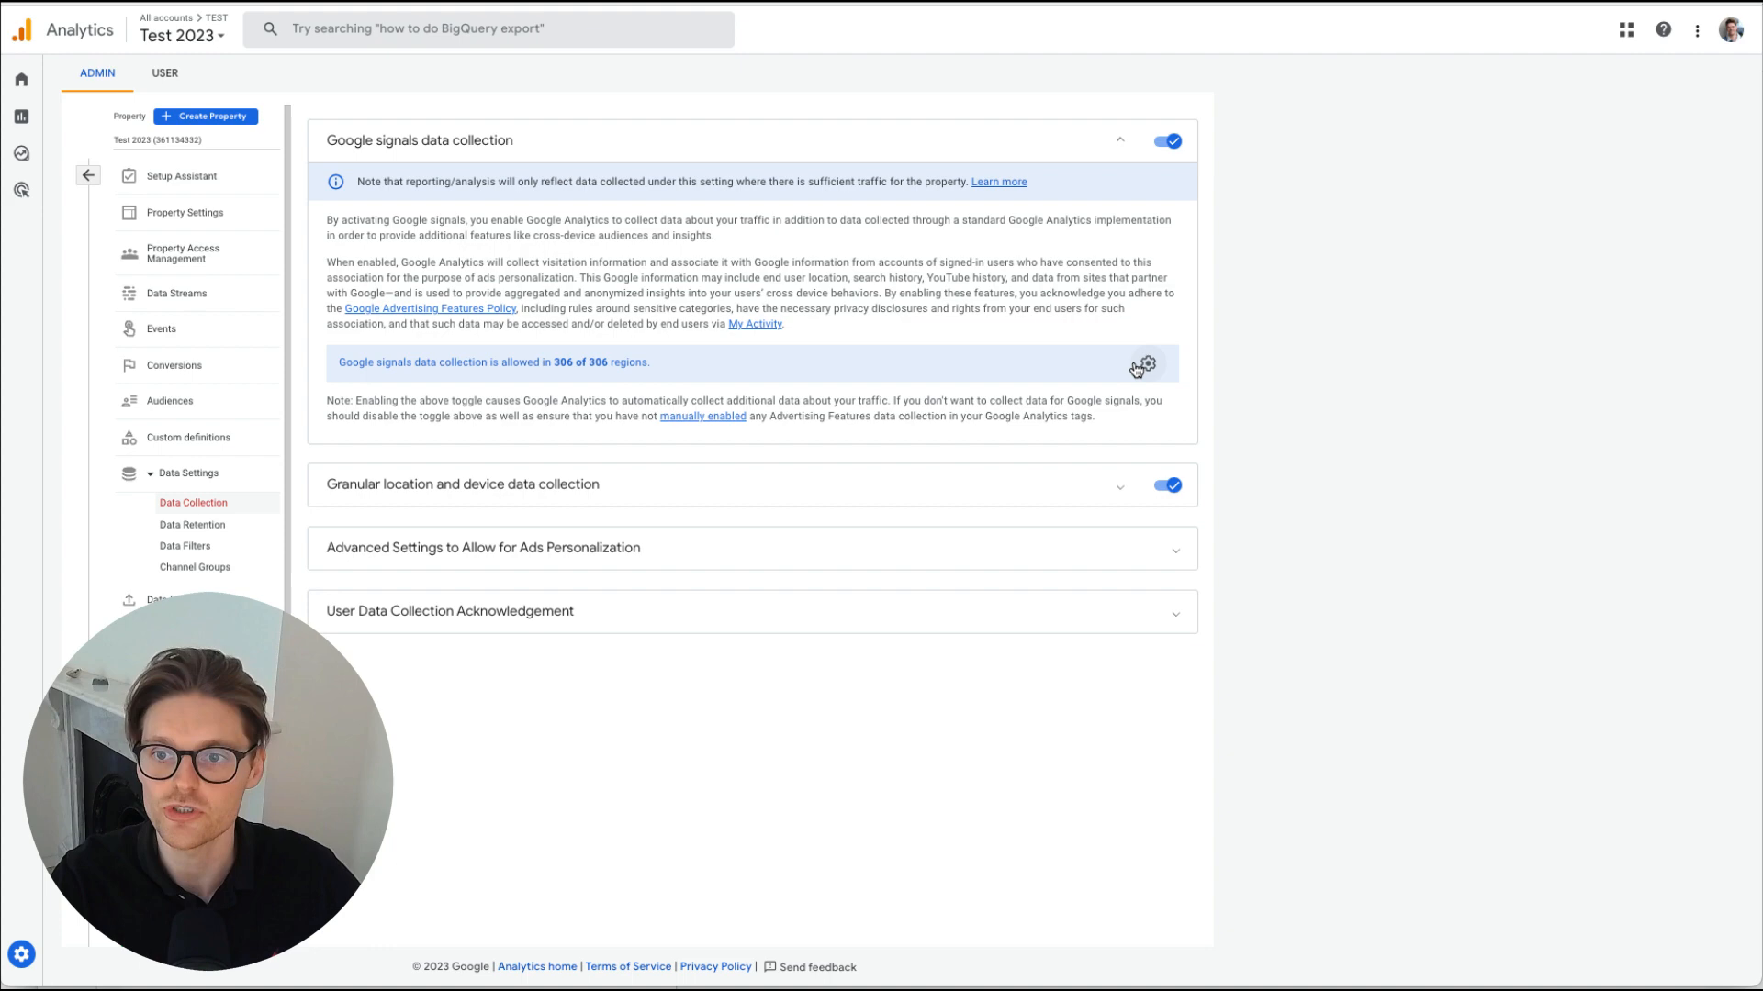
left_click(1140, 367)
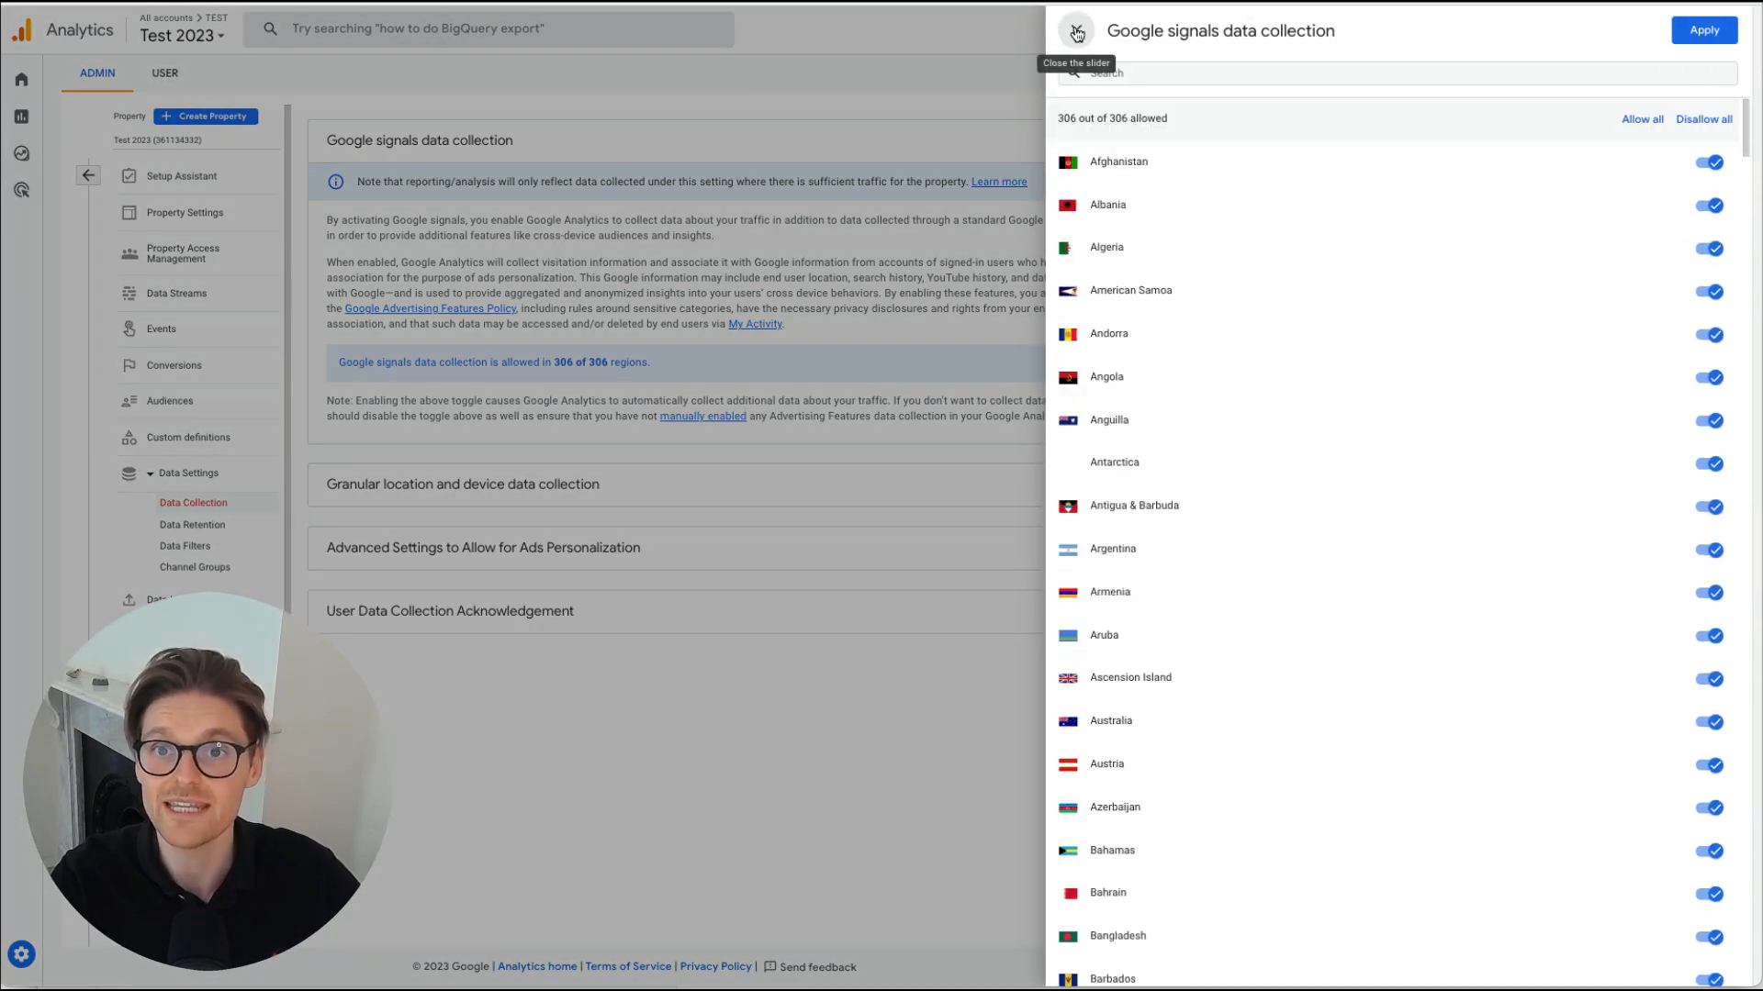
left_click(1074, 31)
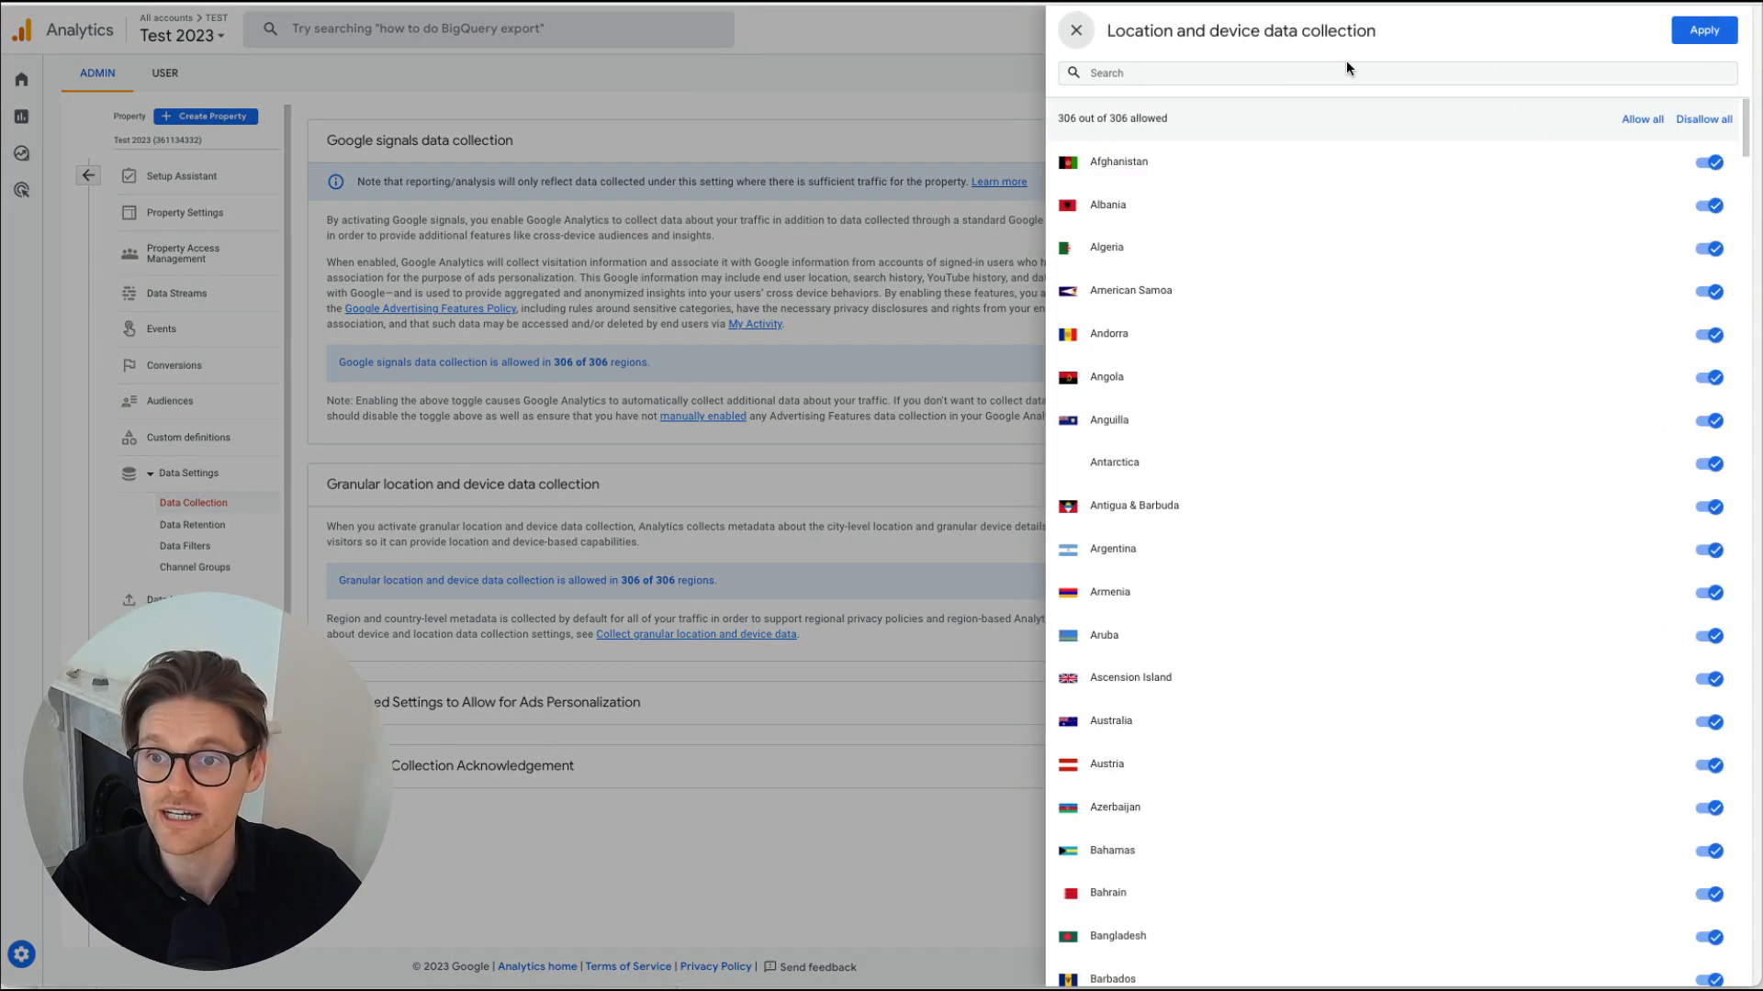
mouse_move(1074, 31)
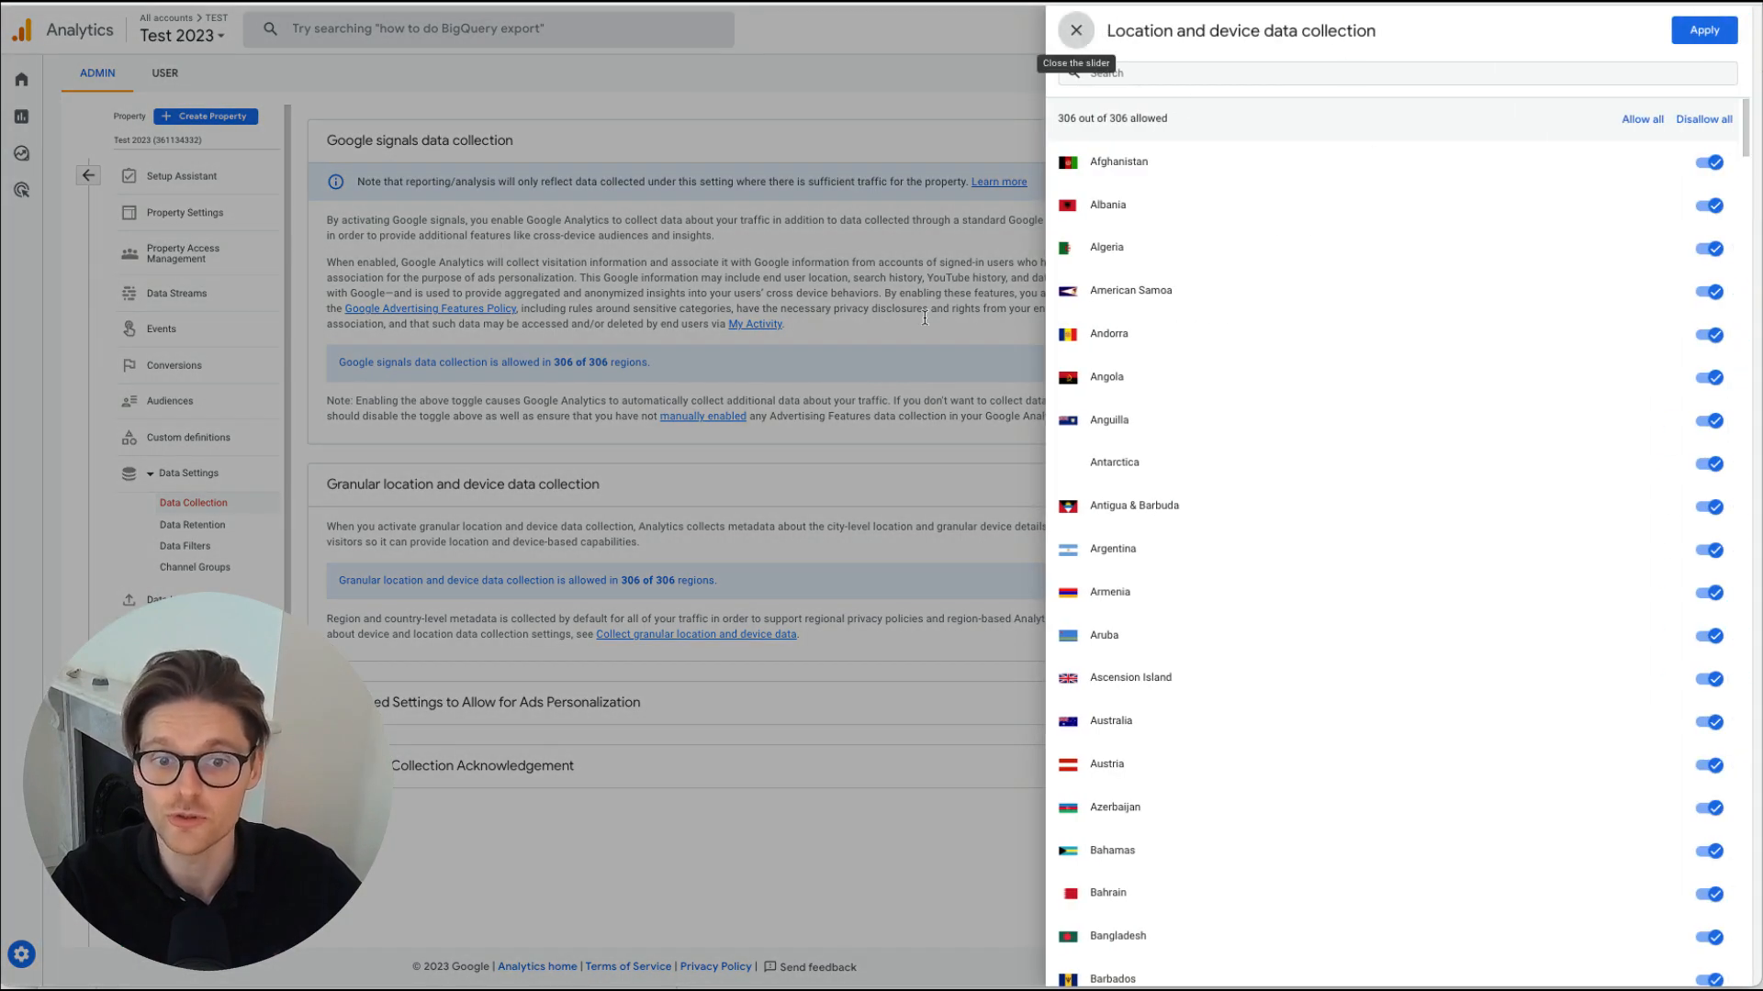
Review location/device and ads personalization regions, then return to the Setup Assistant
left_click(1074, 31)
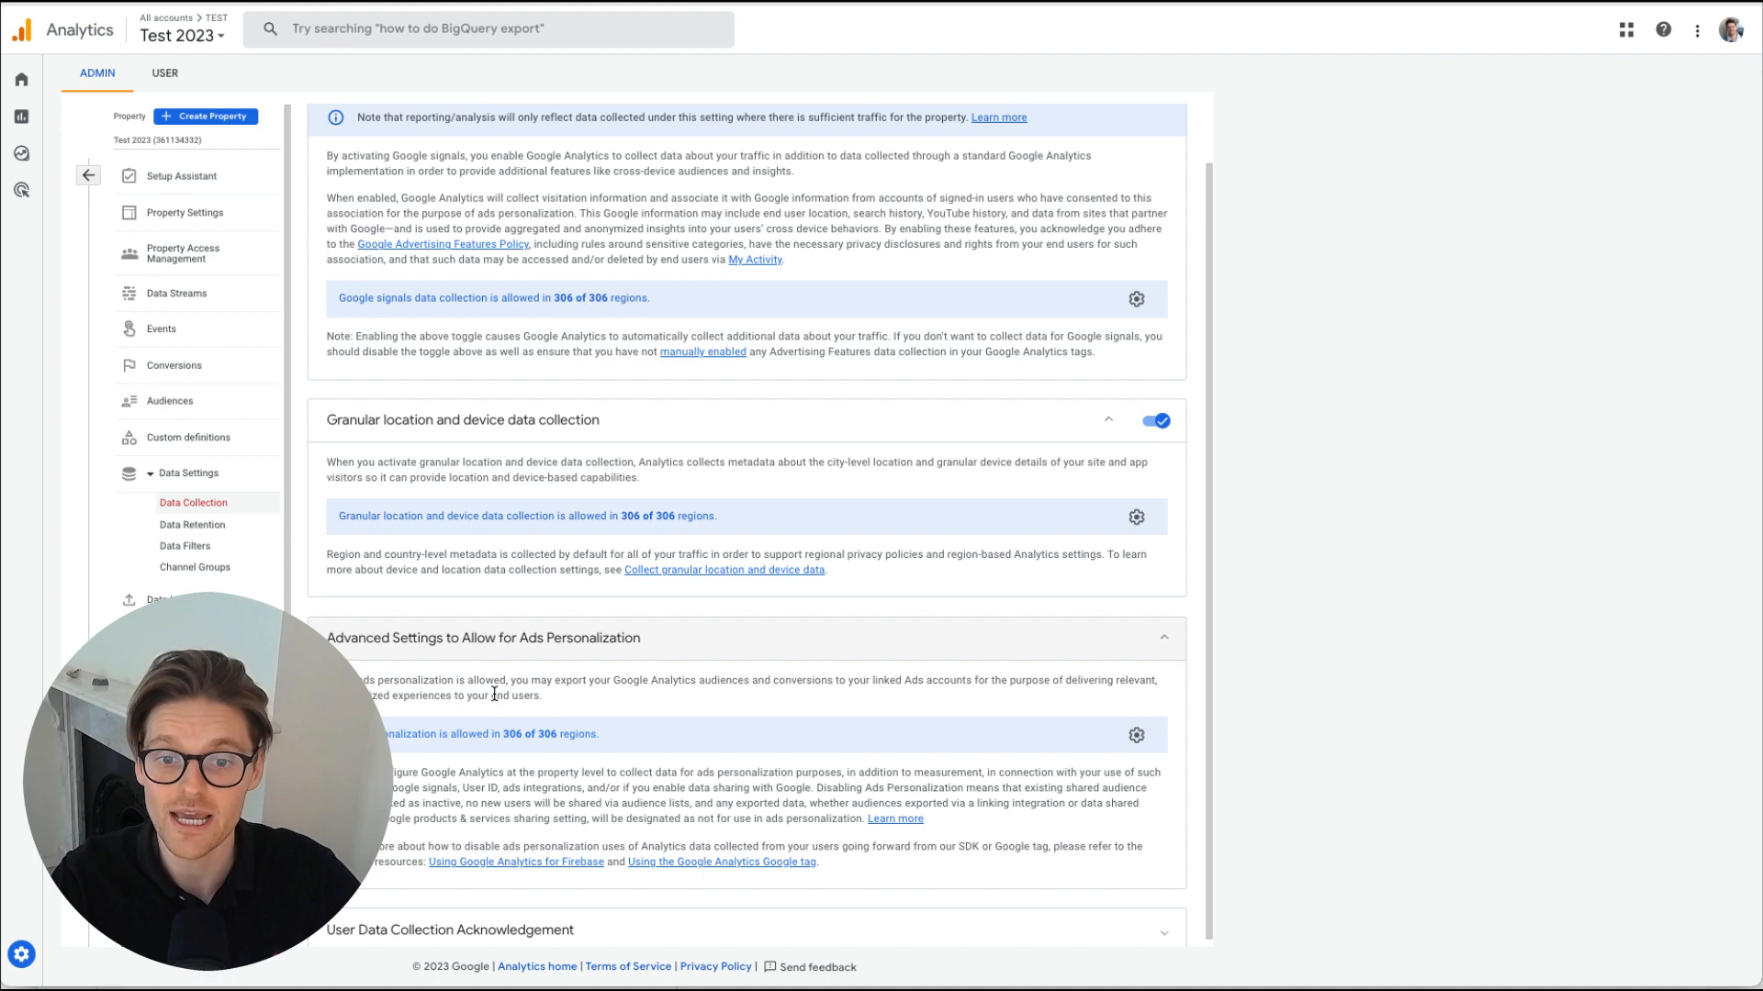
scroll("down", 3)
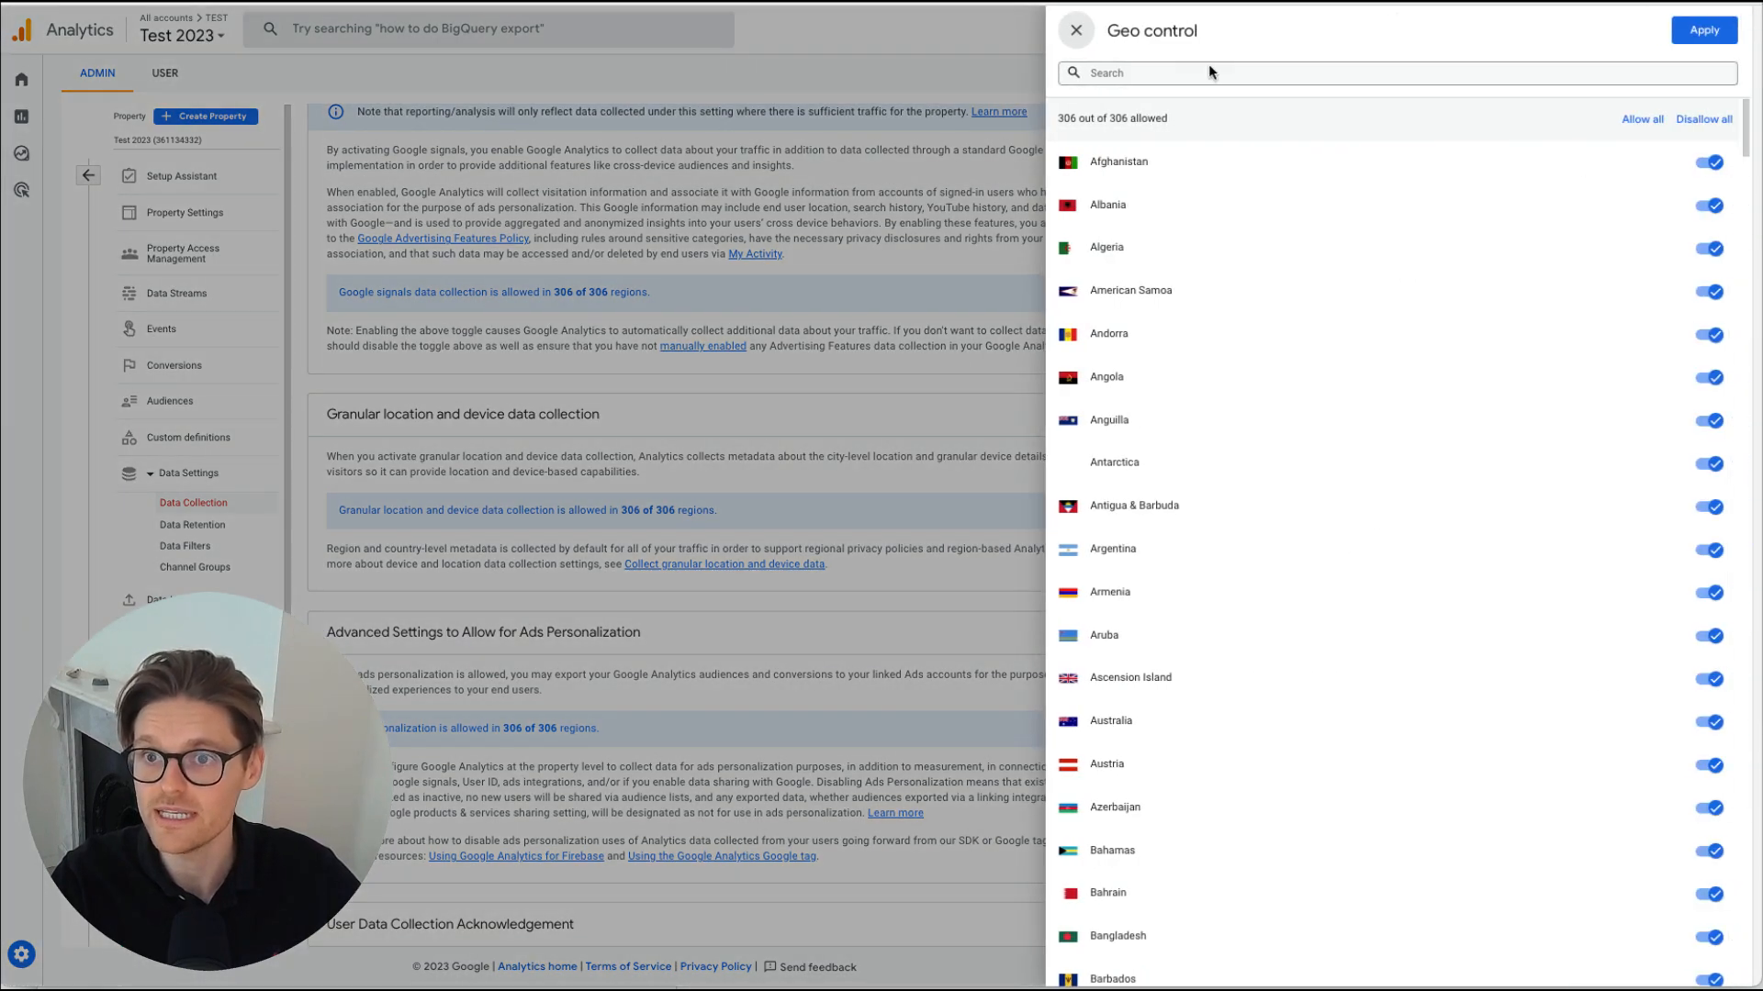
left_click(1074, 31)
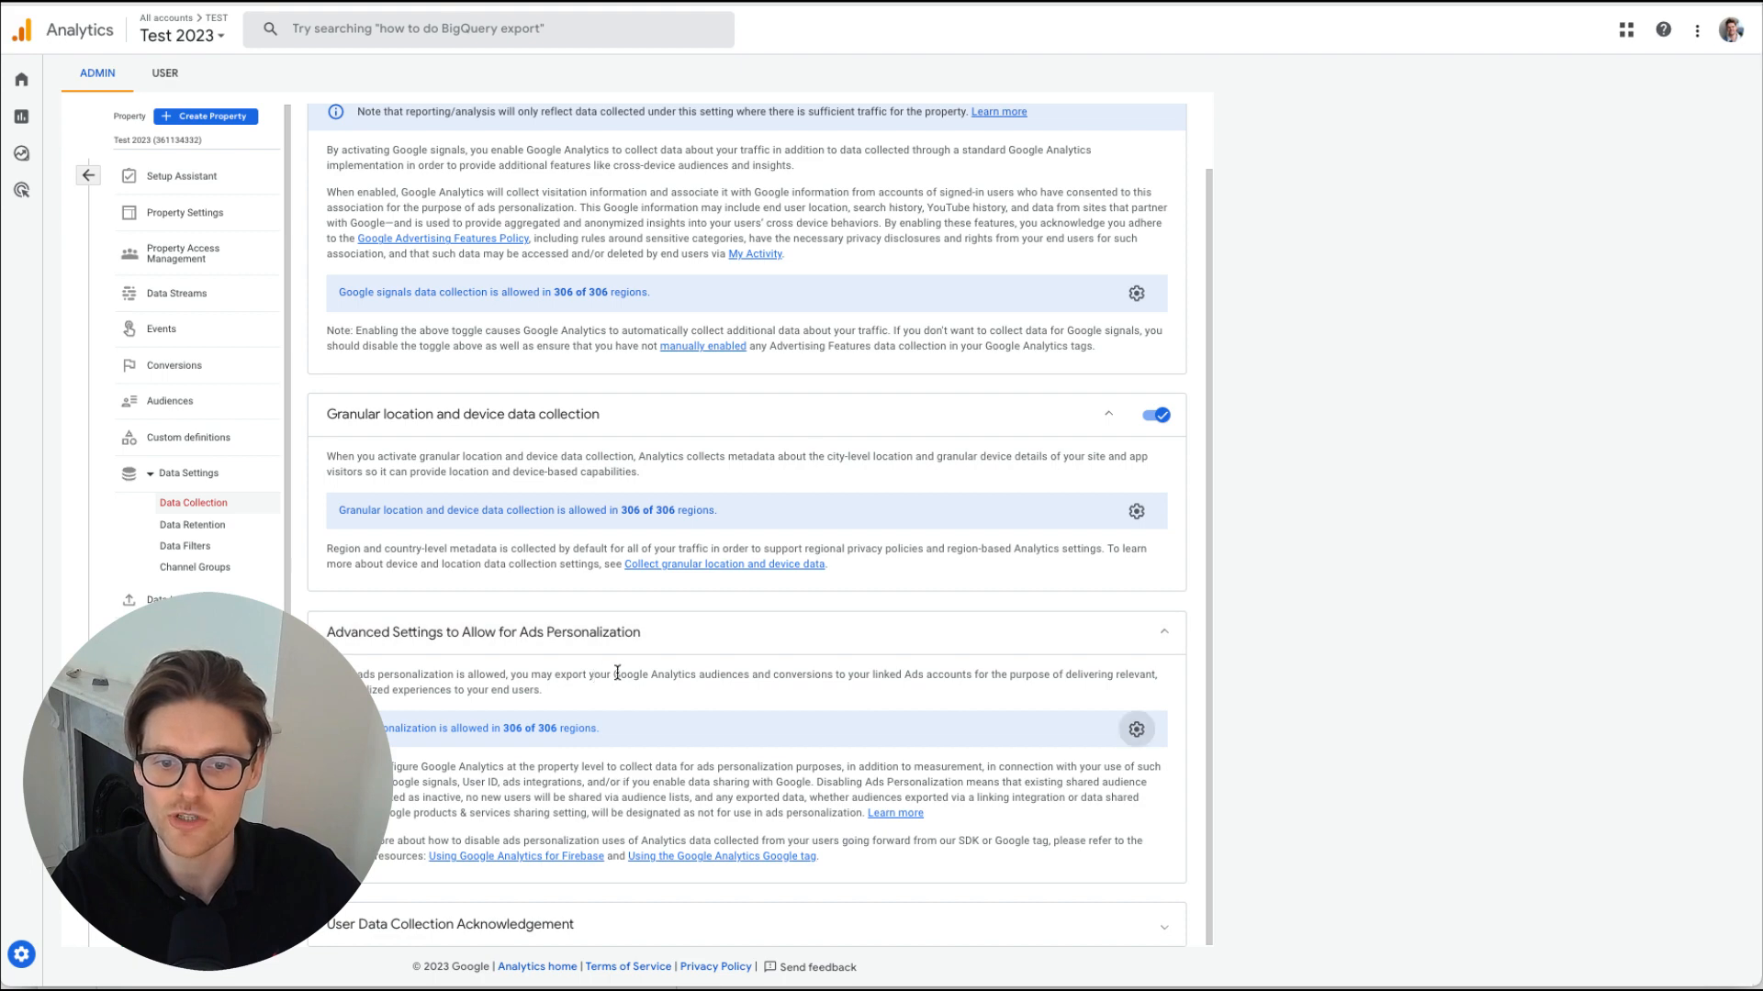
scroll("down", 3)
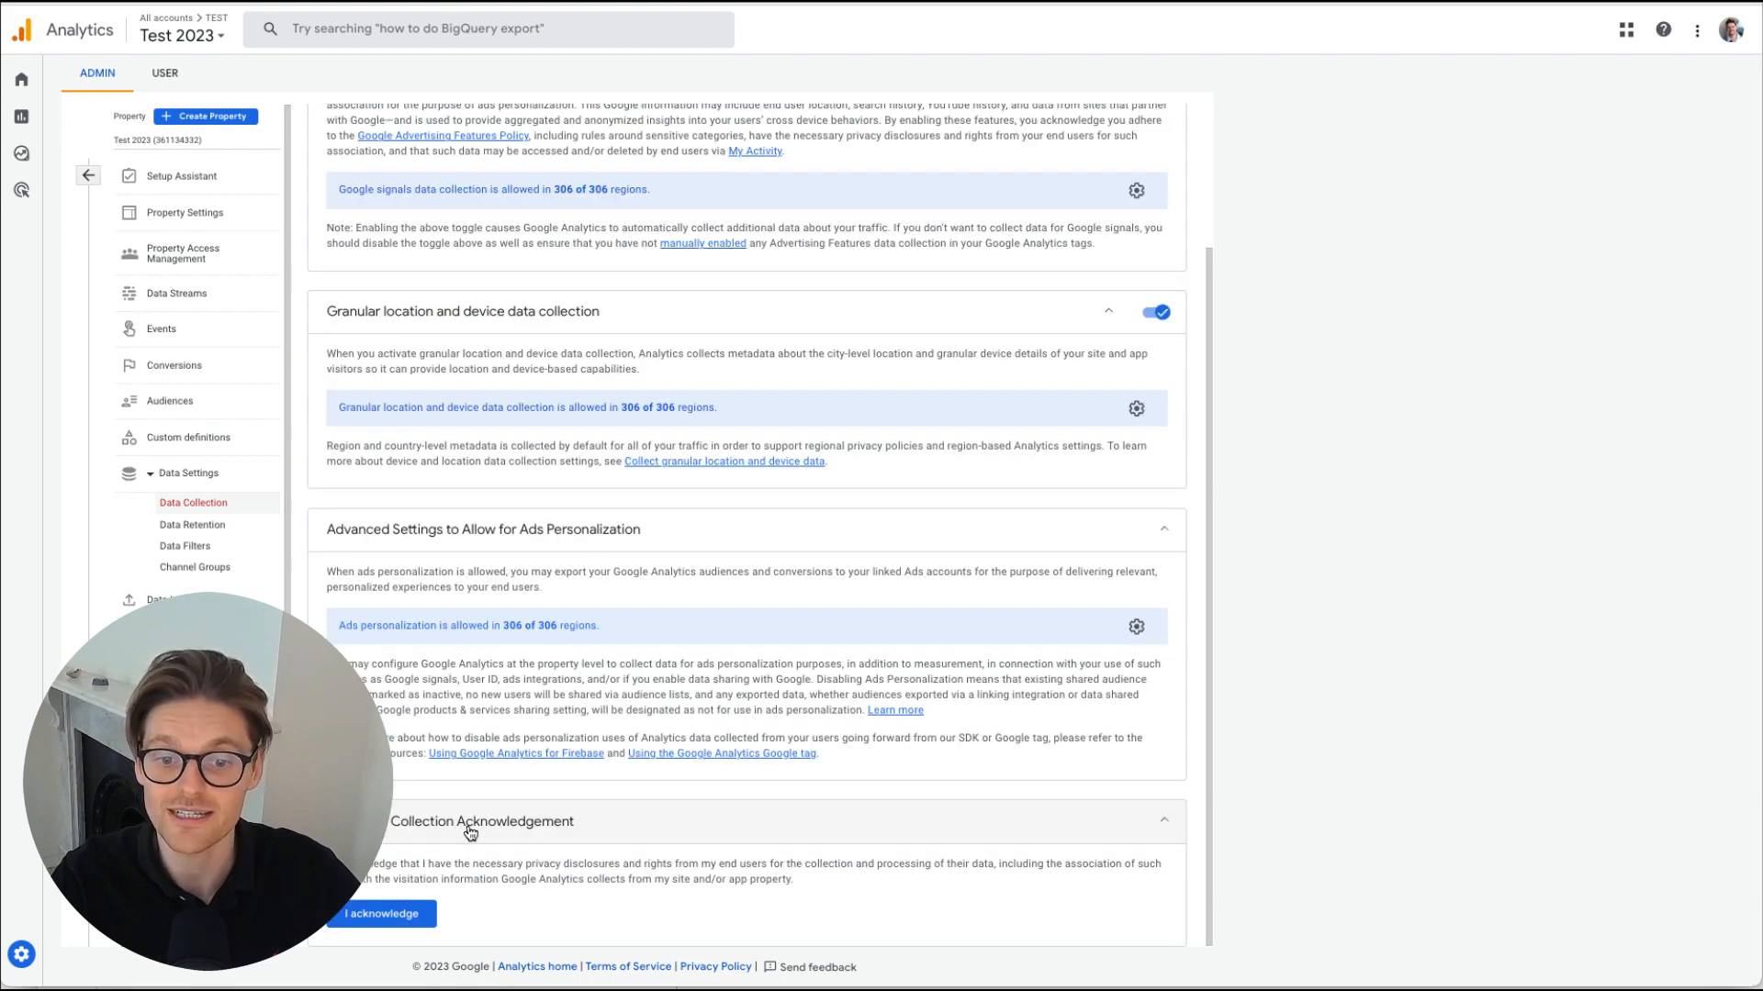
left_click(382, 914)
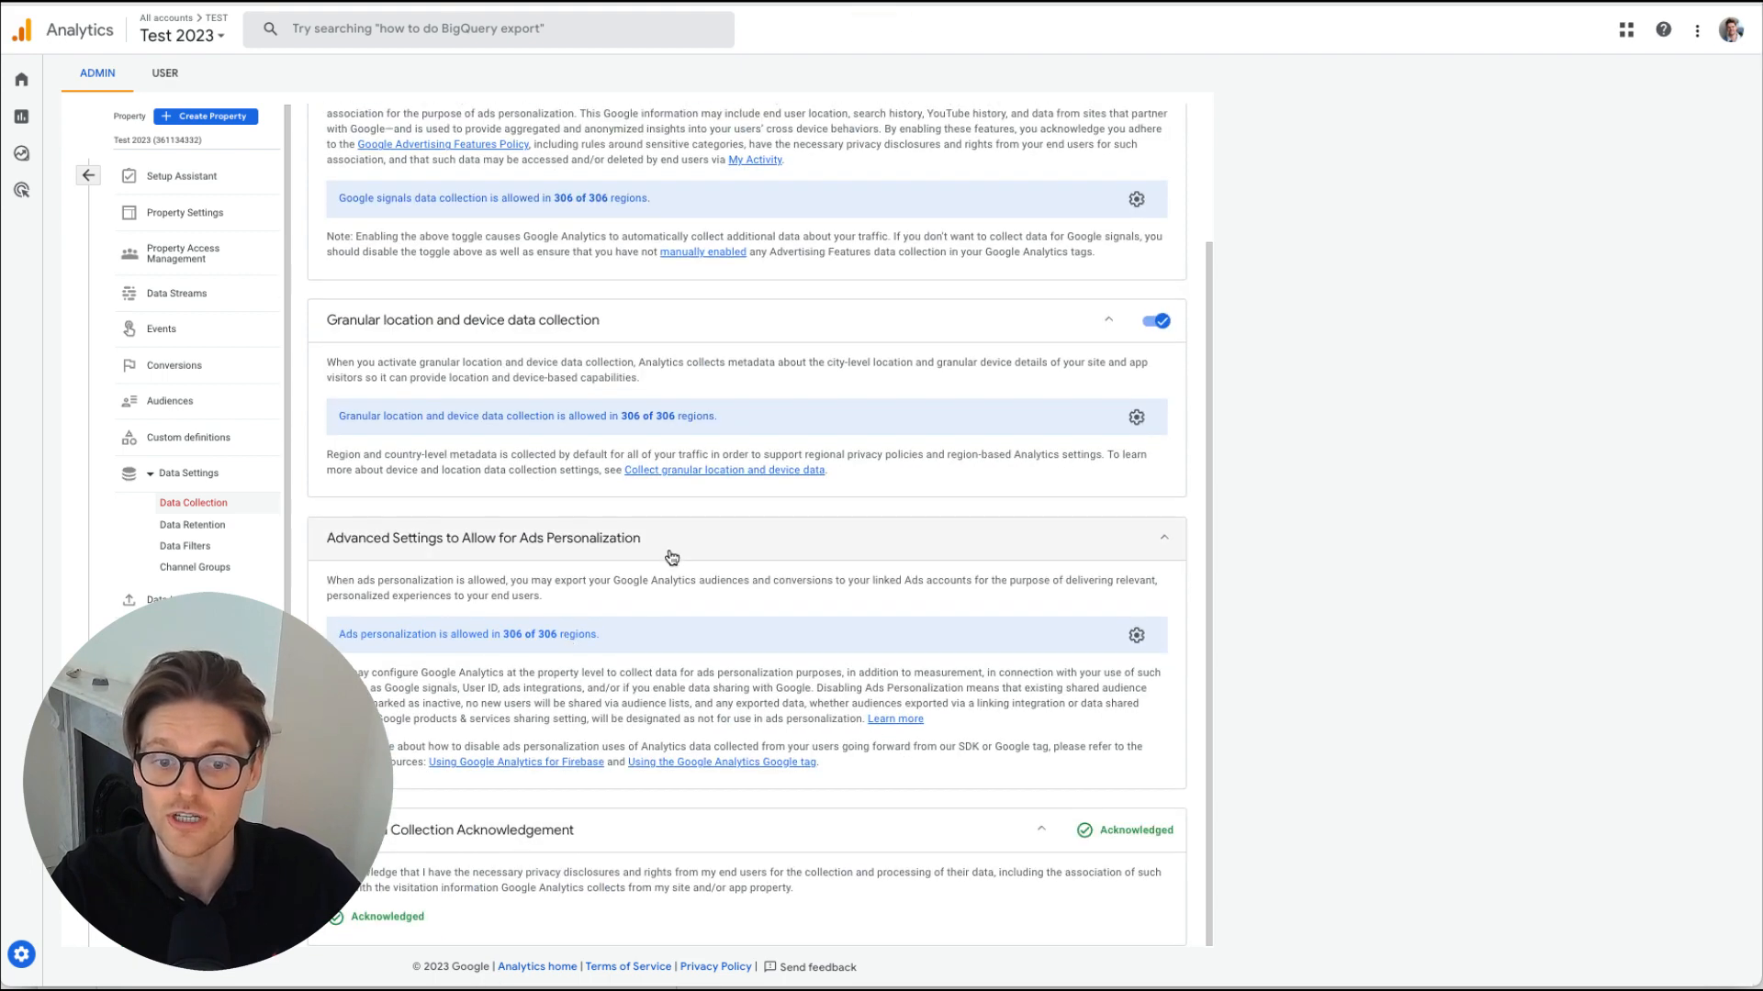
left_click(181, 176)
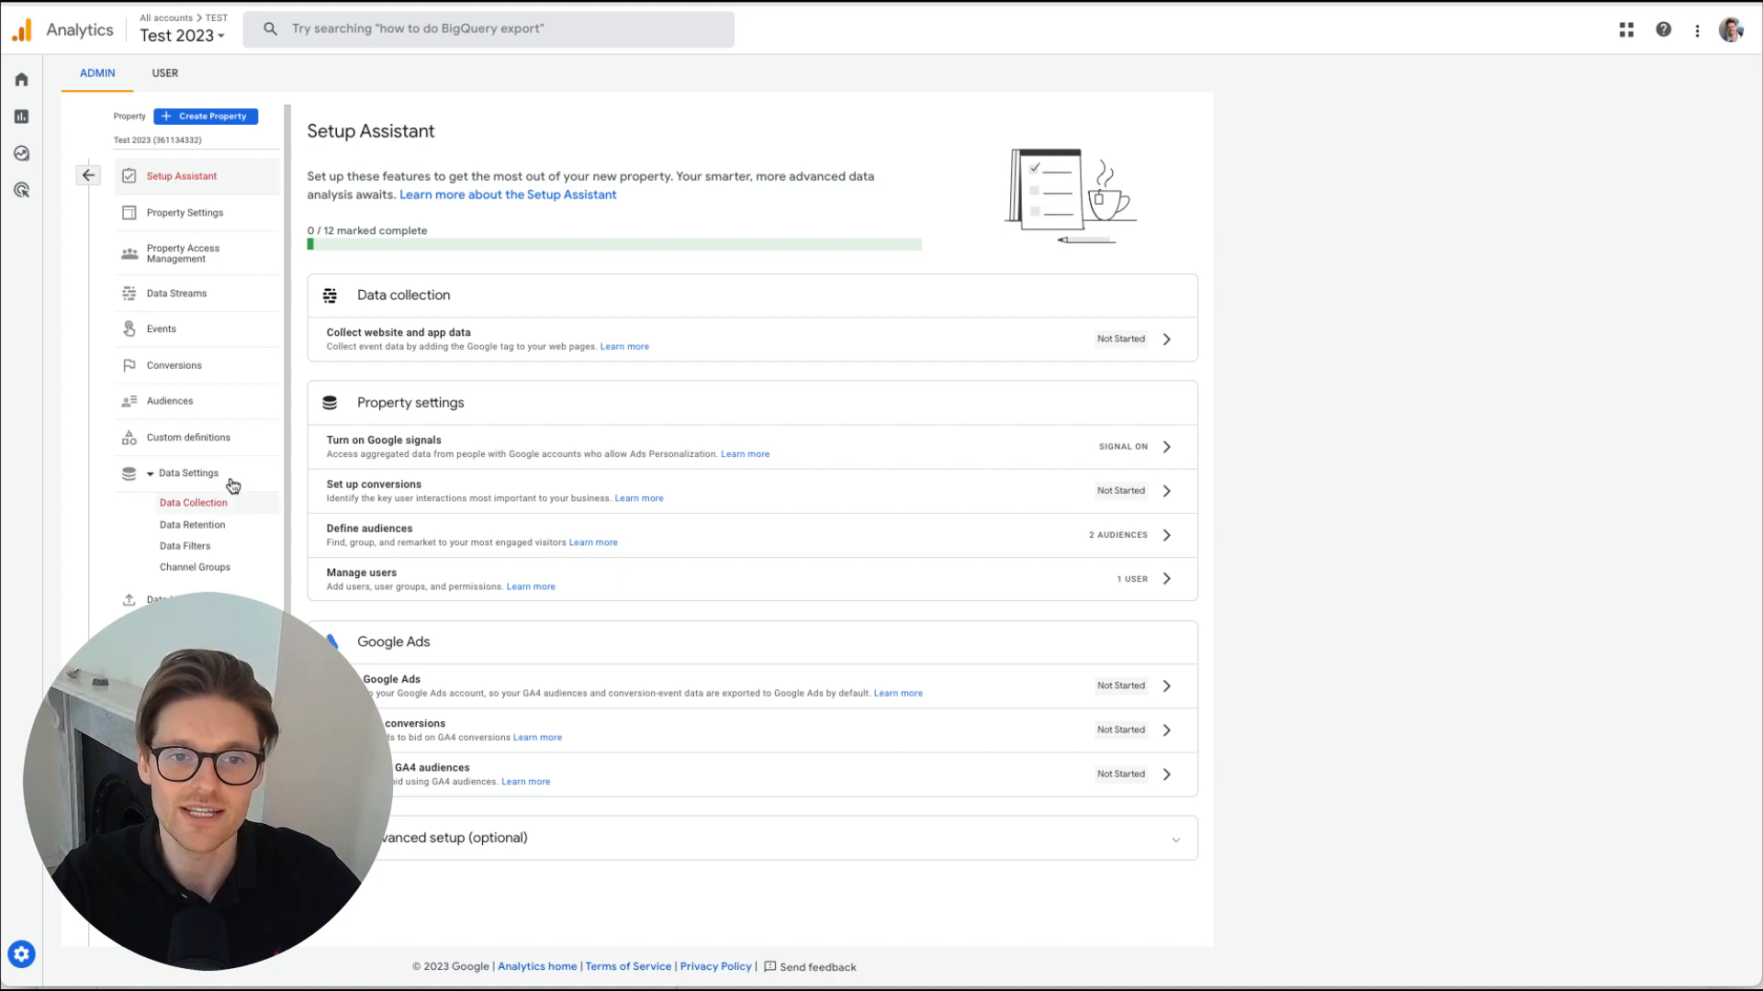
mouse_move(205, 328)
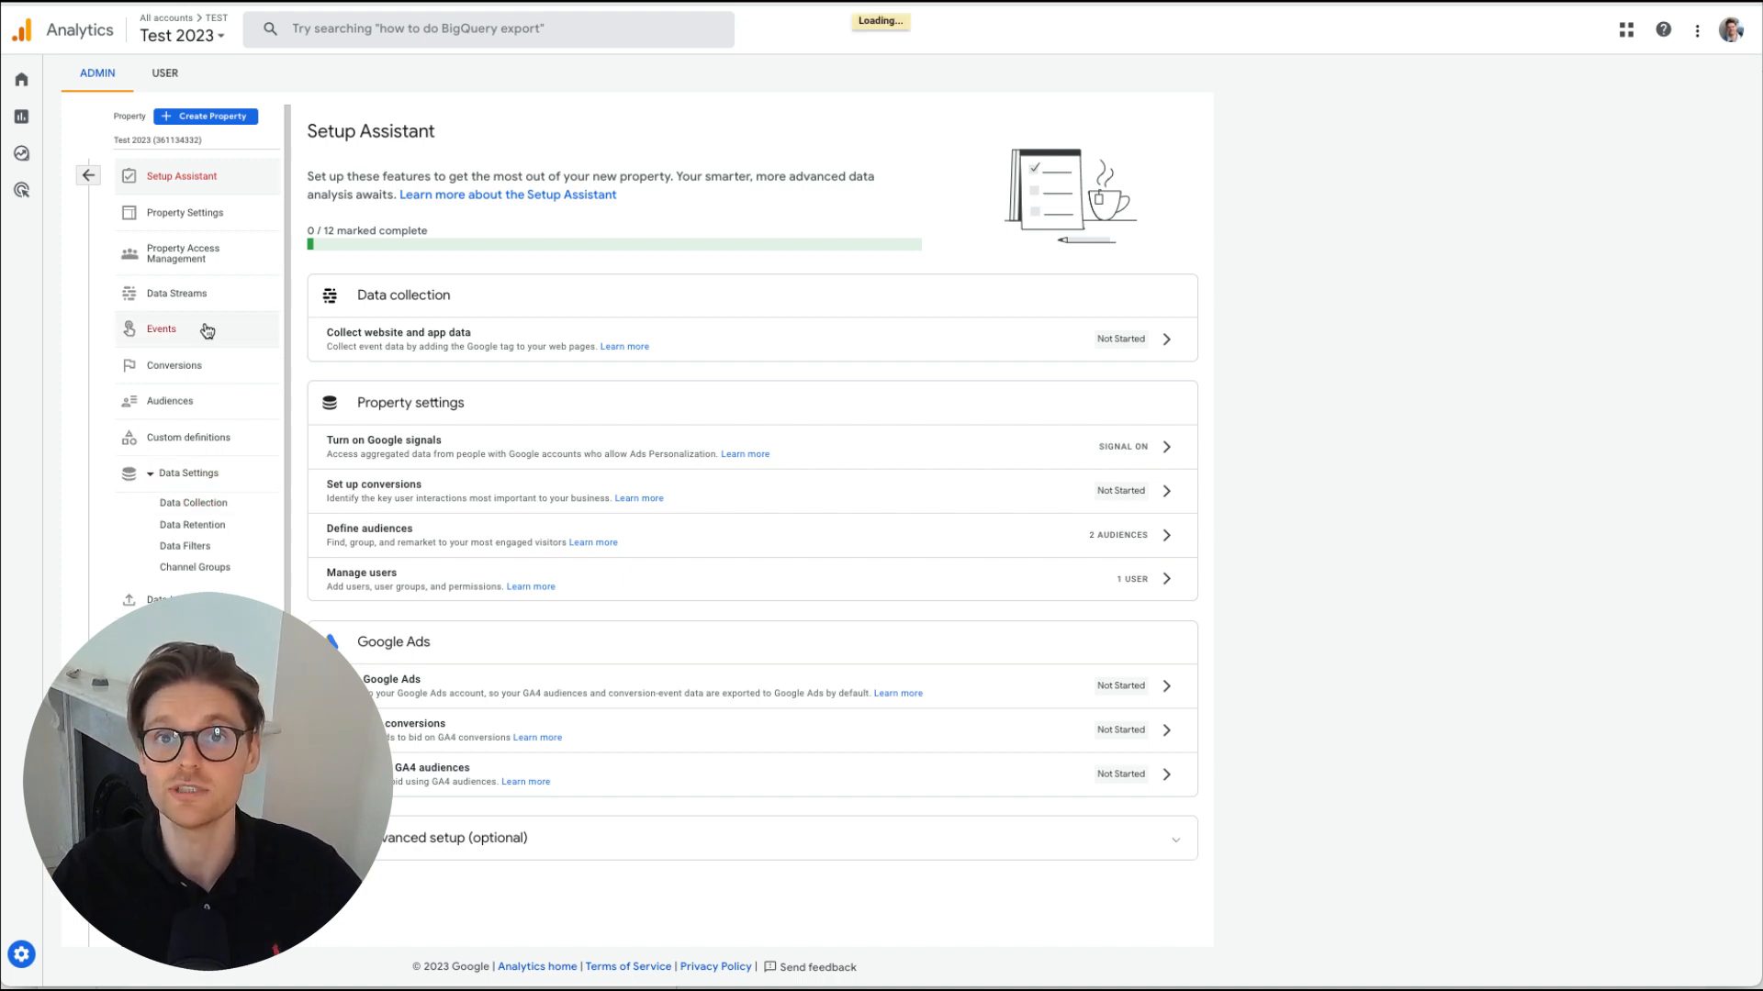
View the empty Events list, then the Conversions page listing the purchase event
left_click(162, 329)
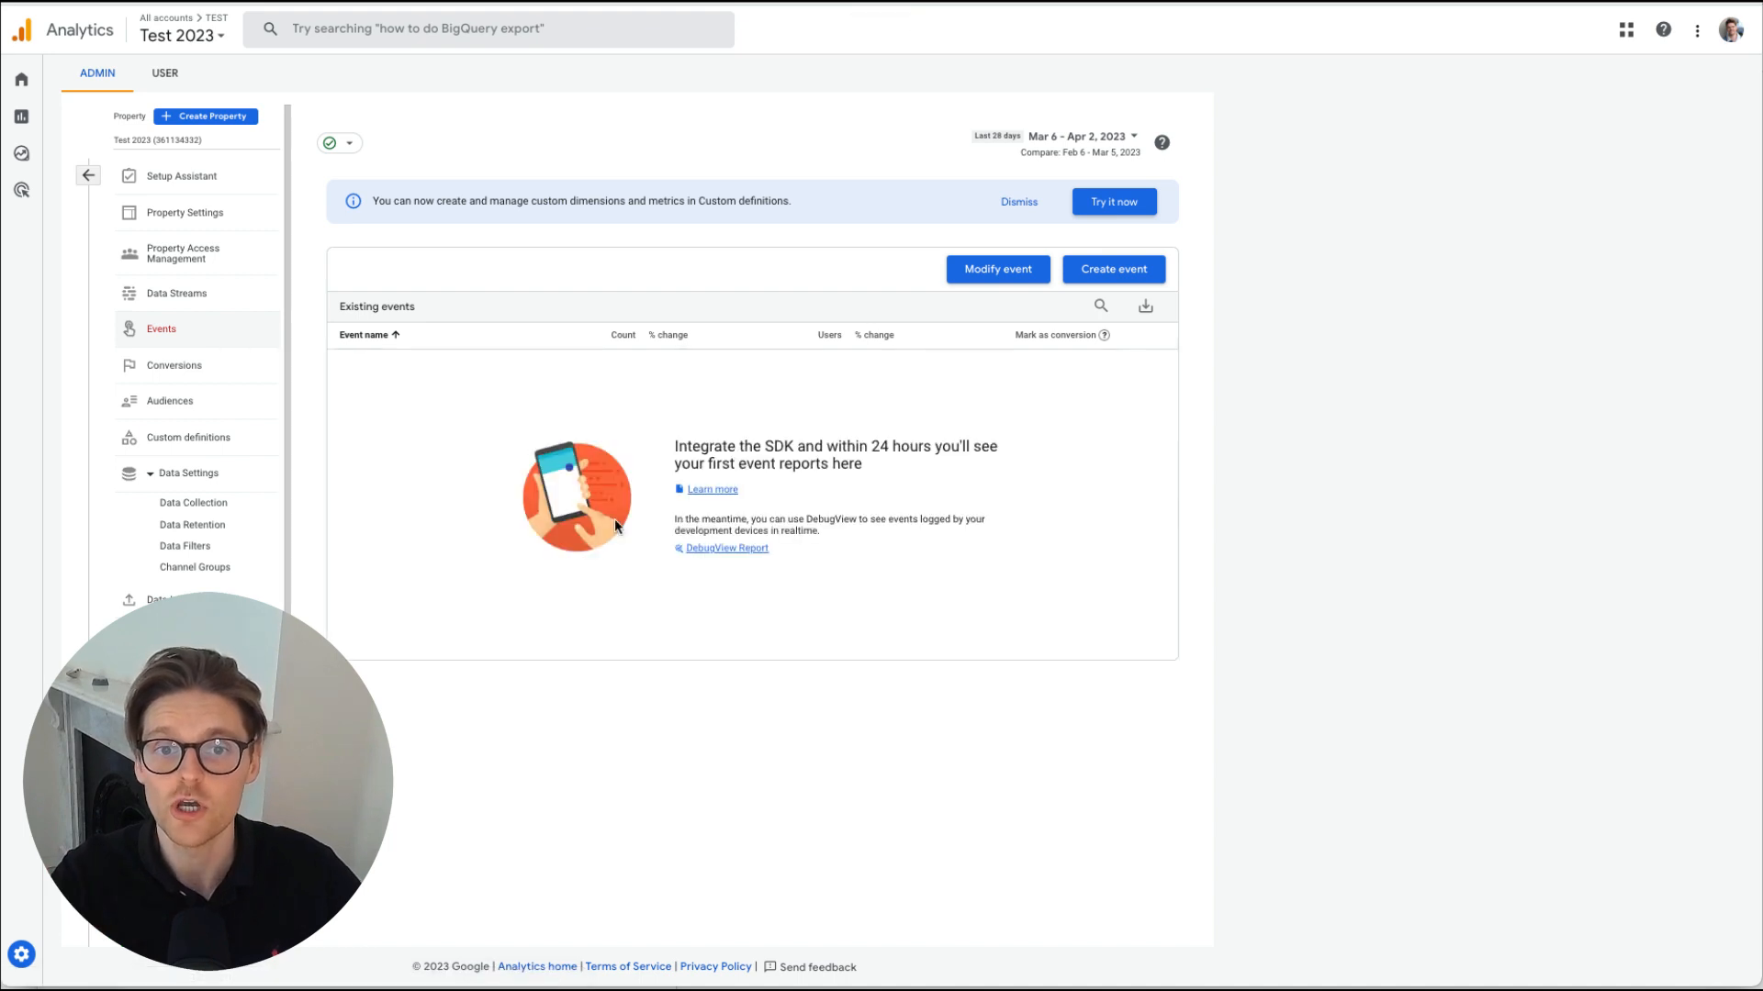
left_click(174, 366)
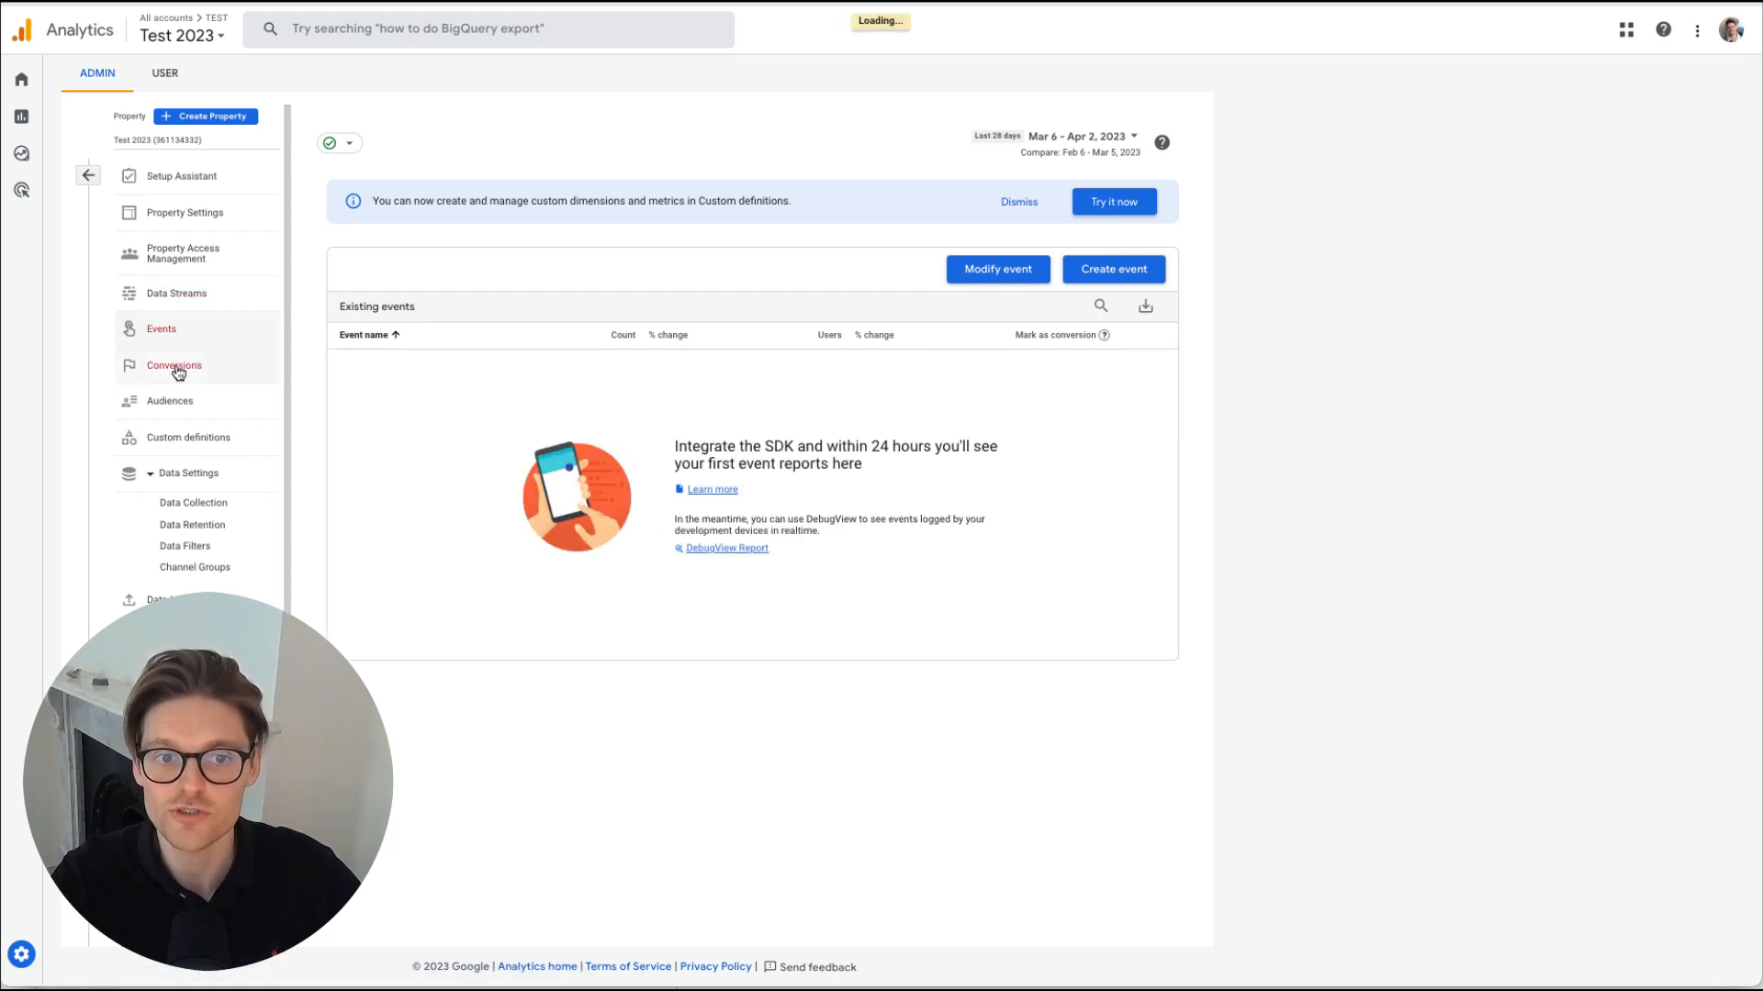
left_click(172, 365)
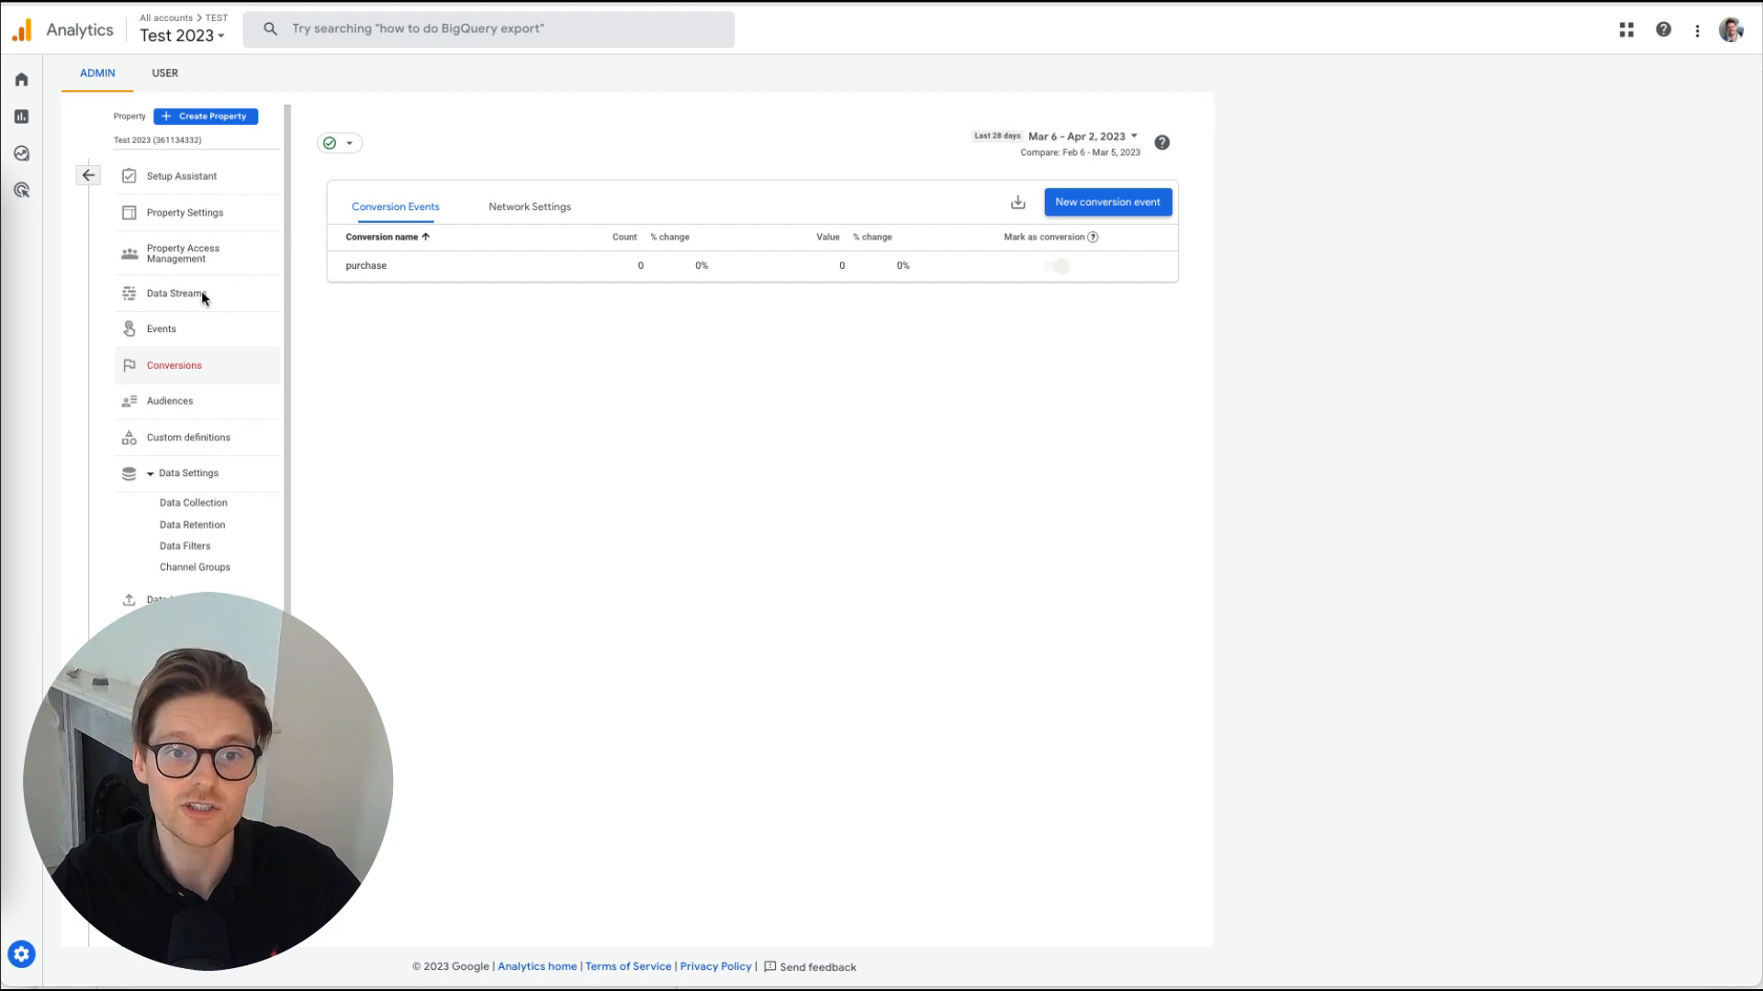
Review the Market Lead stream's enhanced measurement configuration and return to Data Streams
left_click(177, 293)
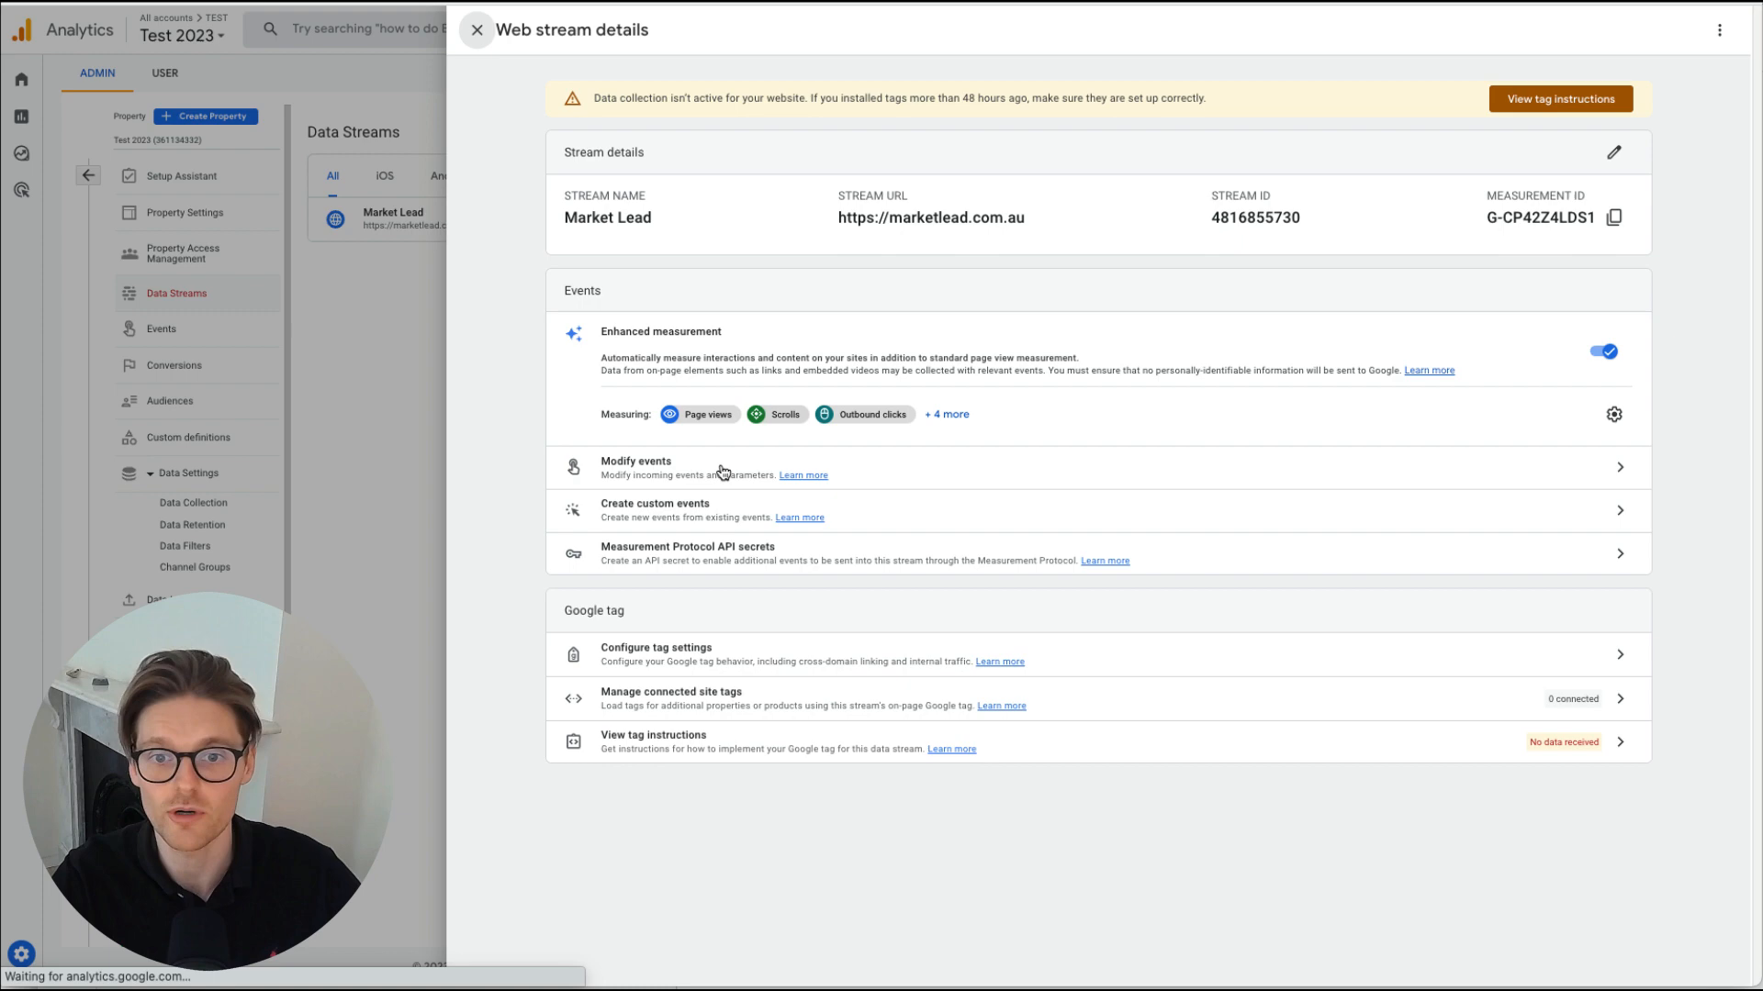
mouse_move(1594, 411)
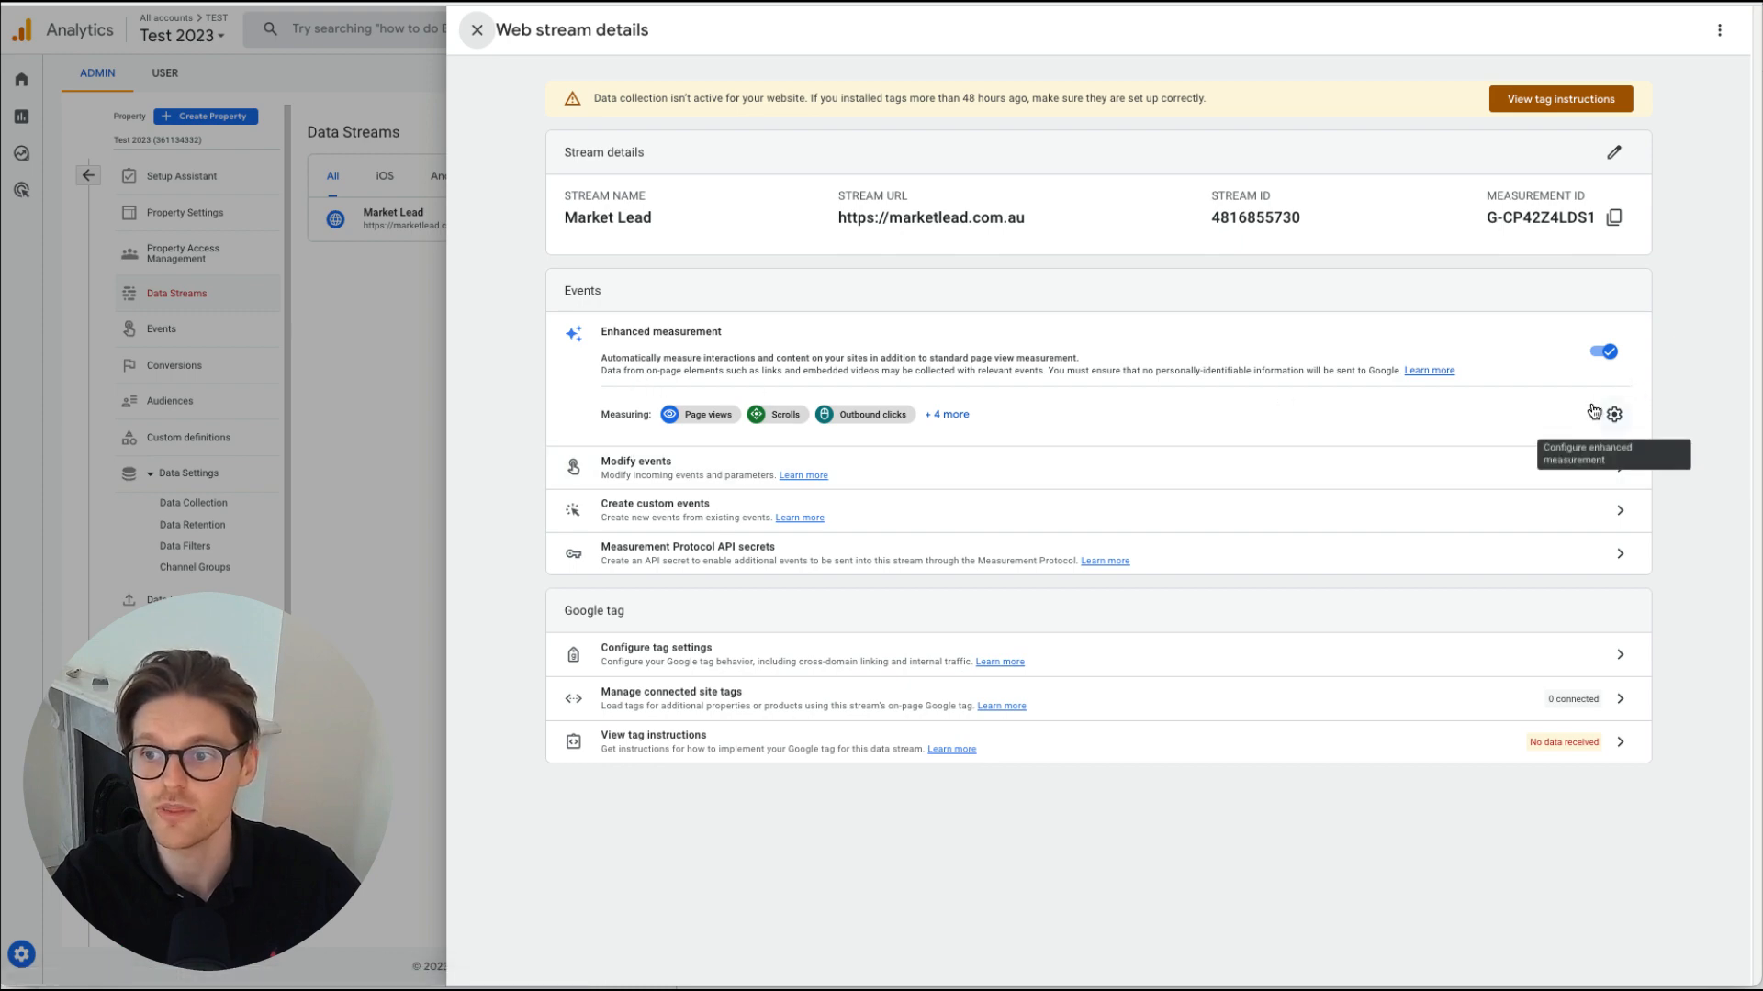
left_click(1612, 413)
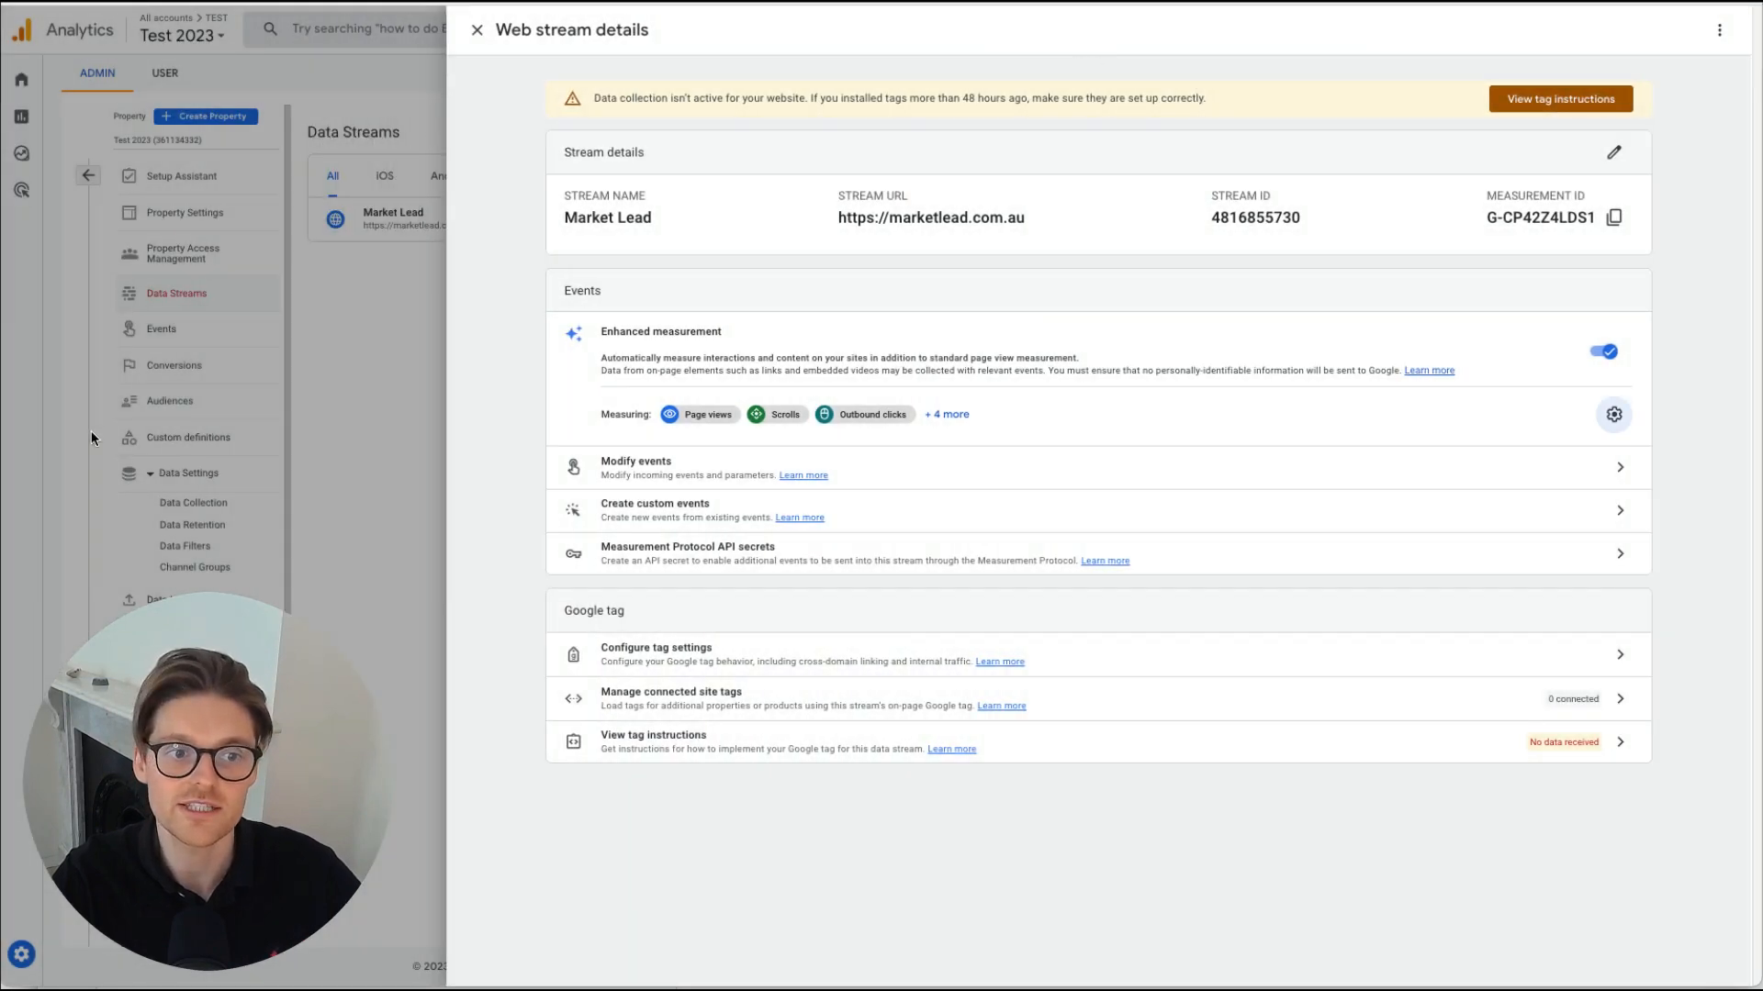
mouse_move(222, 472)
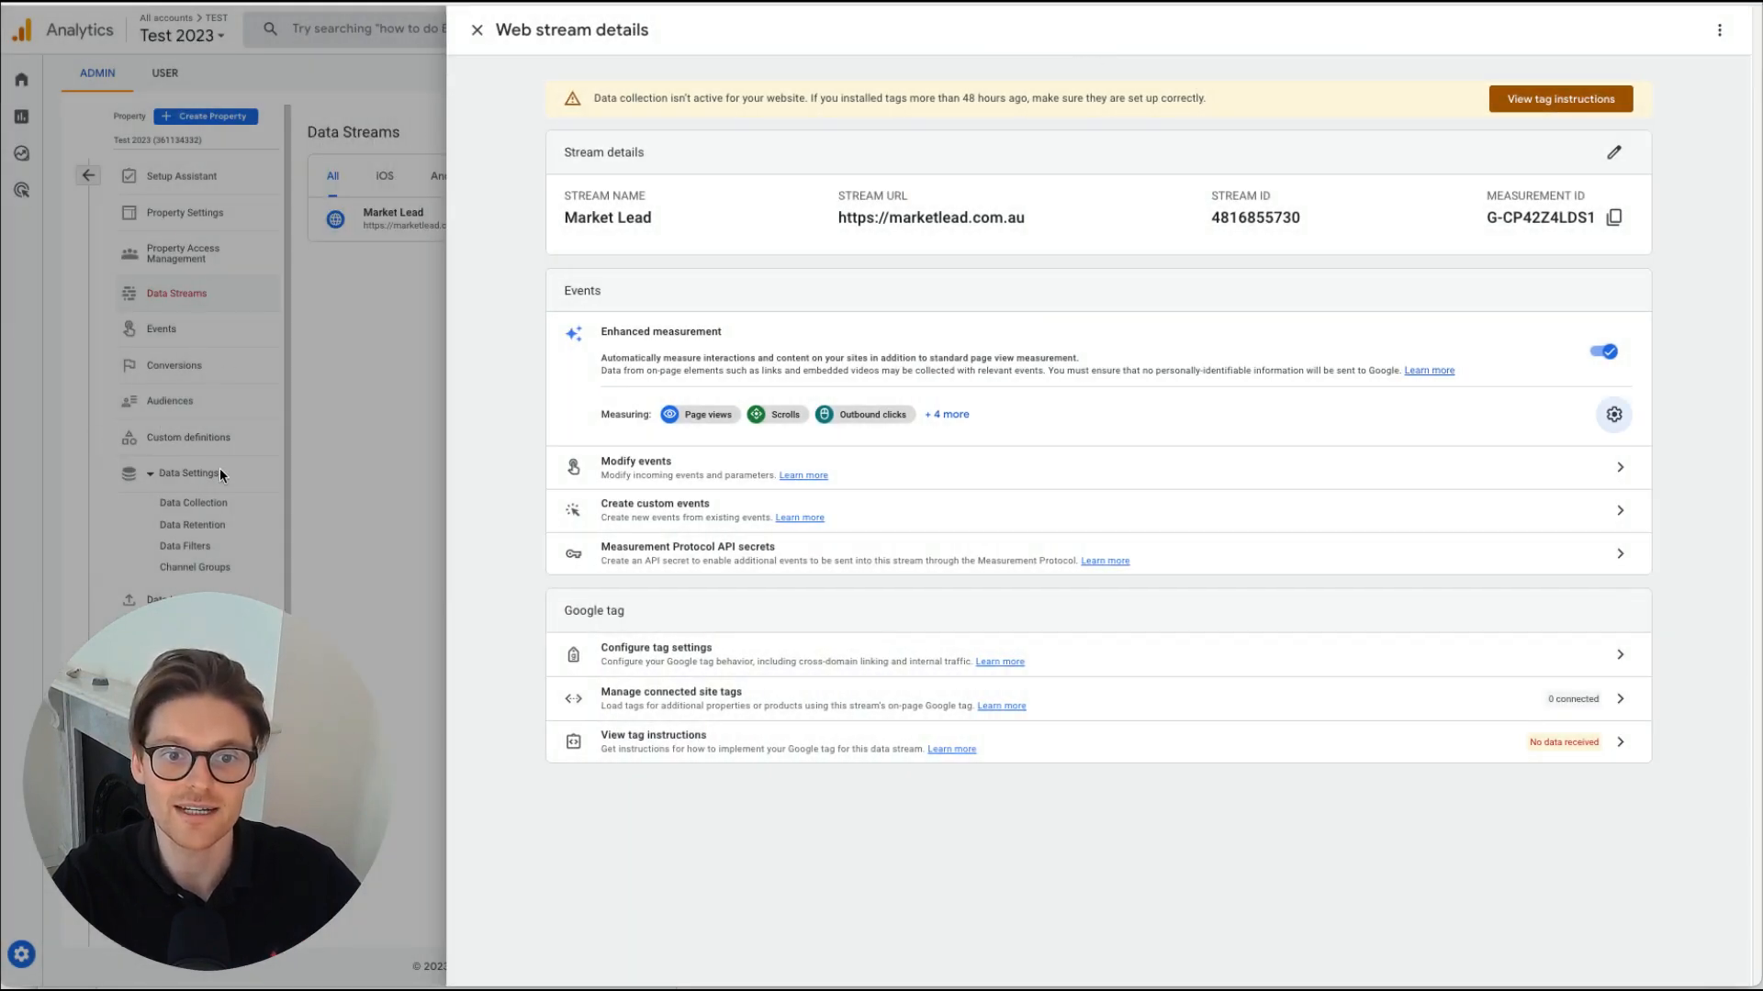
left_click(478, 30)
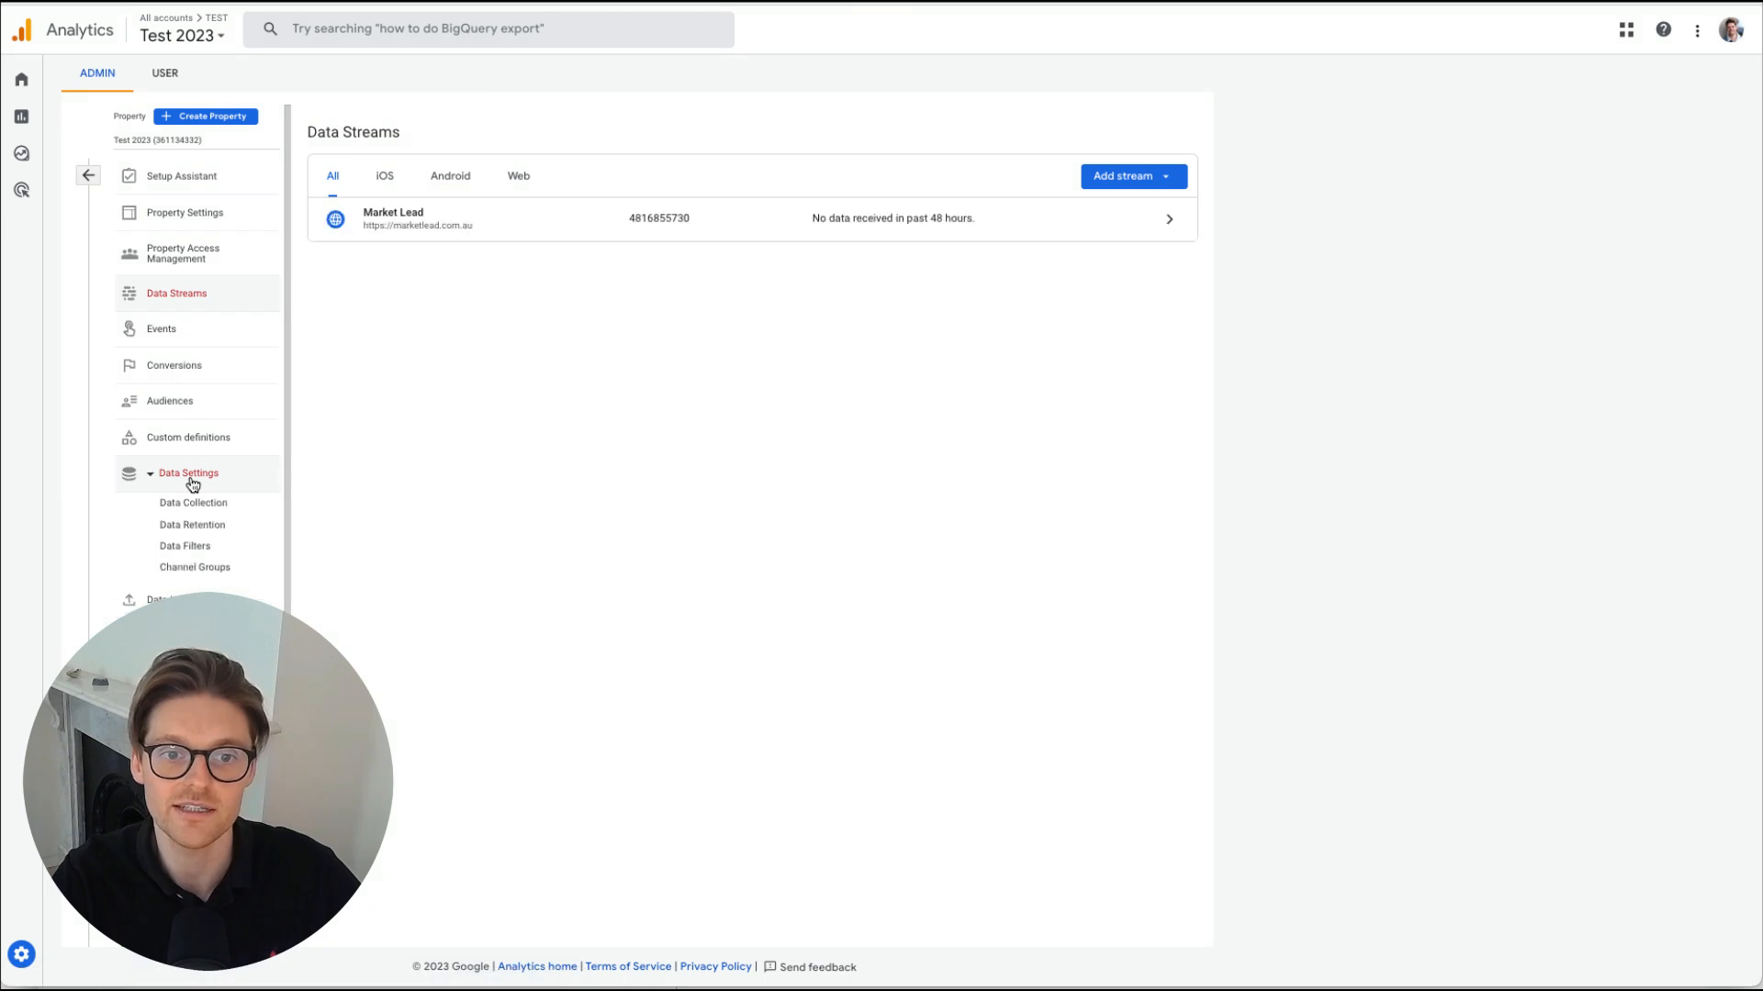
Set event data retention to 14 months and turn off resetting user data on new activity
left_click(192, 503)
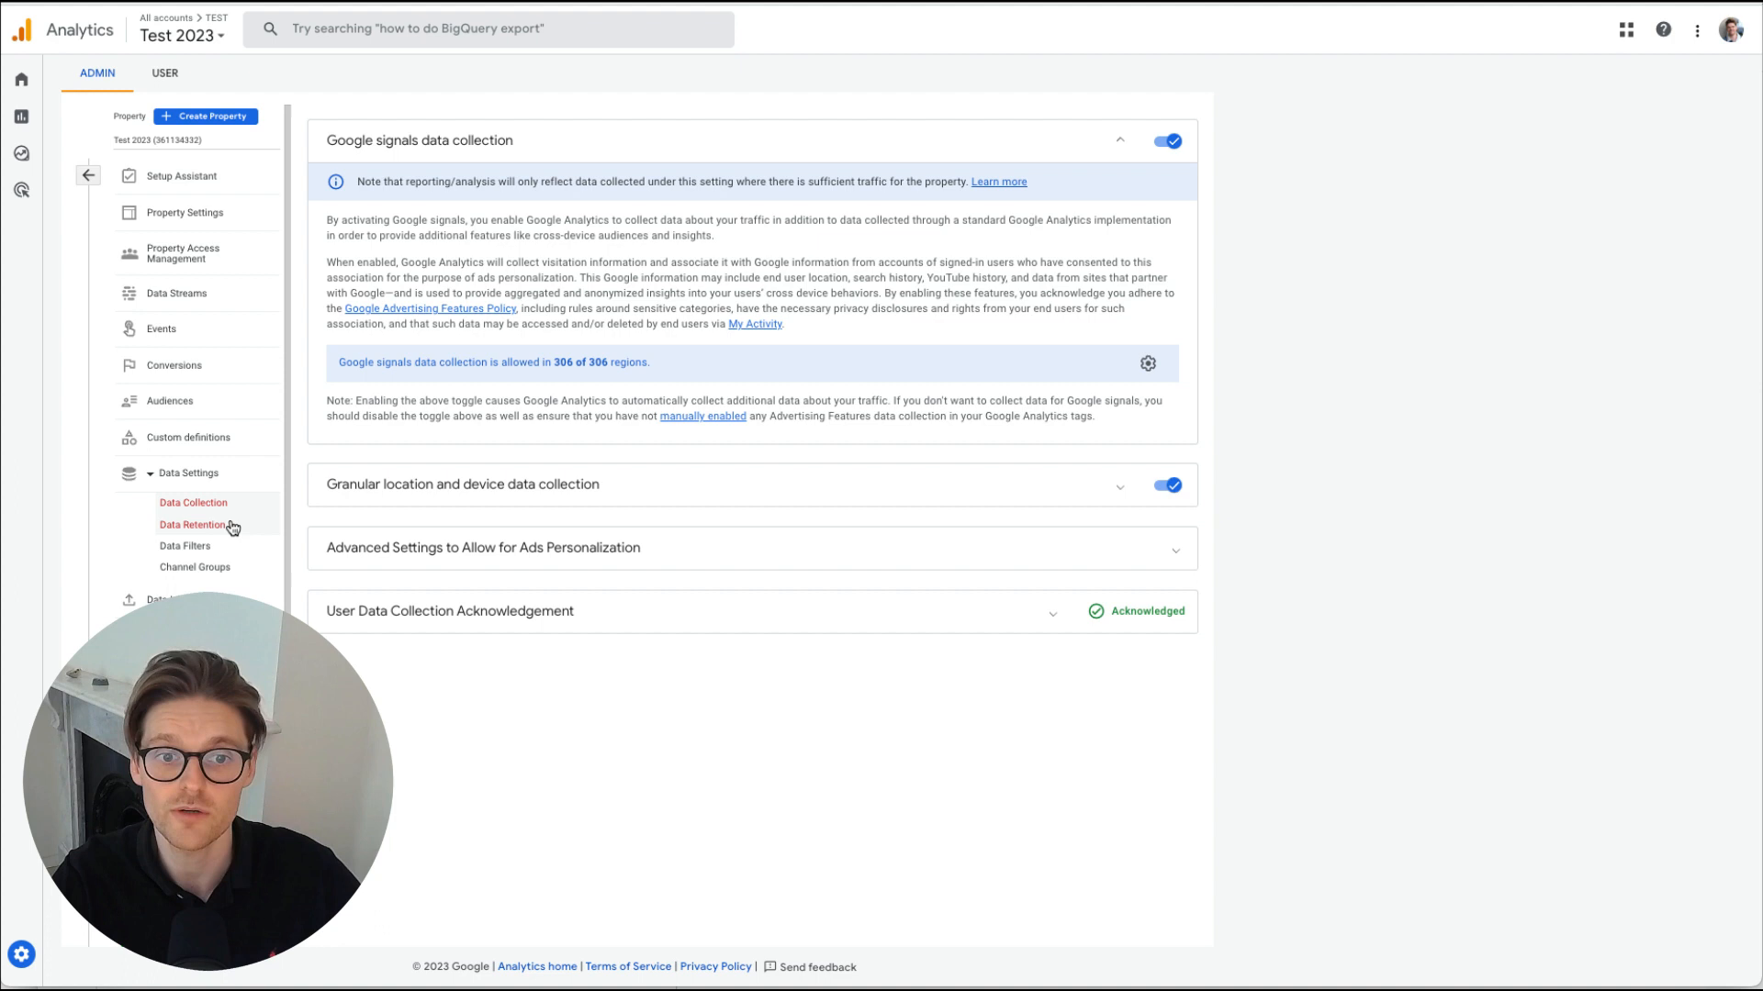
left_click(193, 525)
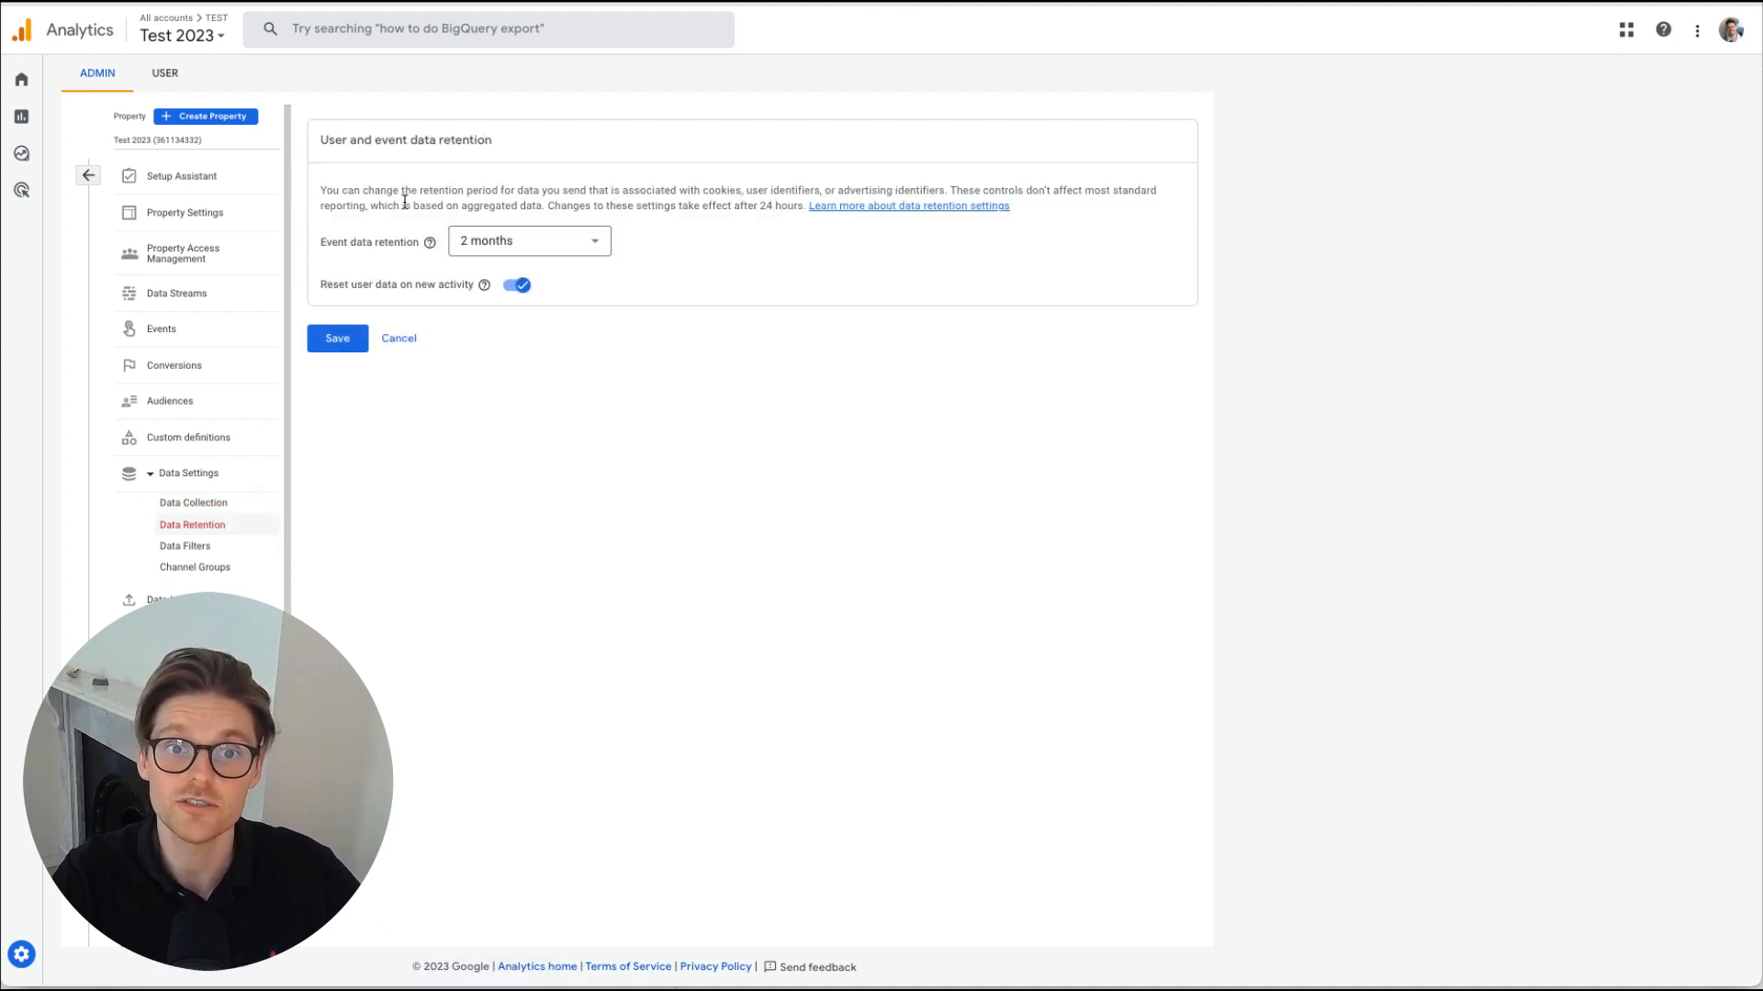
left_click(529, 240)
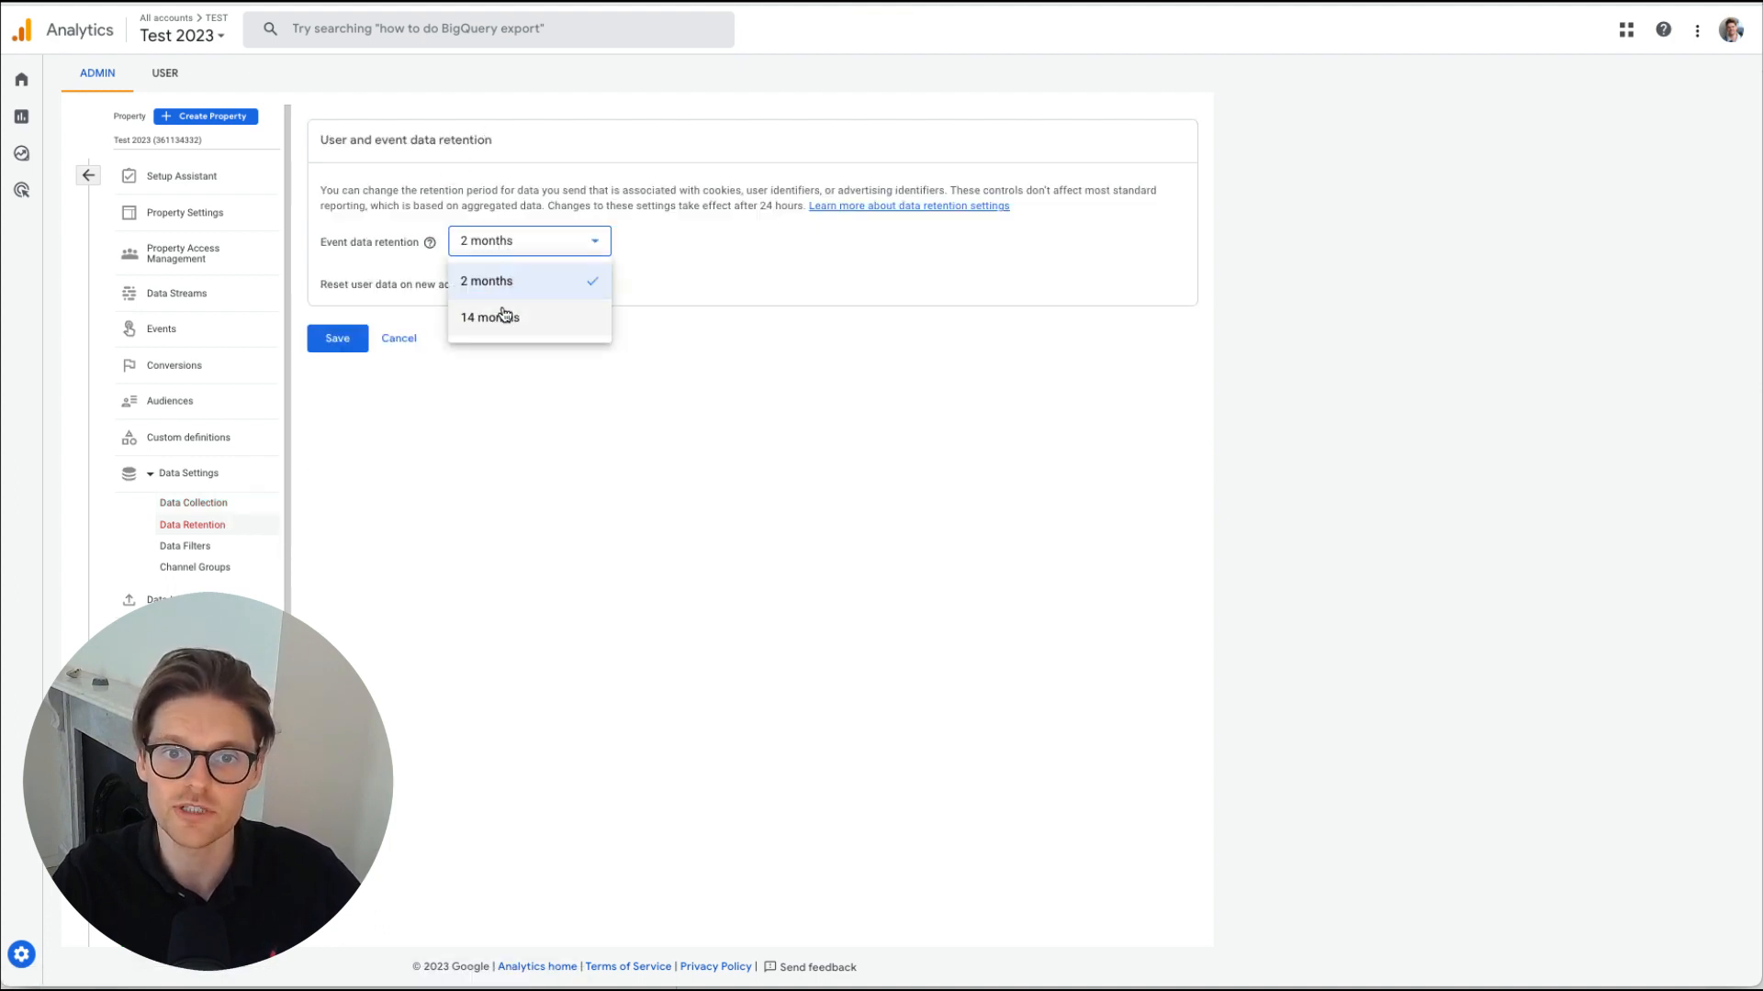
left_click(489, 318)
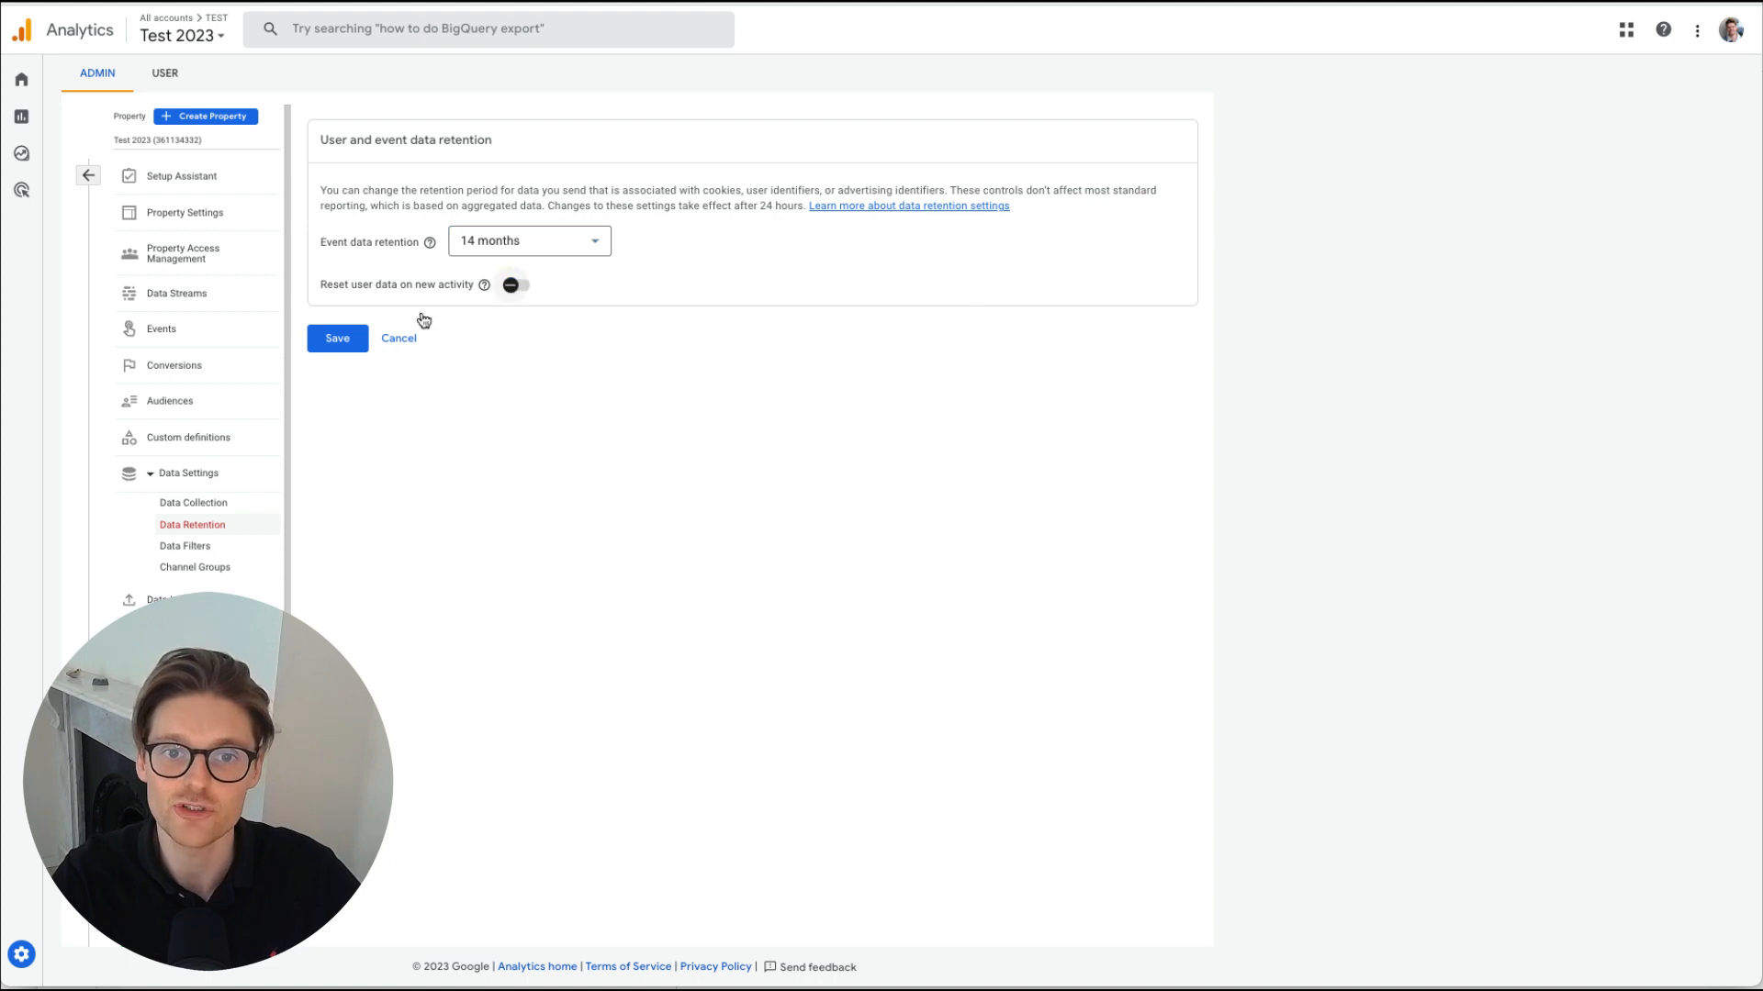
left_click(338, 338)
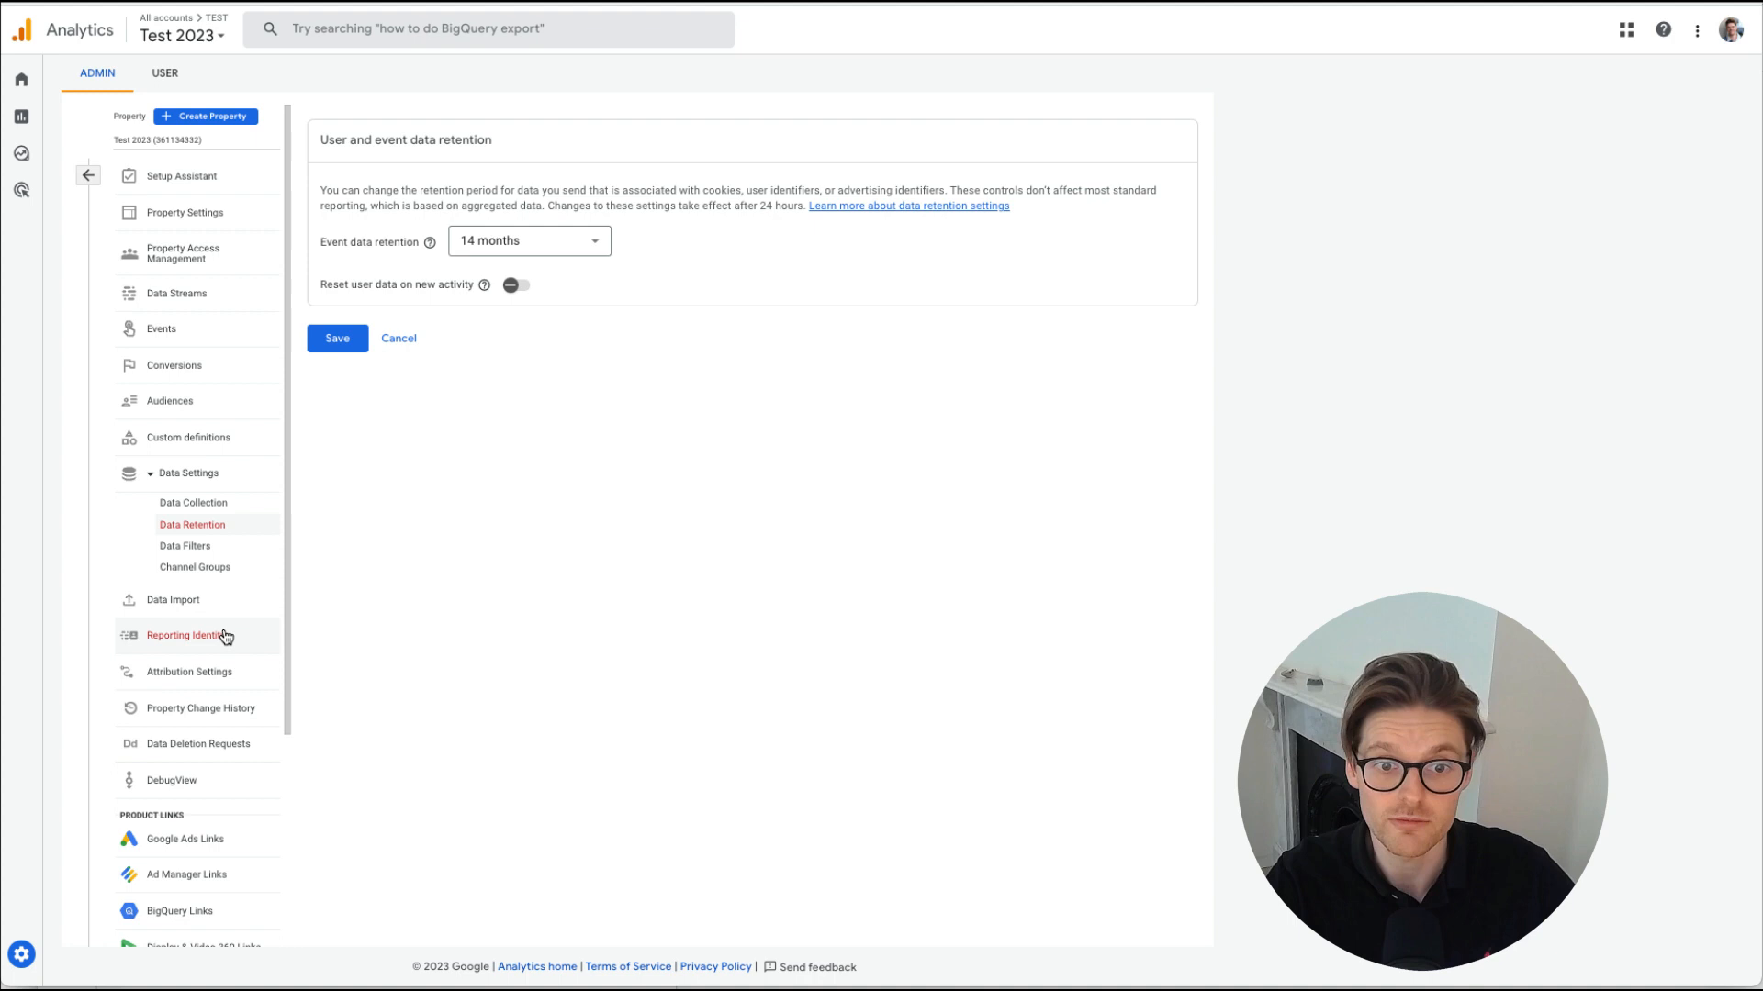
Confirm the reporting attribution model stays Cross-channel data-driven
left_click(190, 672)
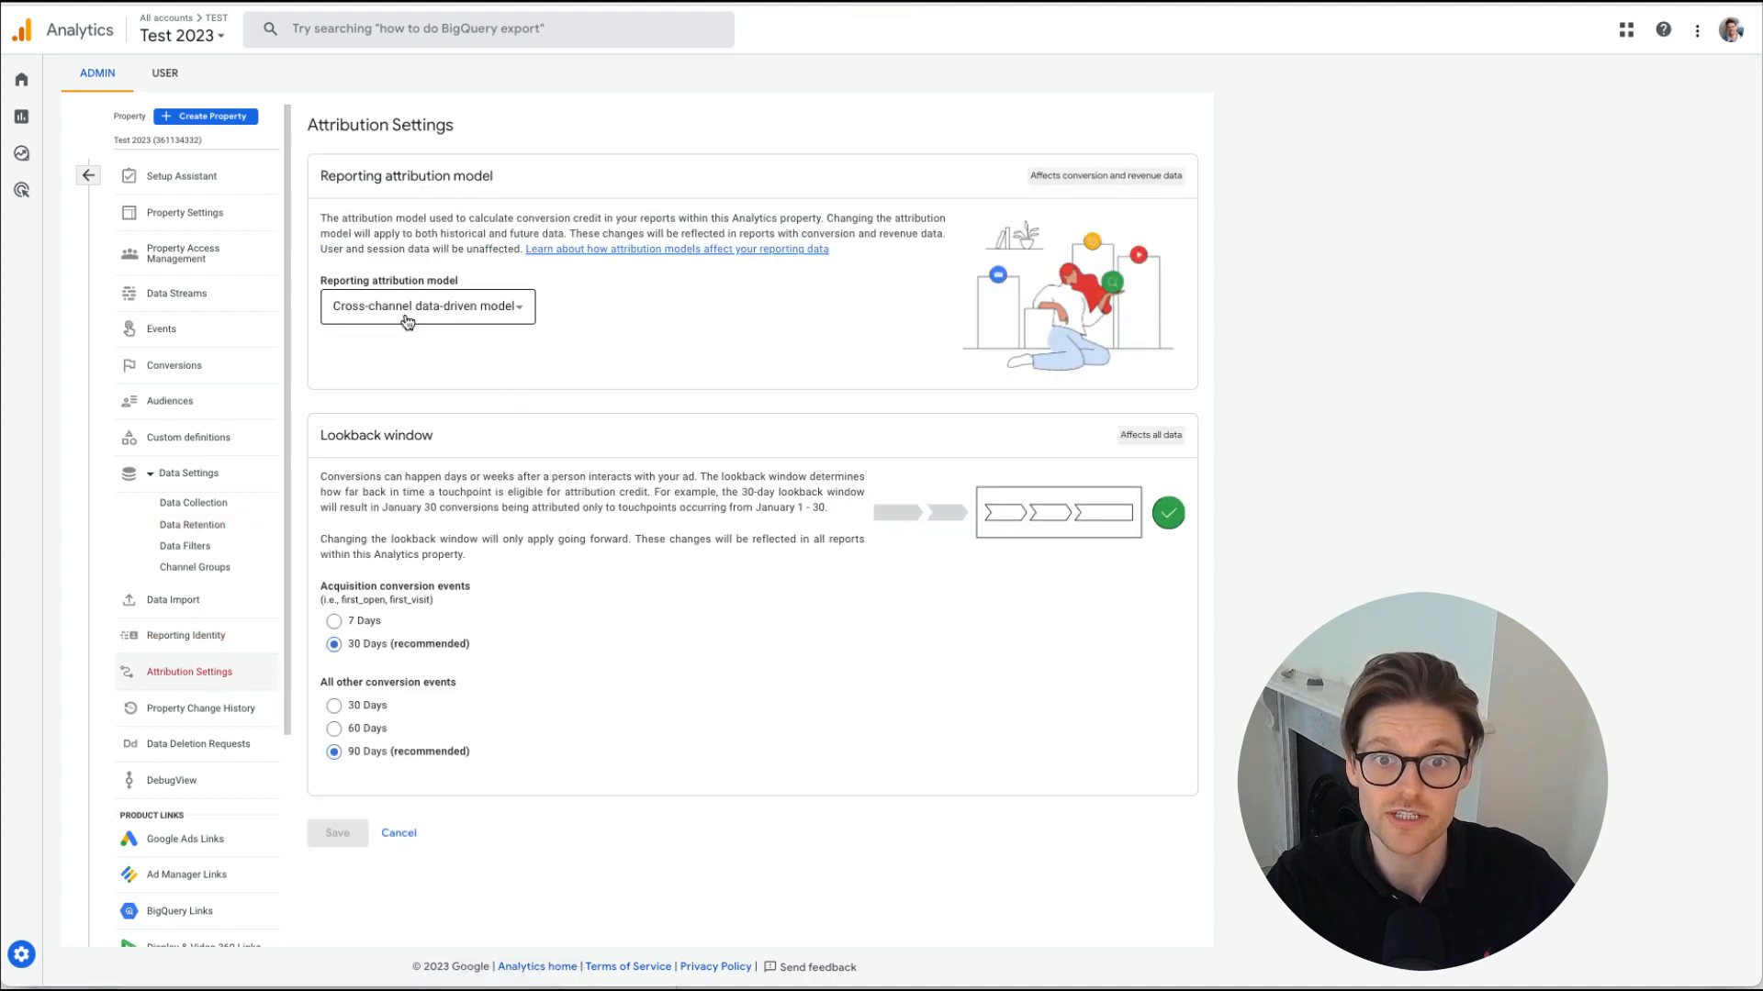
left_click(428, 306)
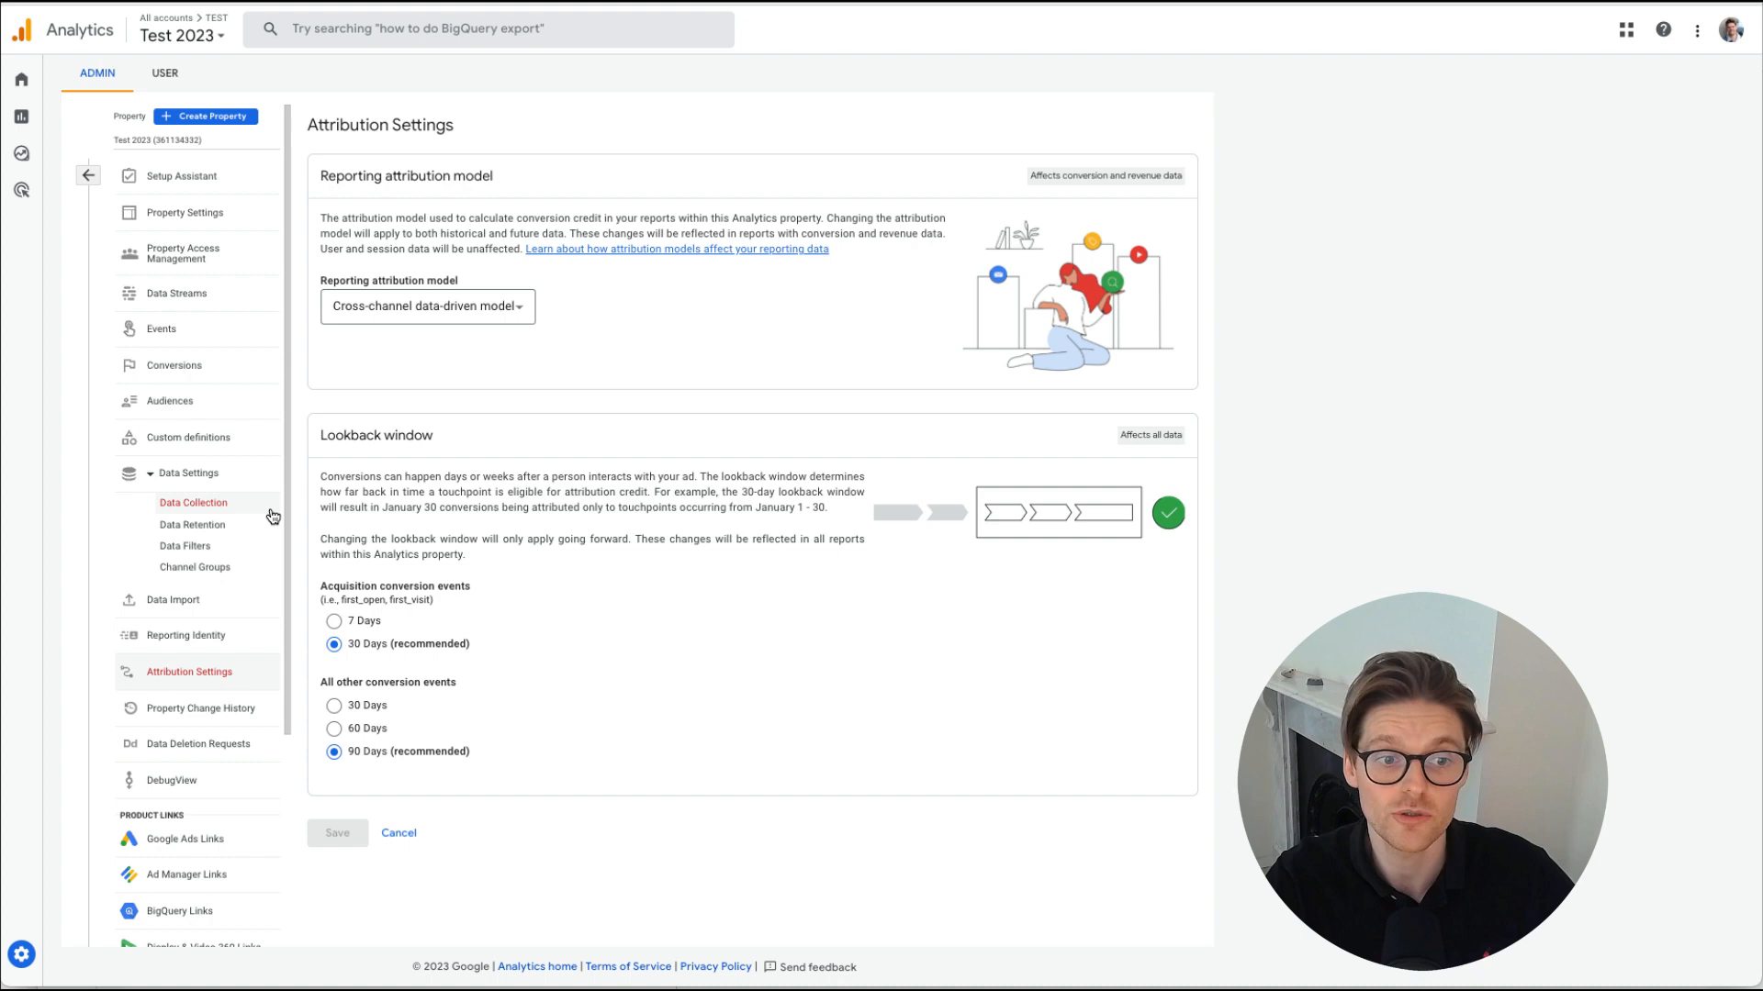
Expand the full Google tag settings list for the Market Lead stream
left_click(177, 292)
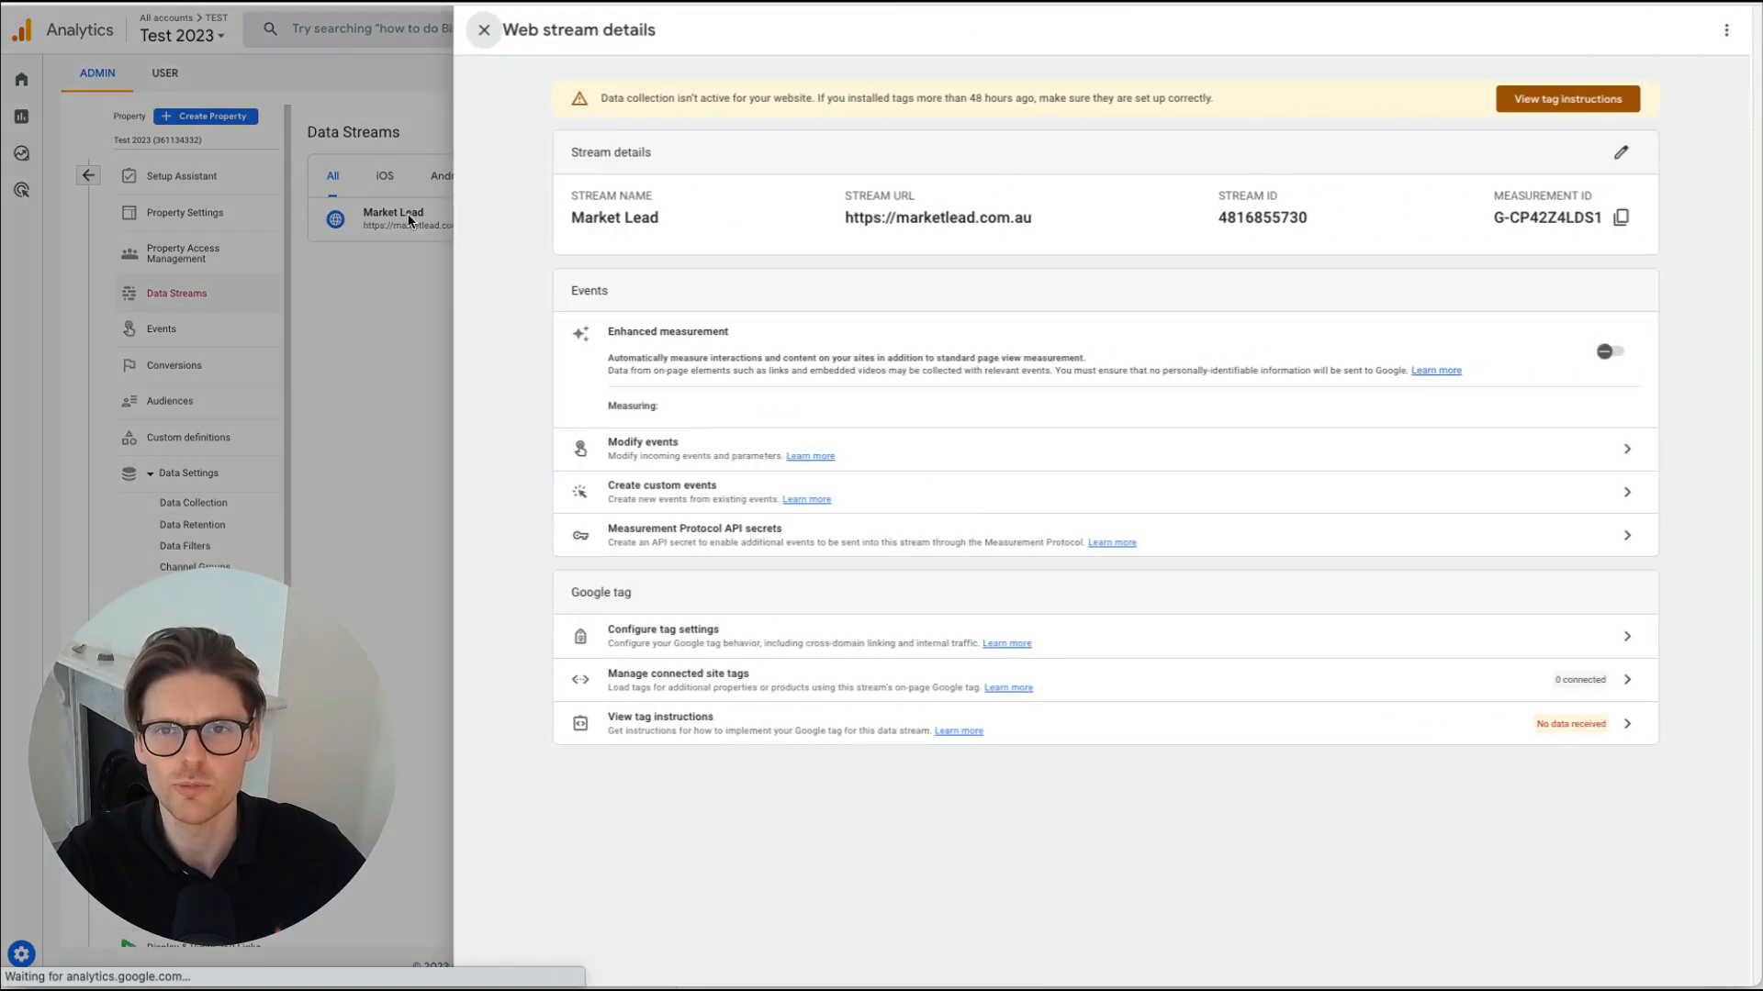
left_click(1603, 351)
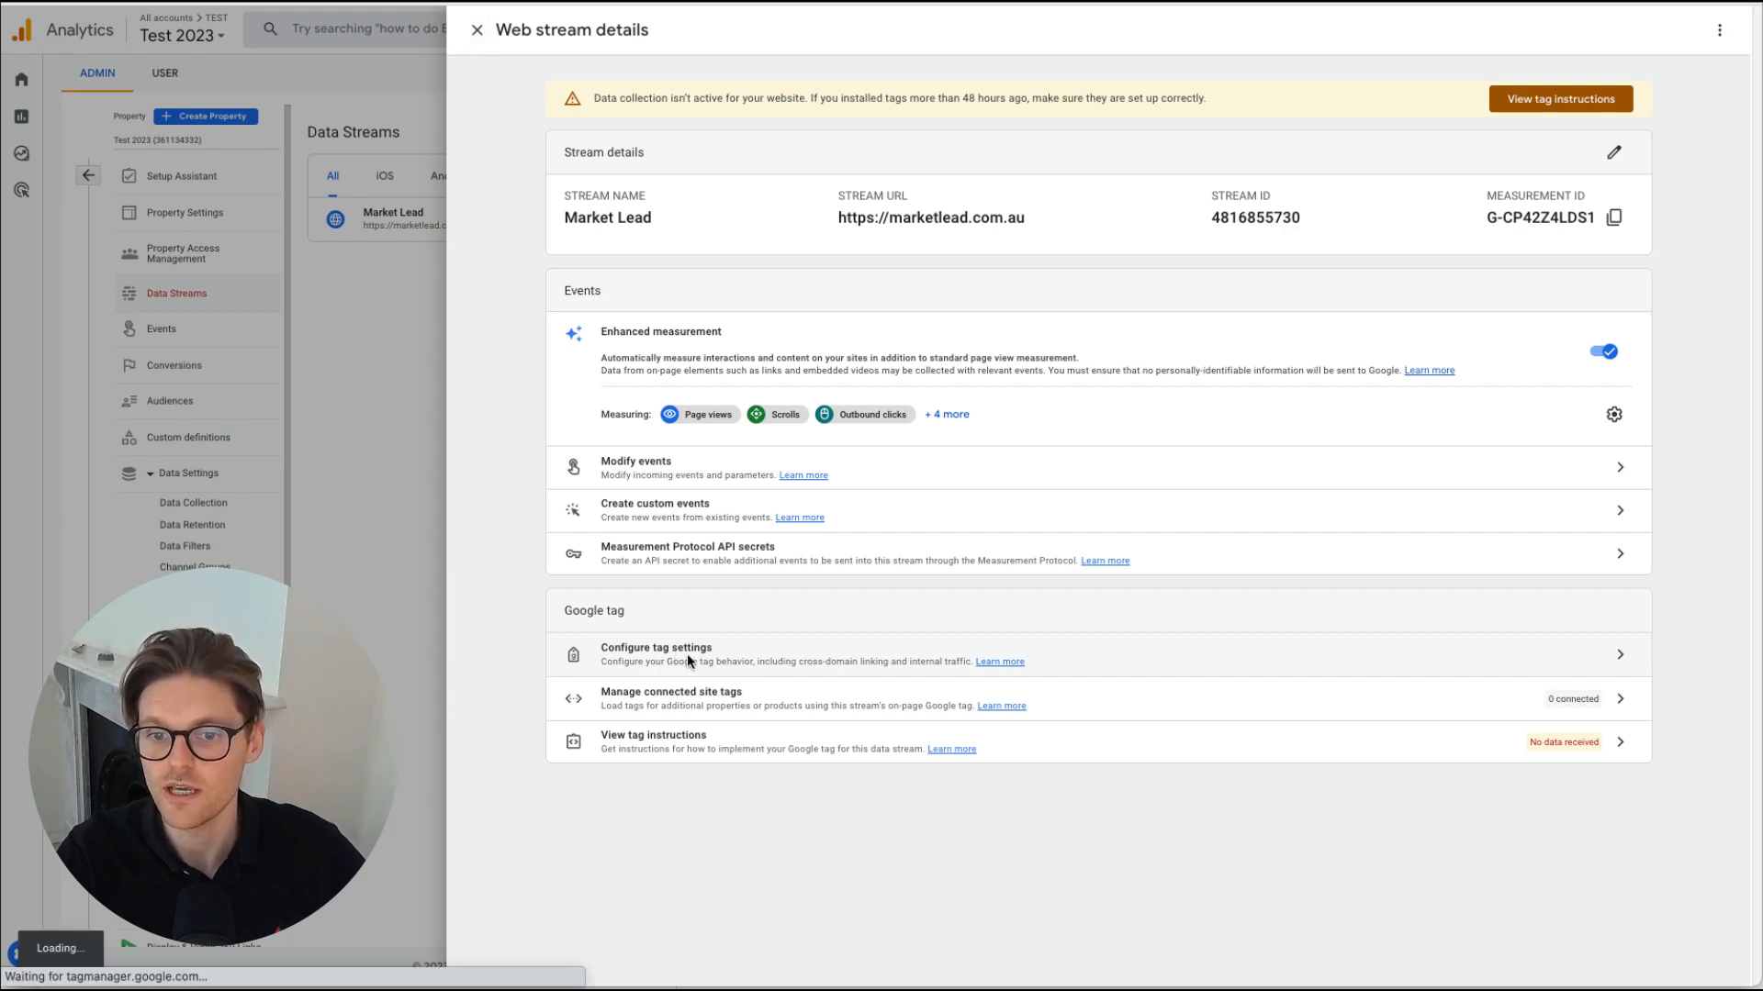
left_click(655, 648)
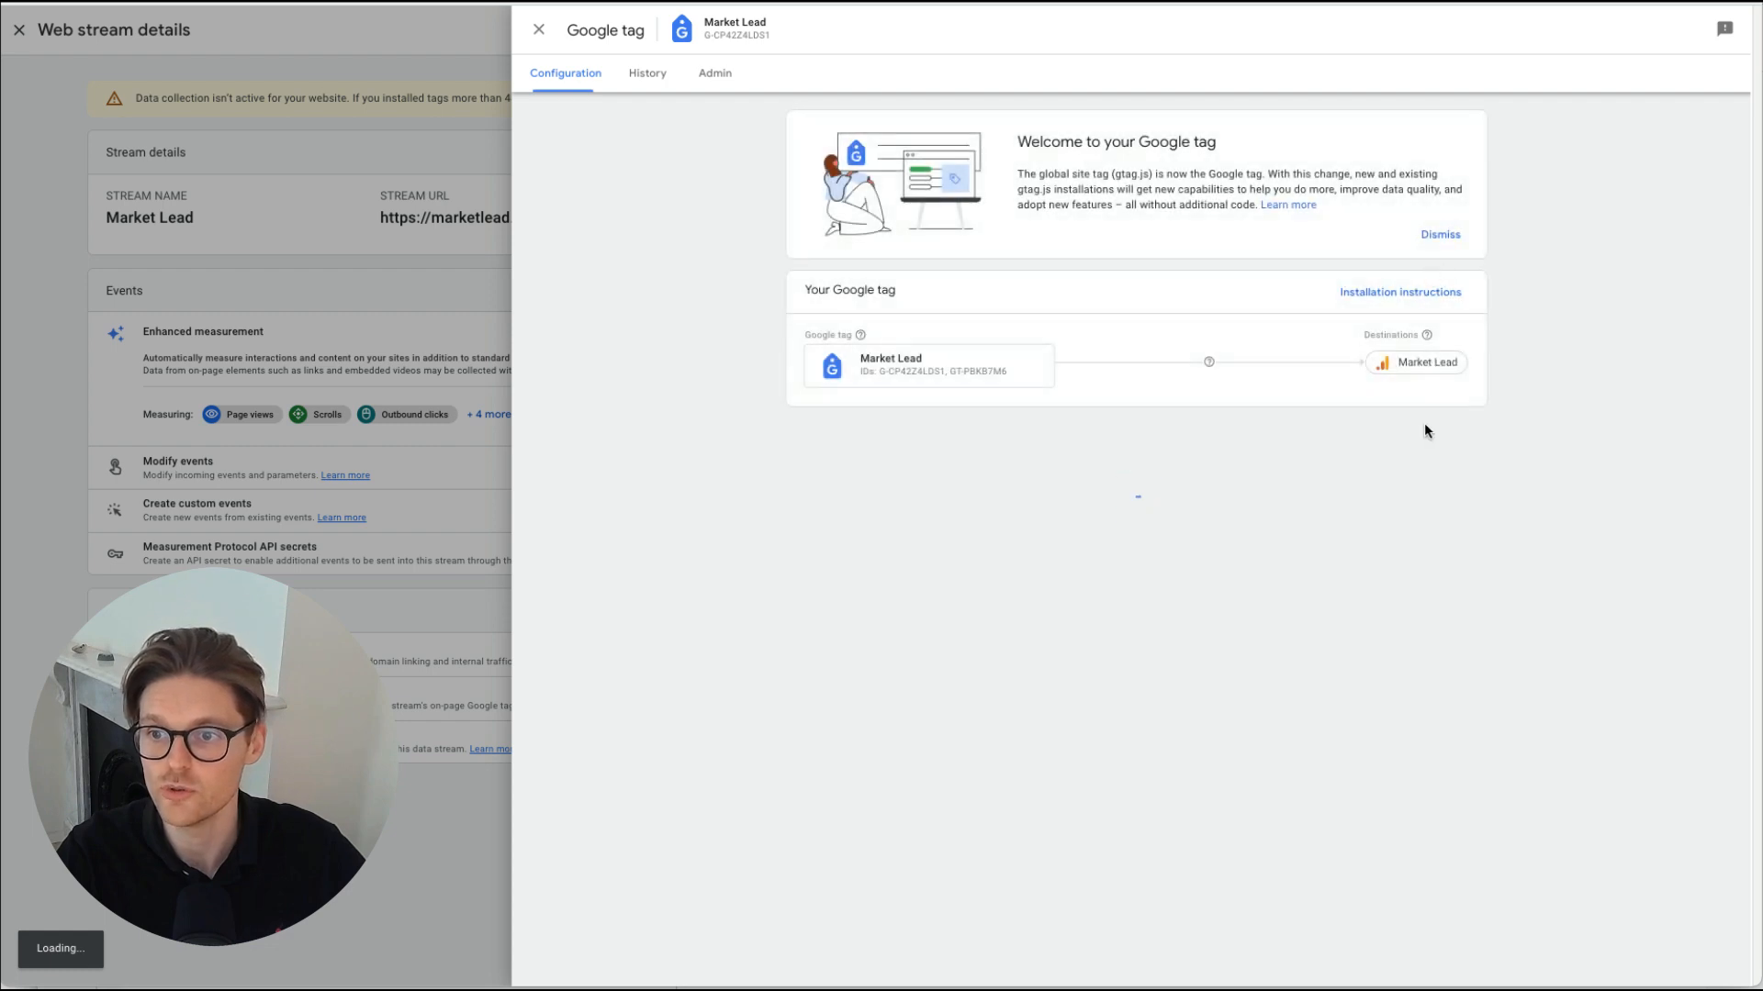
left_click(1419, 442)
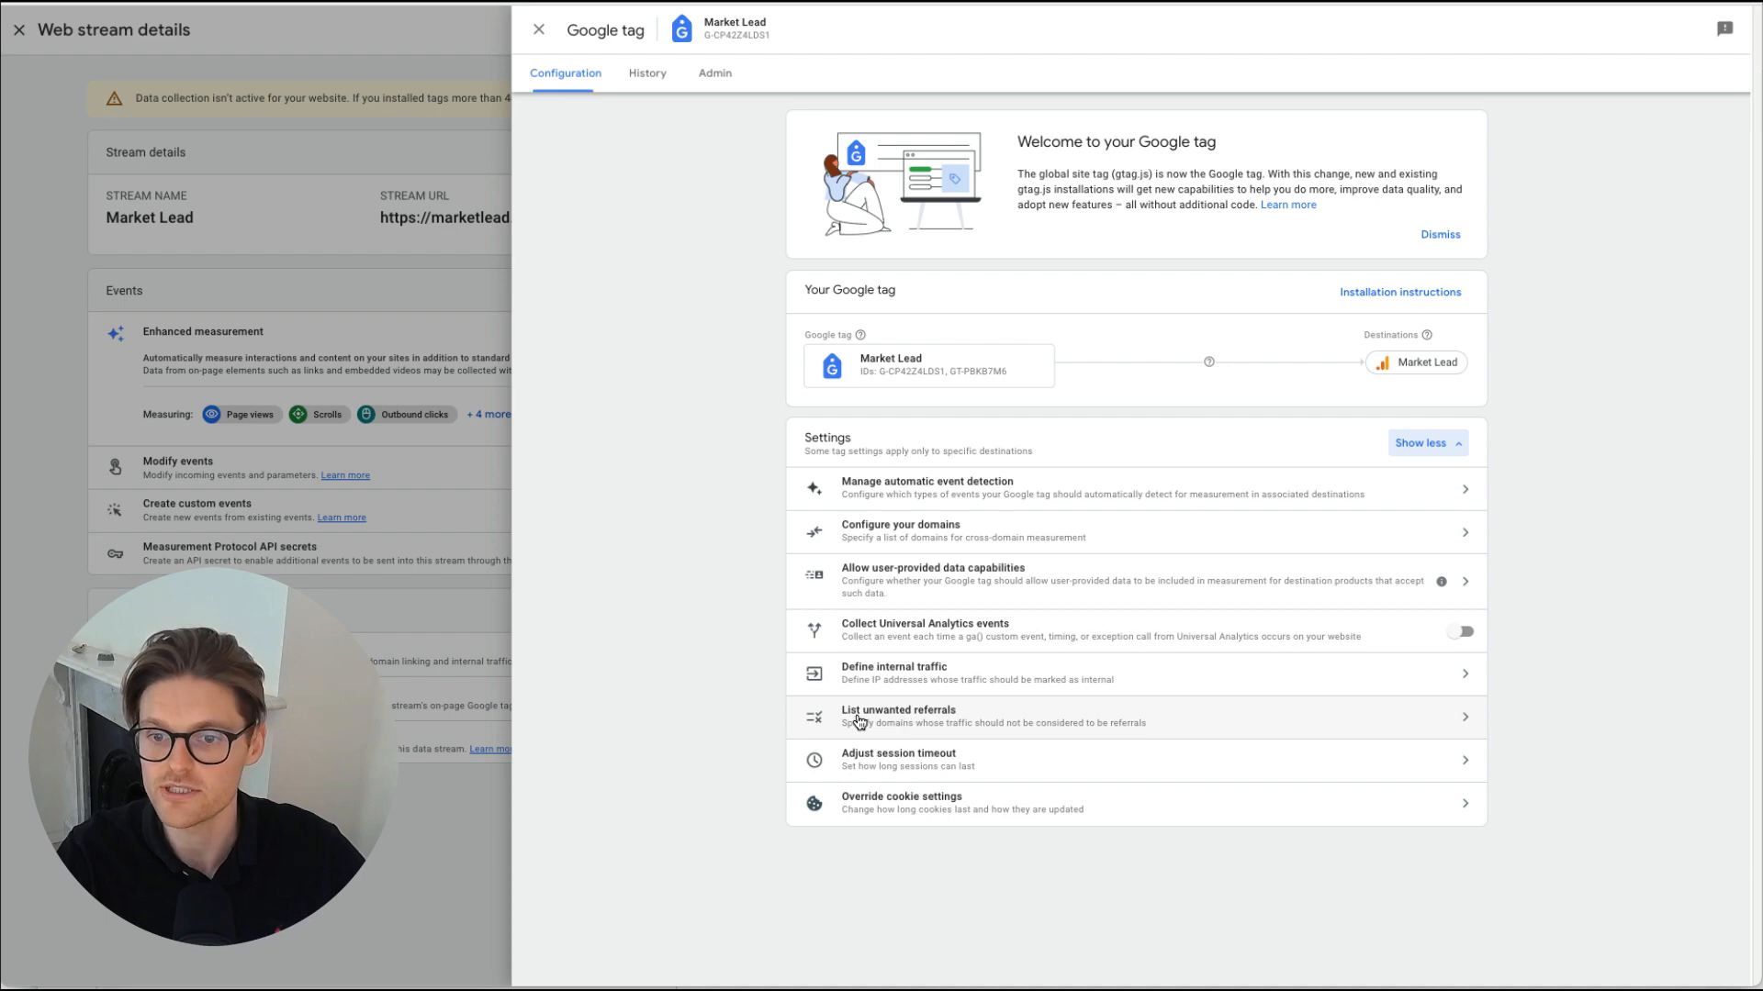
List paypal.com and shop.app as unwanted referral domains
left_click(897, 716)
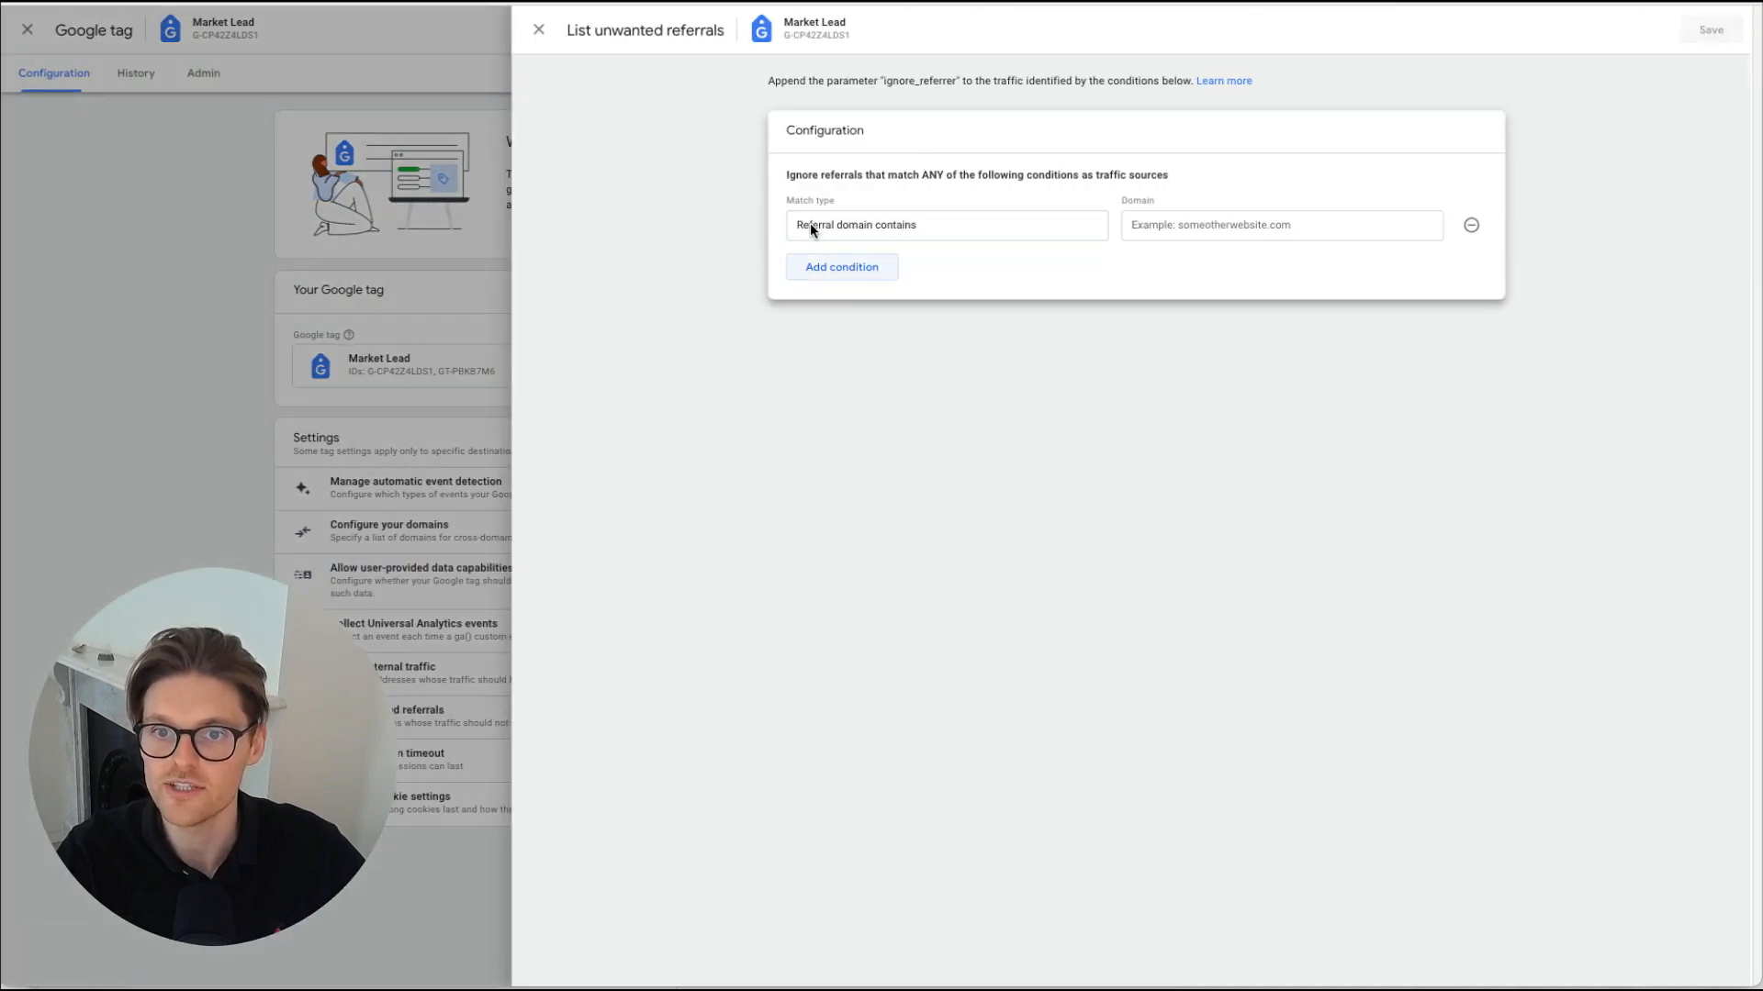
left_click(1279, 224)
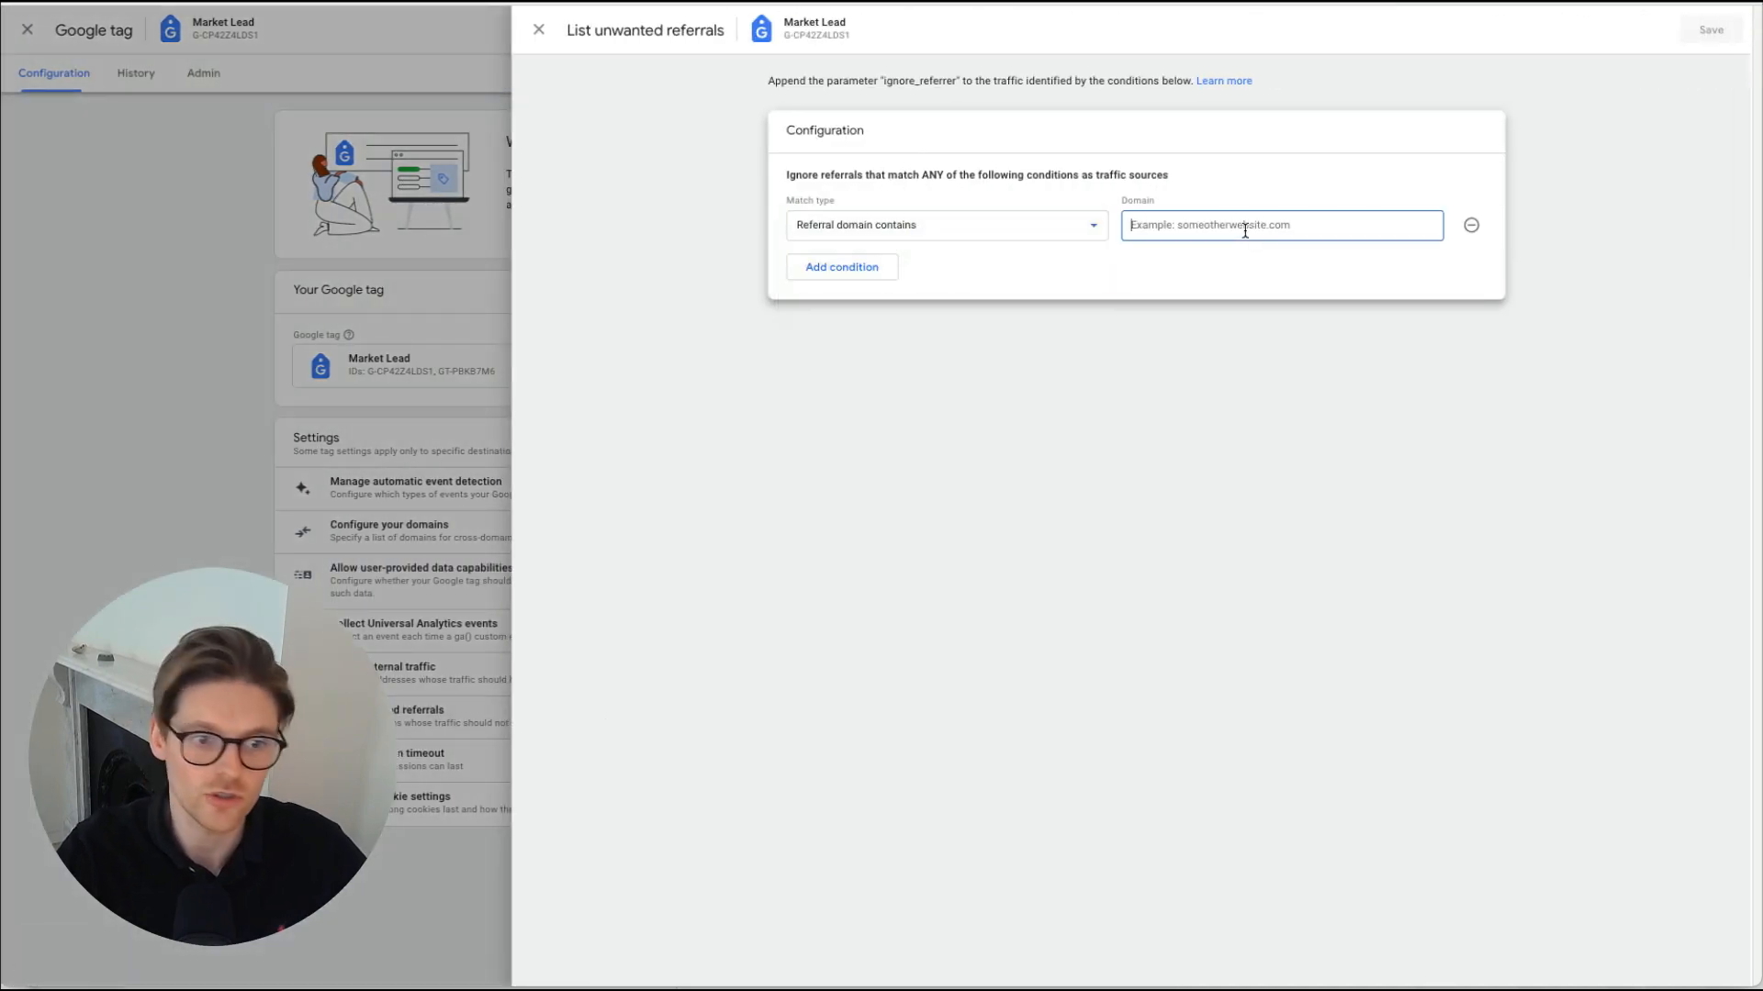
type("paypal.com")
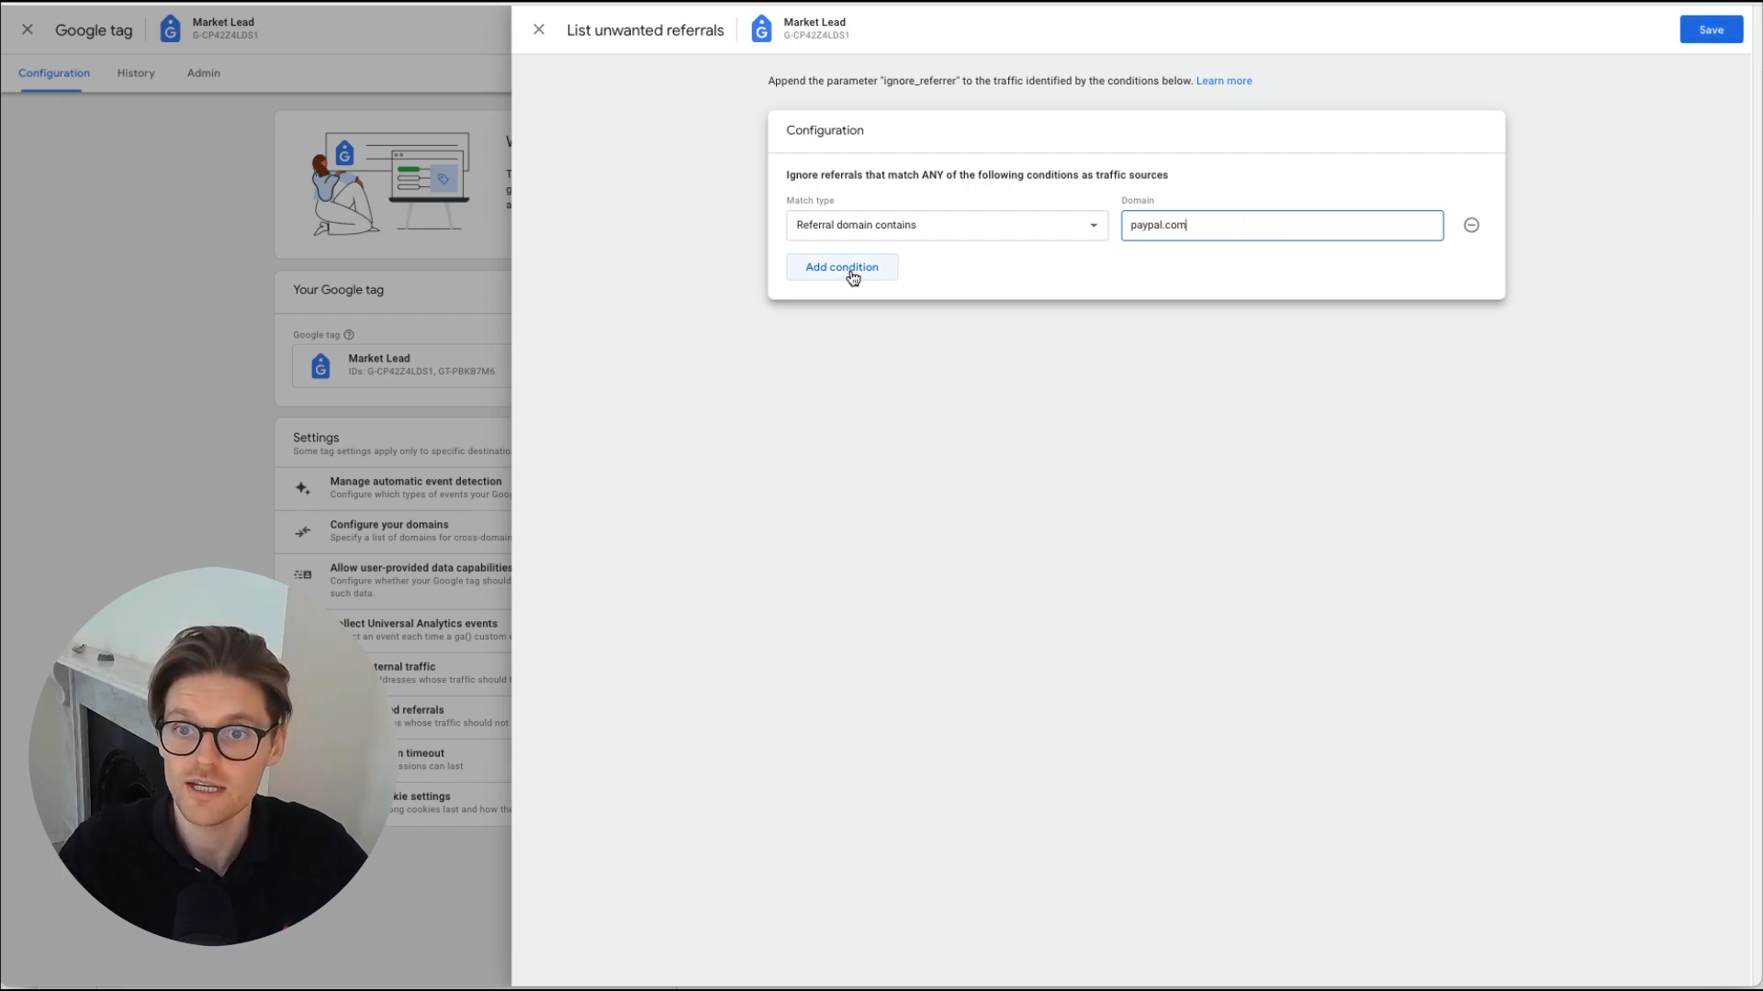
type("shop.app")
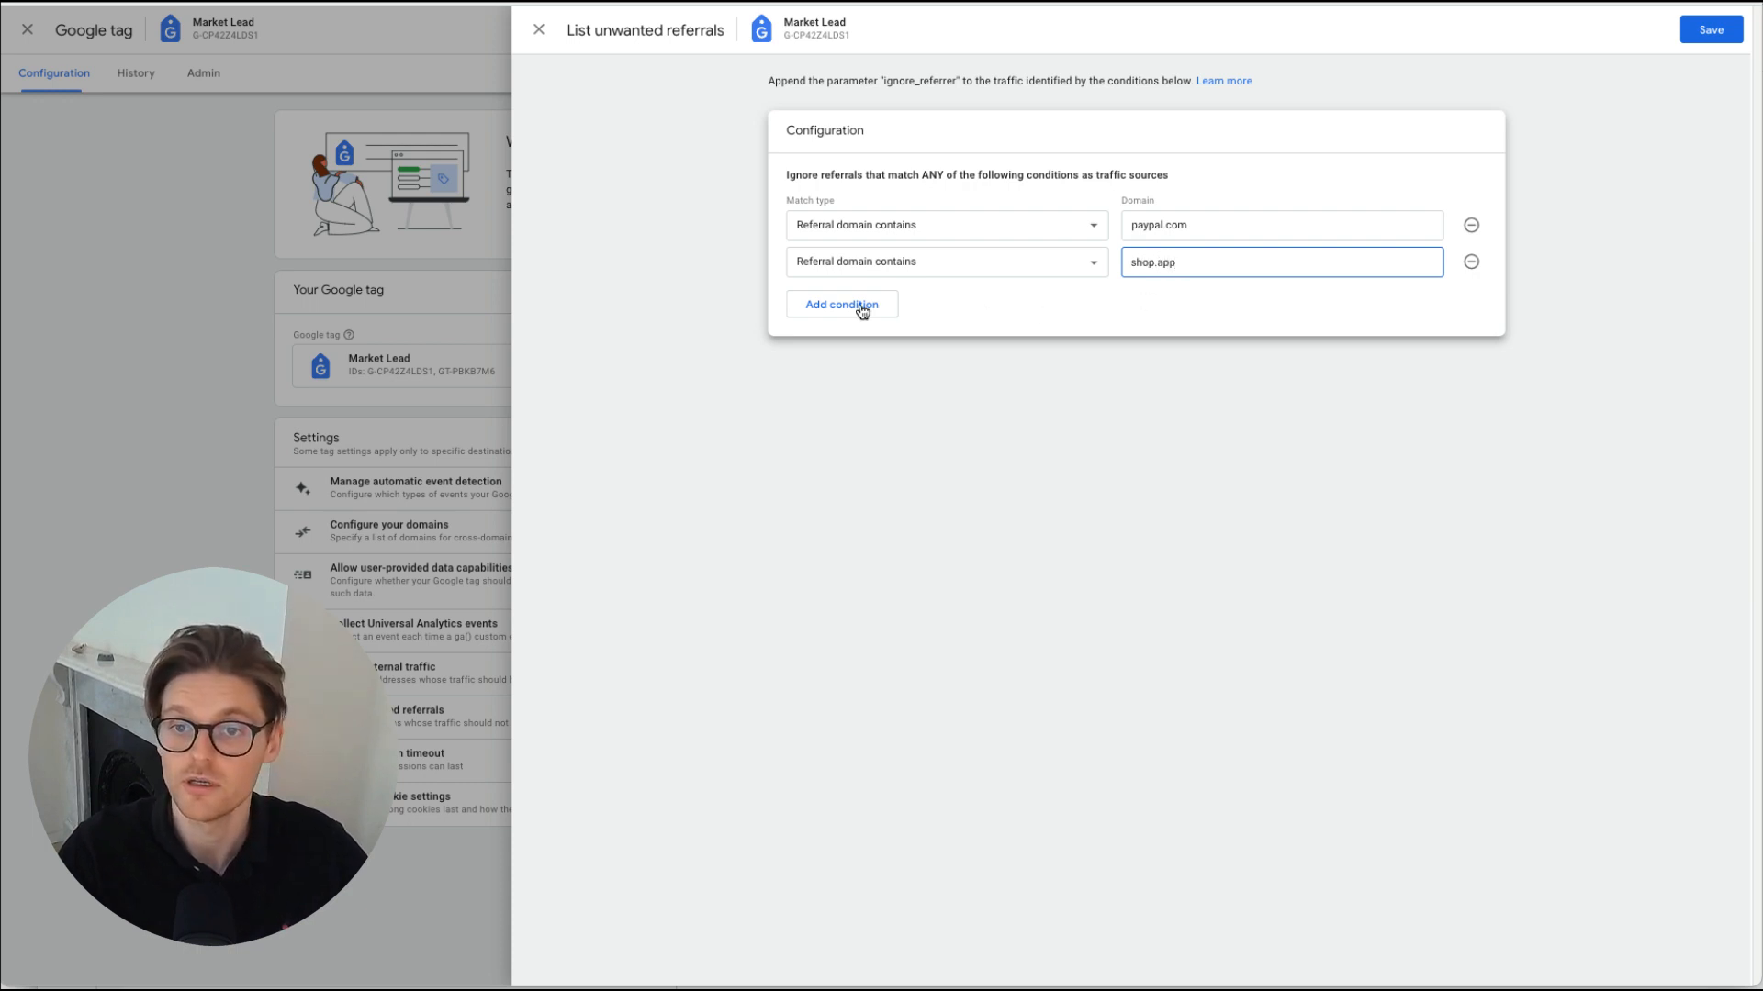
Add pay.google.com and shopify.com as referral conditions and save the list
left_click(841, 303)
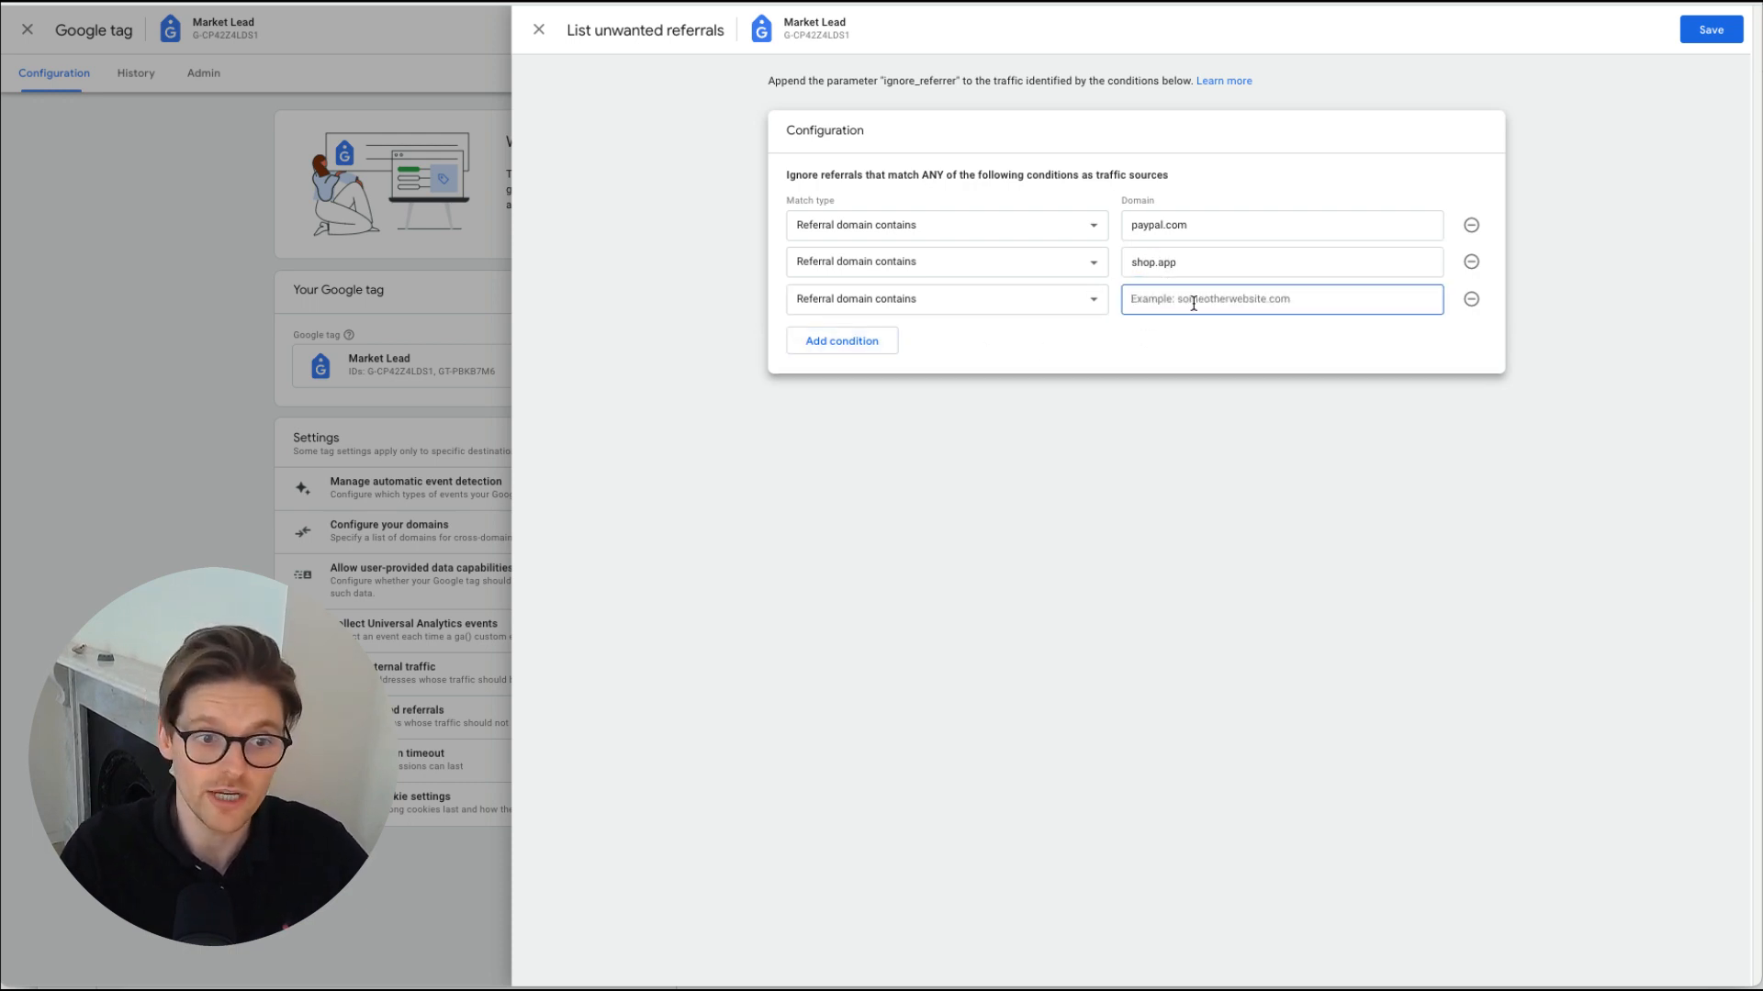
type("pay.goog")
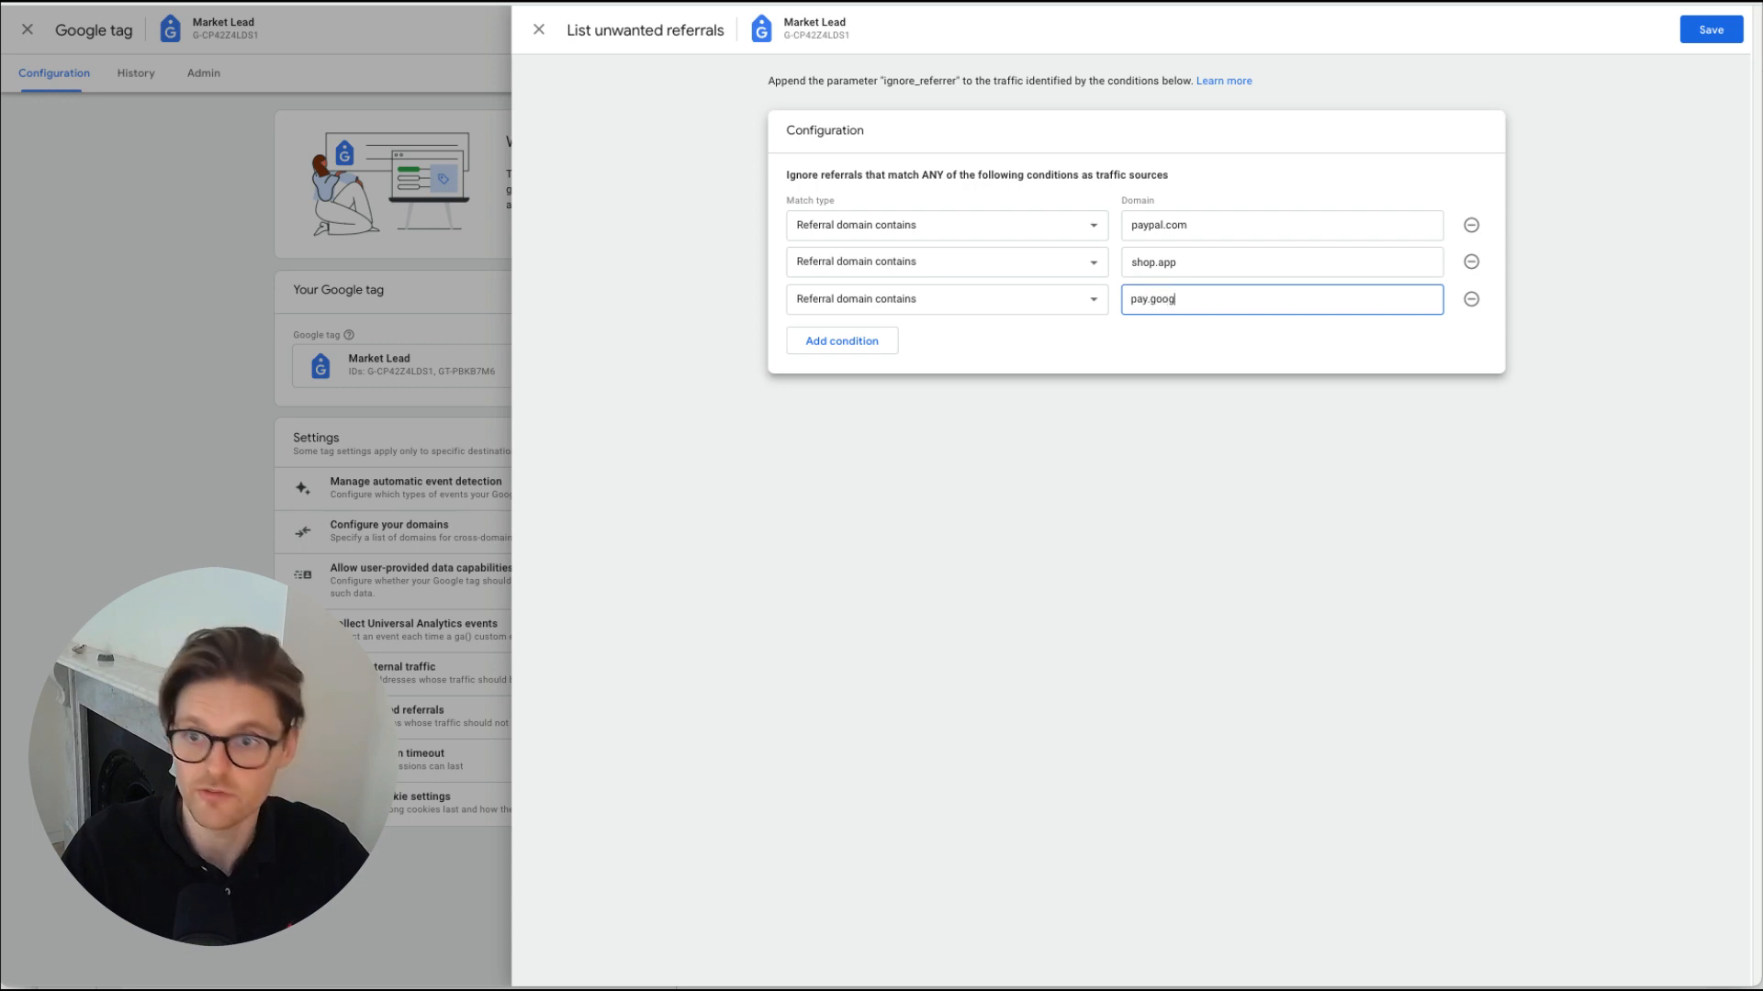
left_click(841, 342)
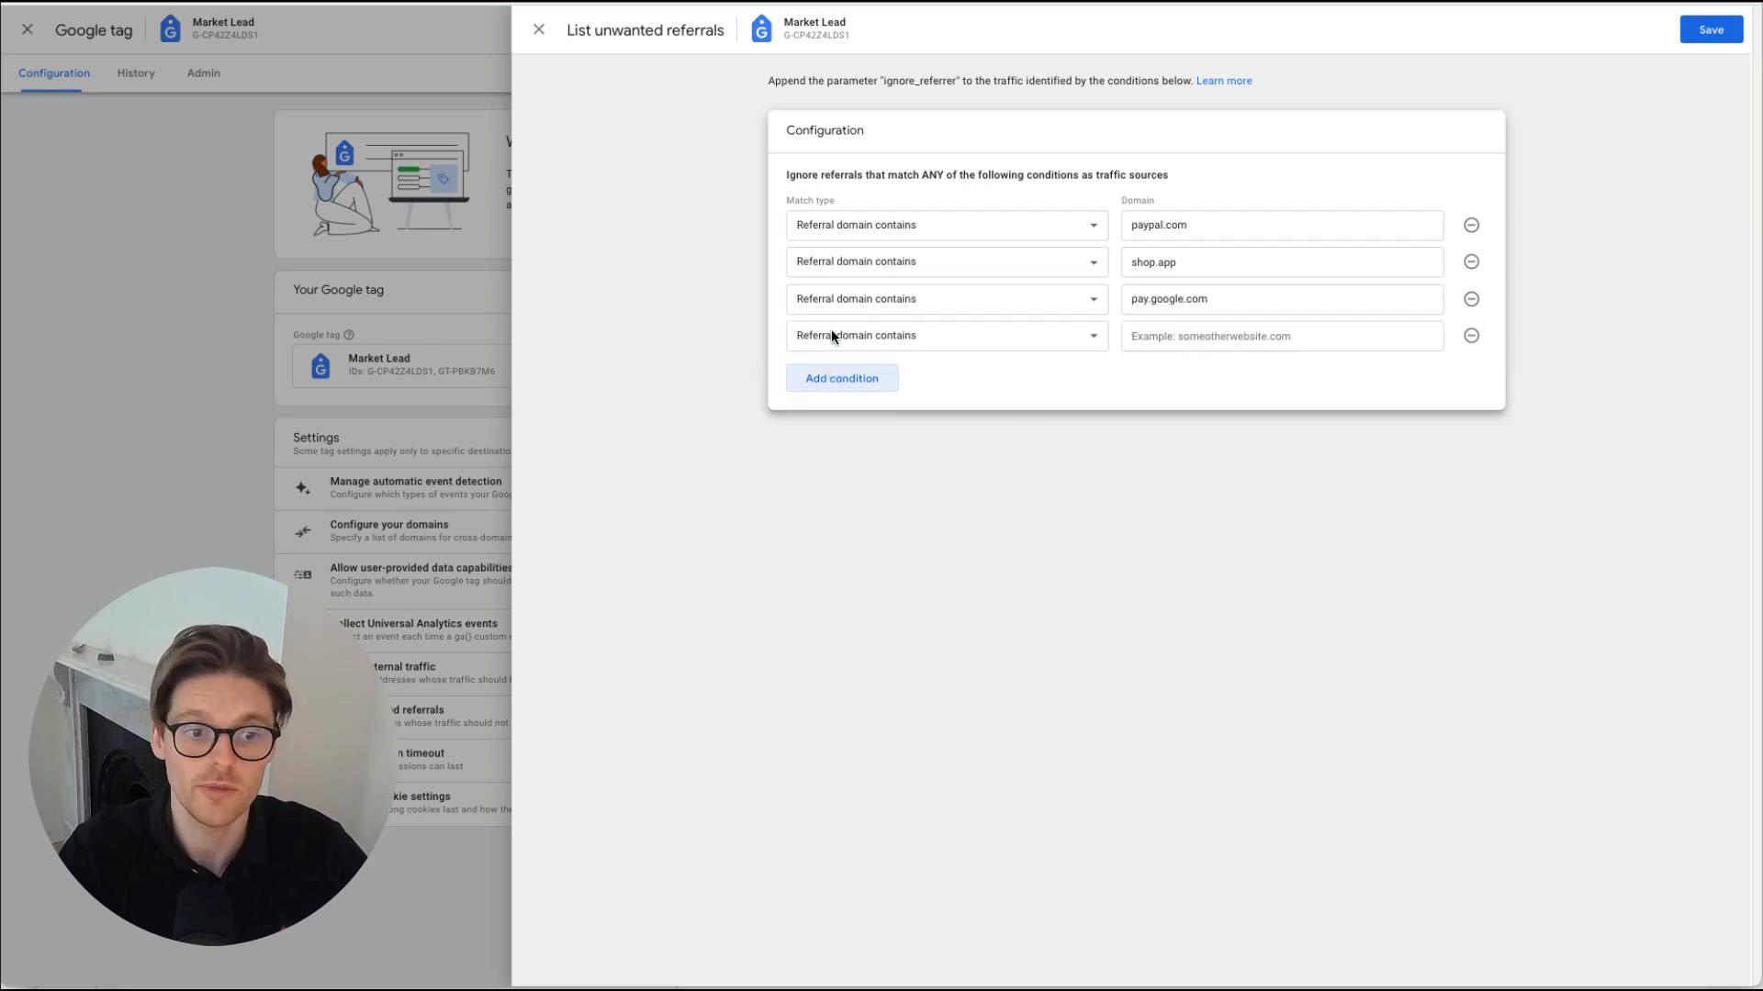
type("shopify.com")
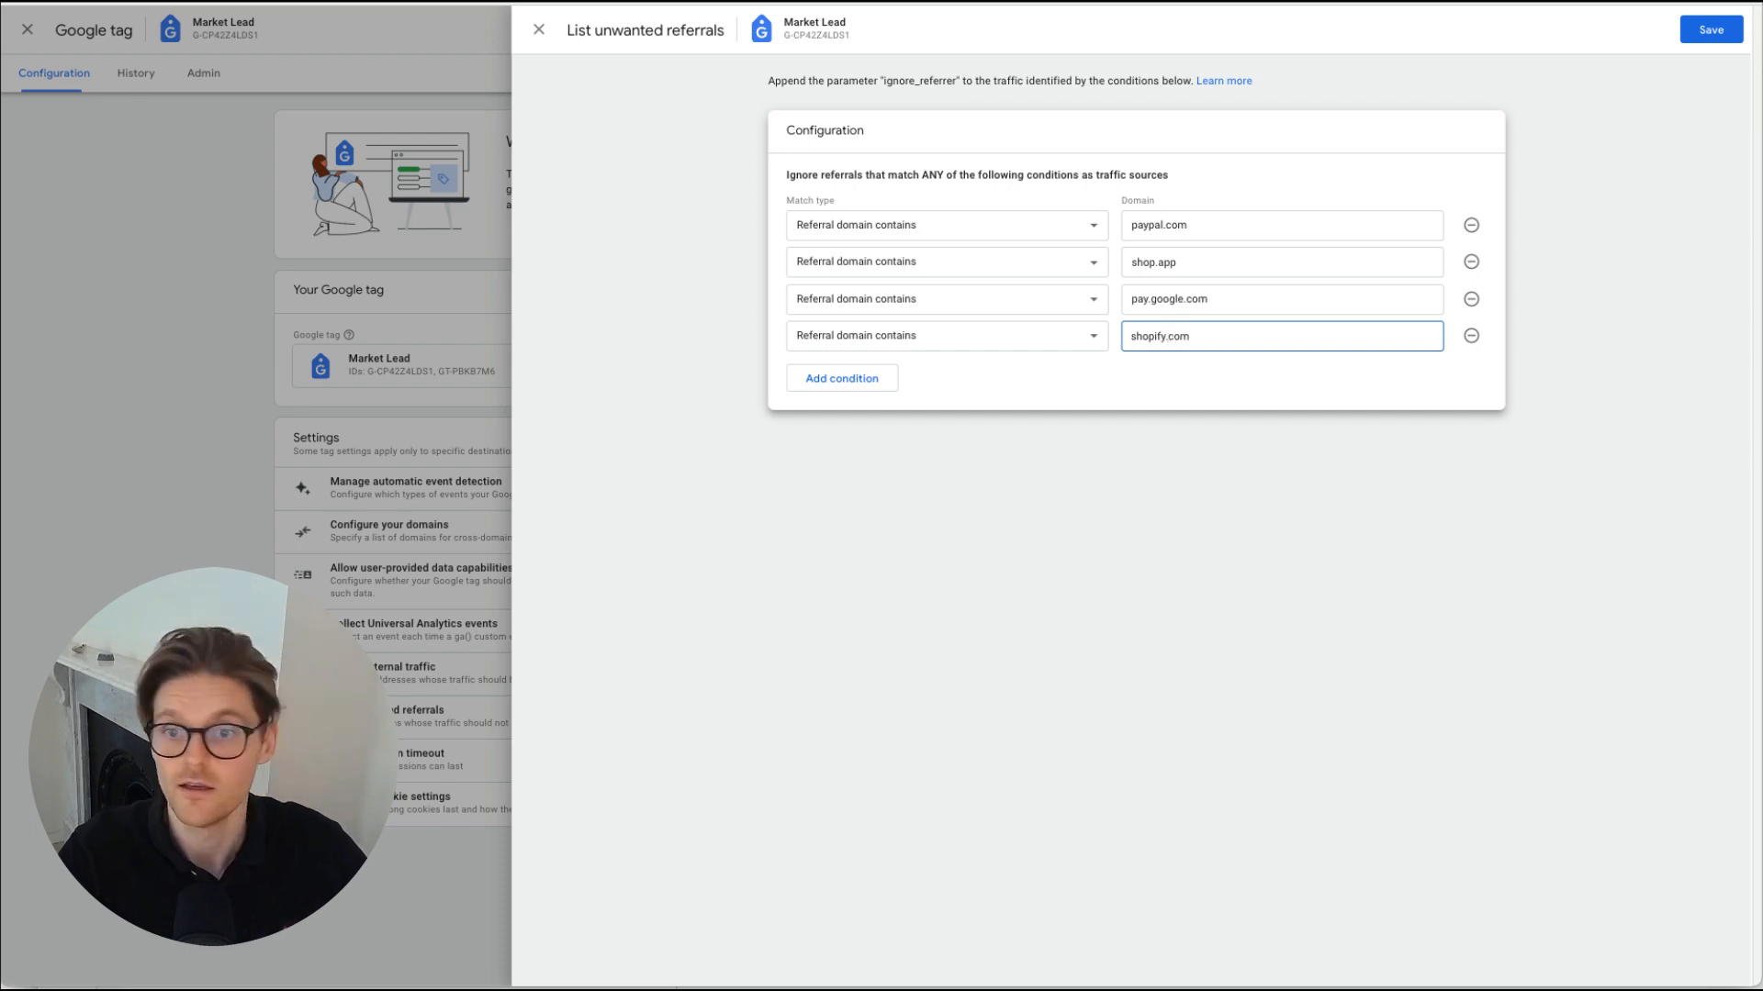
left_click(1709, 29)
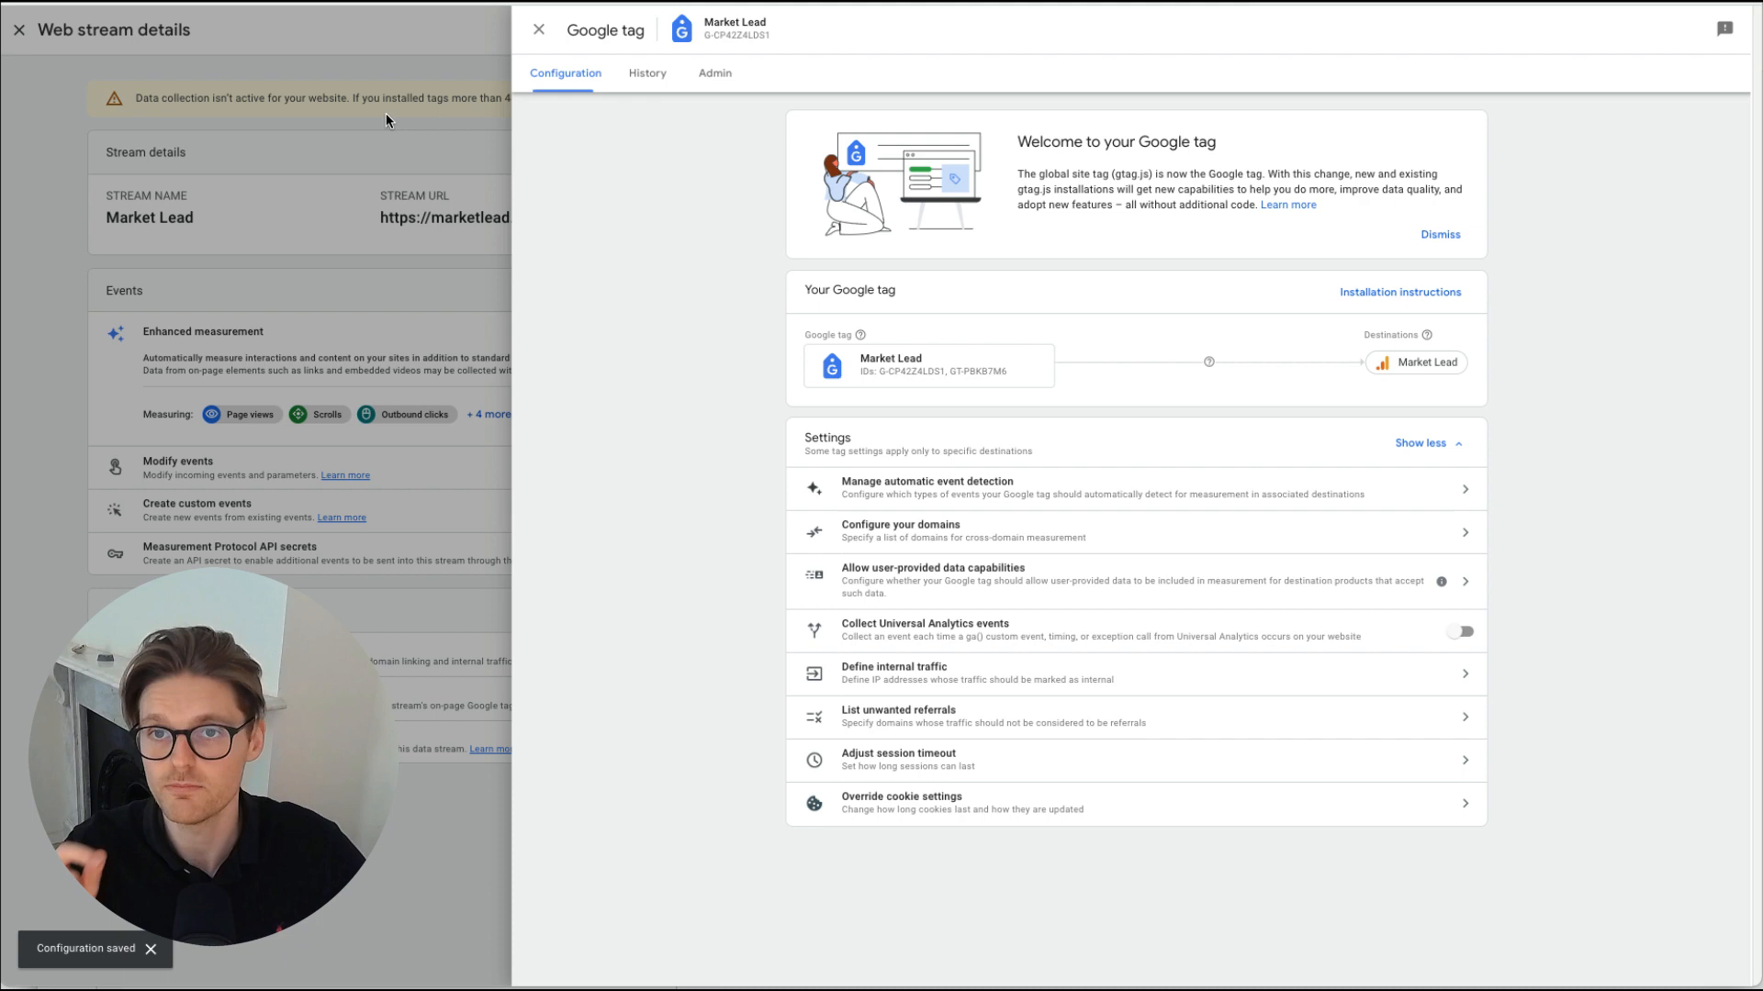
mouse_move(538, 99)
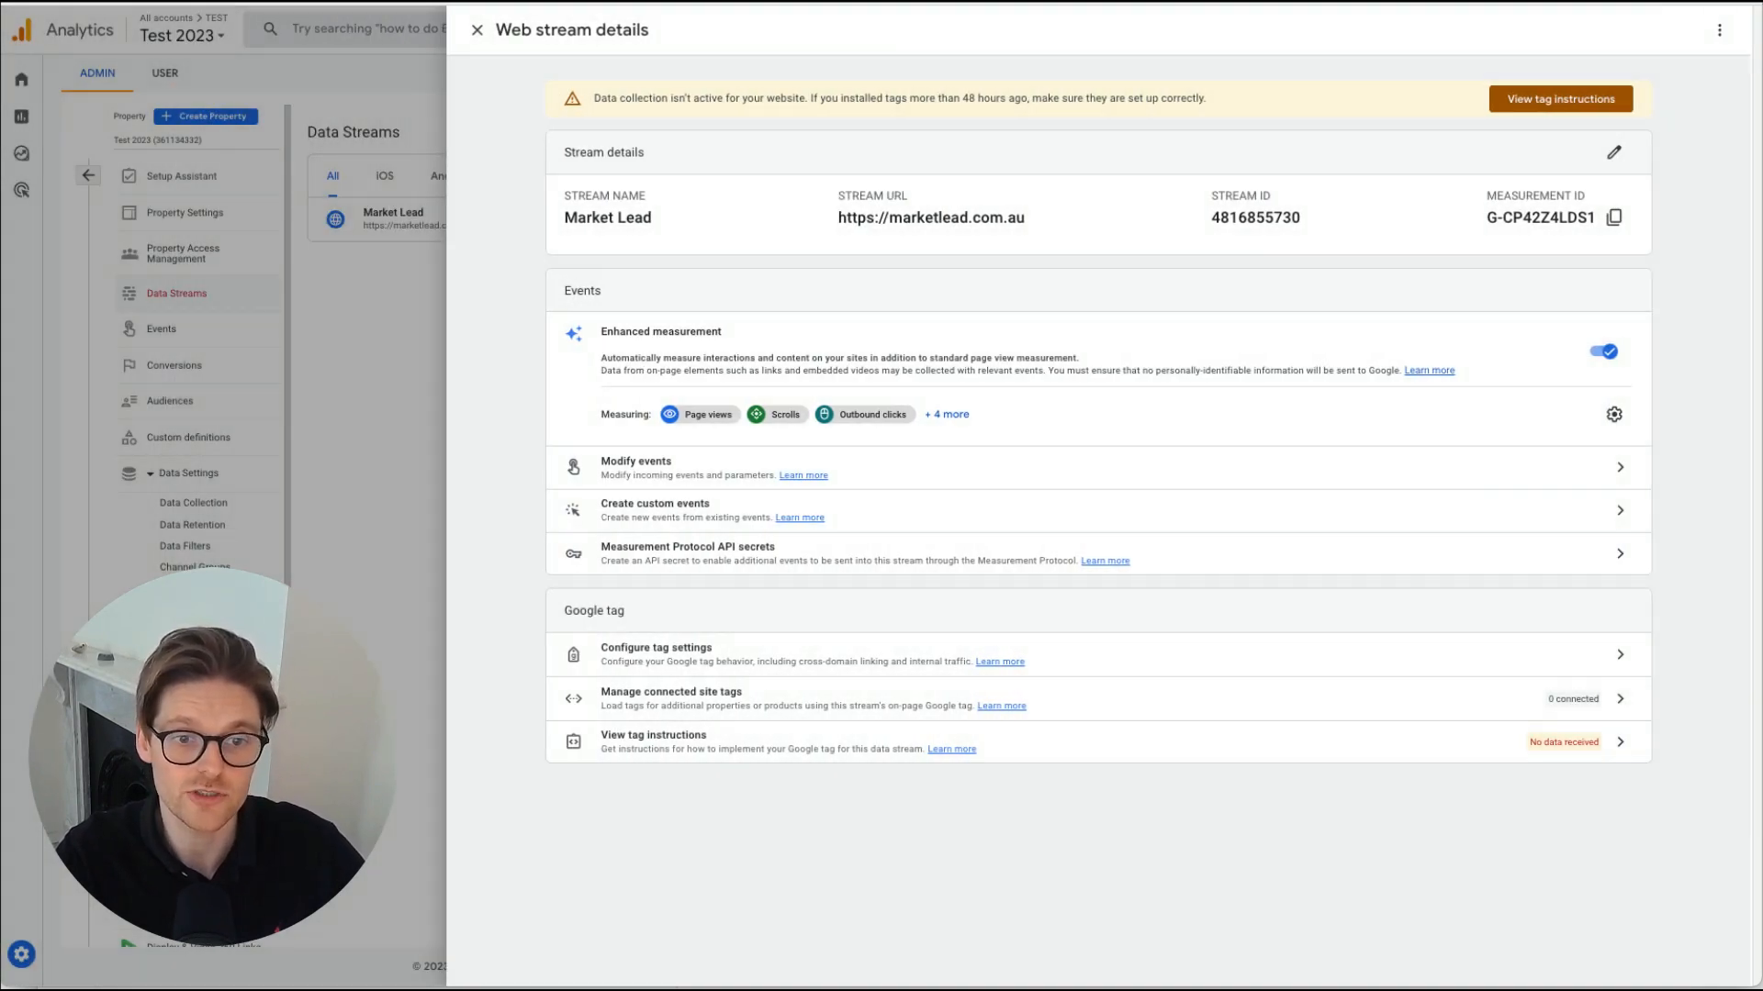
Leave web stream details and reach Product Links in the Admin sidebar
left_click(477, 30)
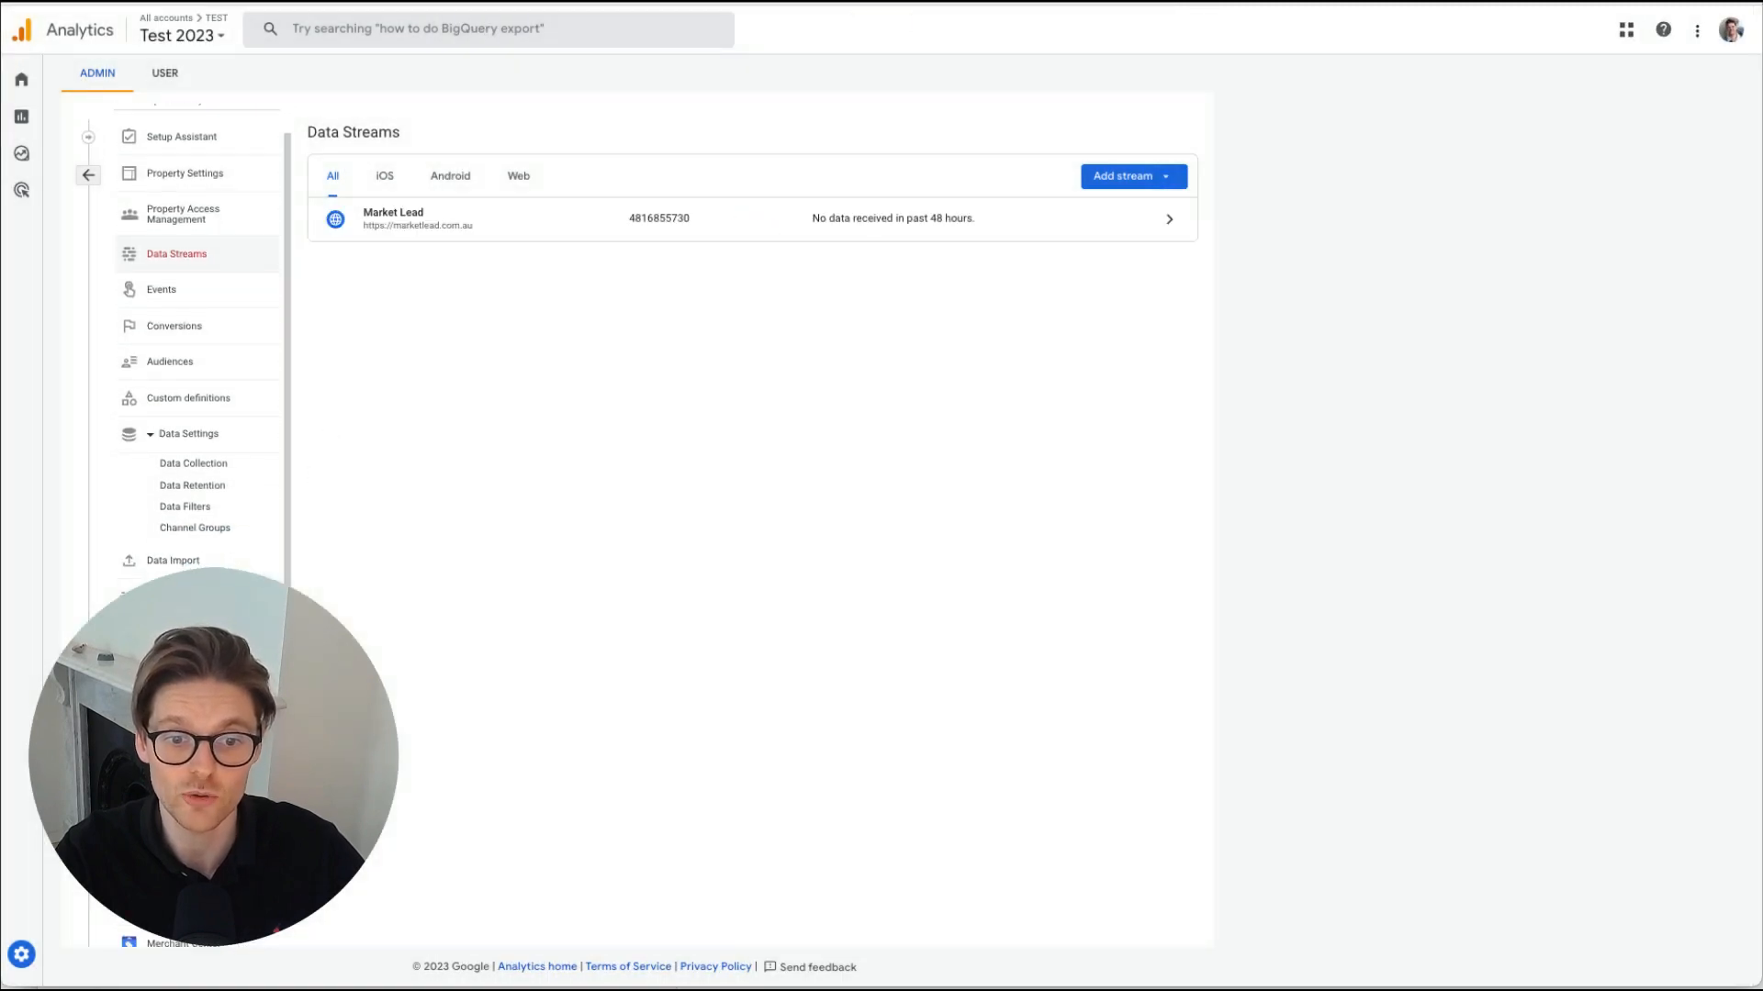
scroll("down", 3)
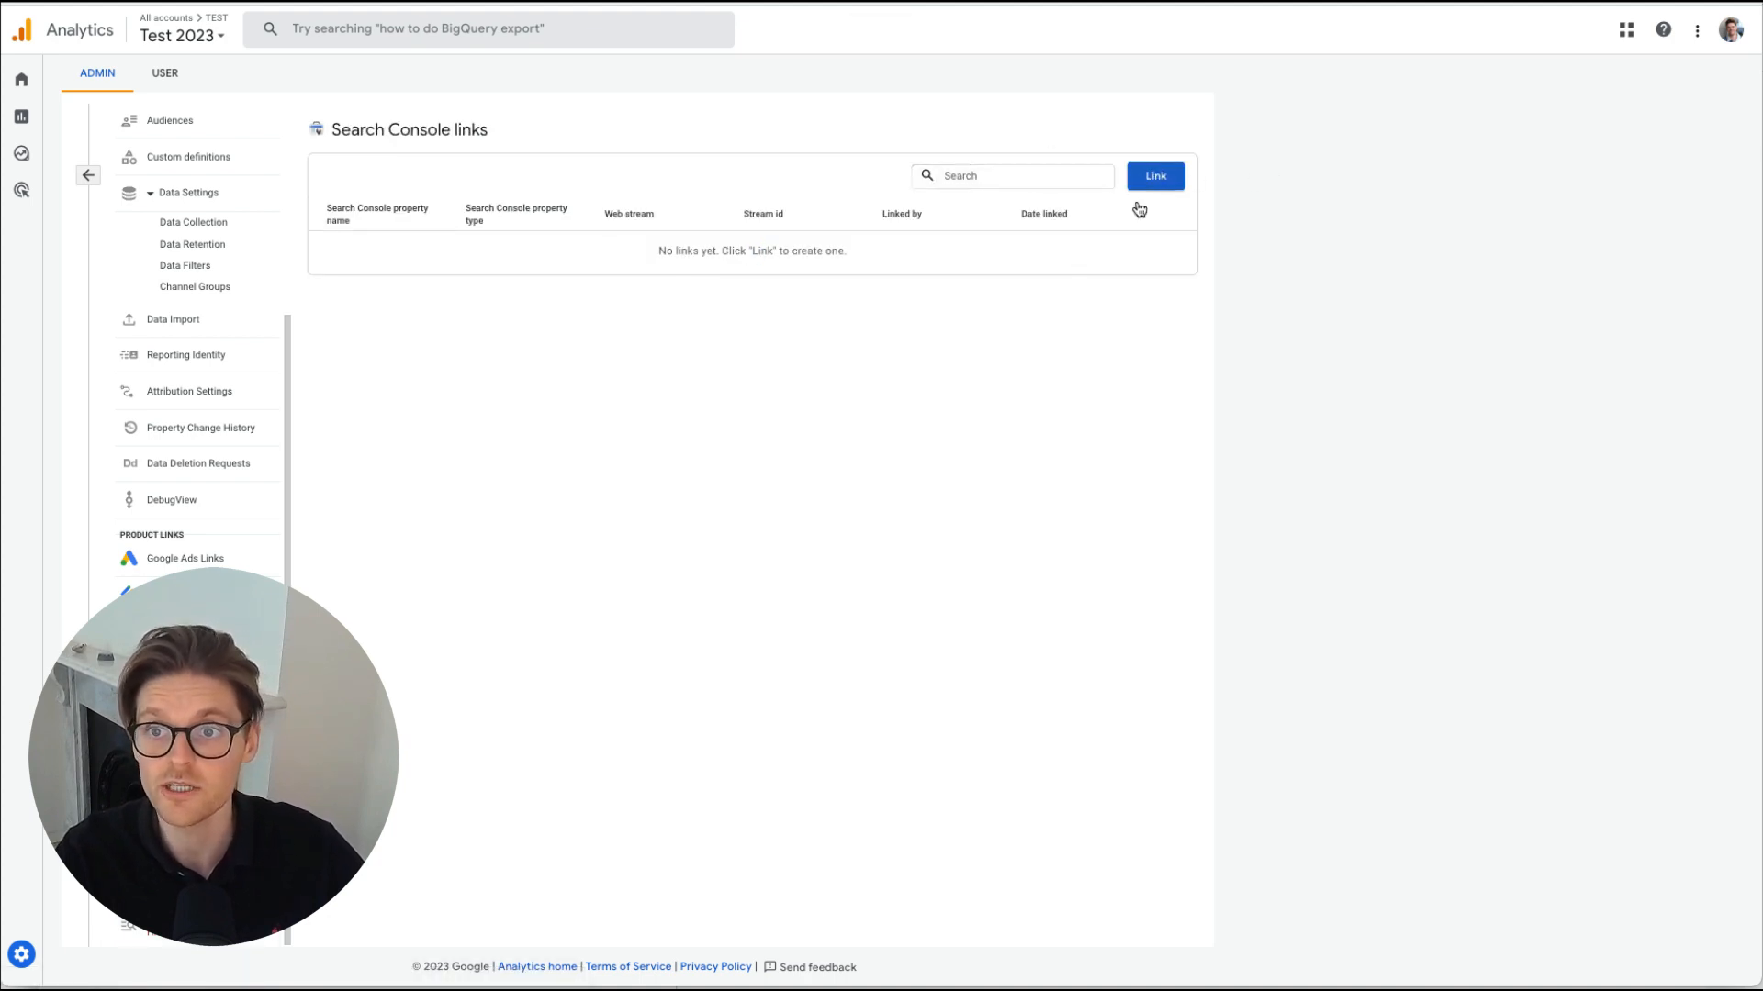
mouse_move(1065, 240)
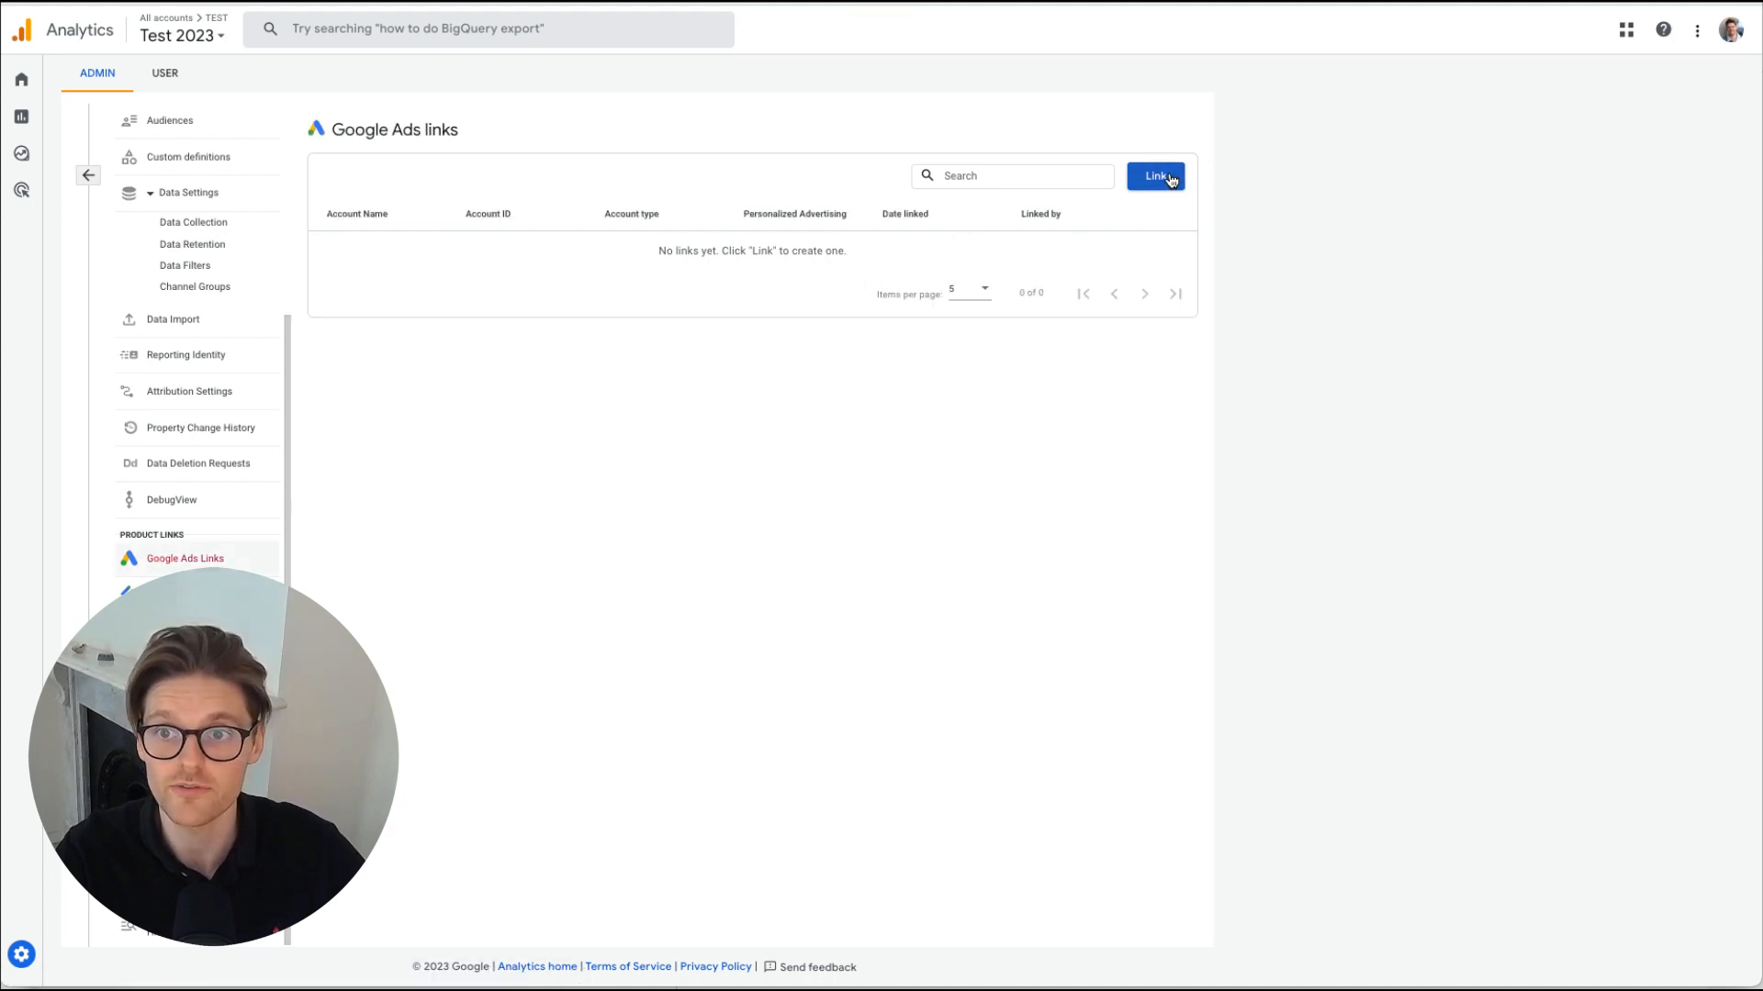
Link the Google Ads account, keeping personalized advertising and auto-tagging enabled
left_click(1155, 176)
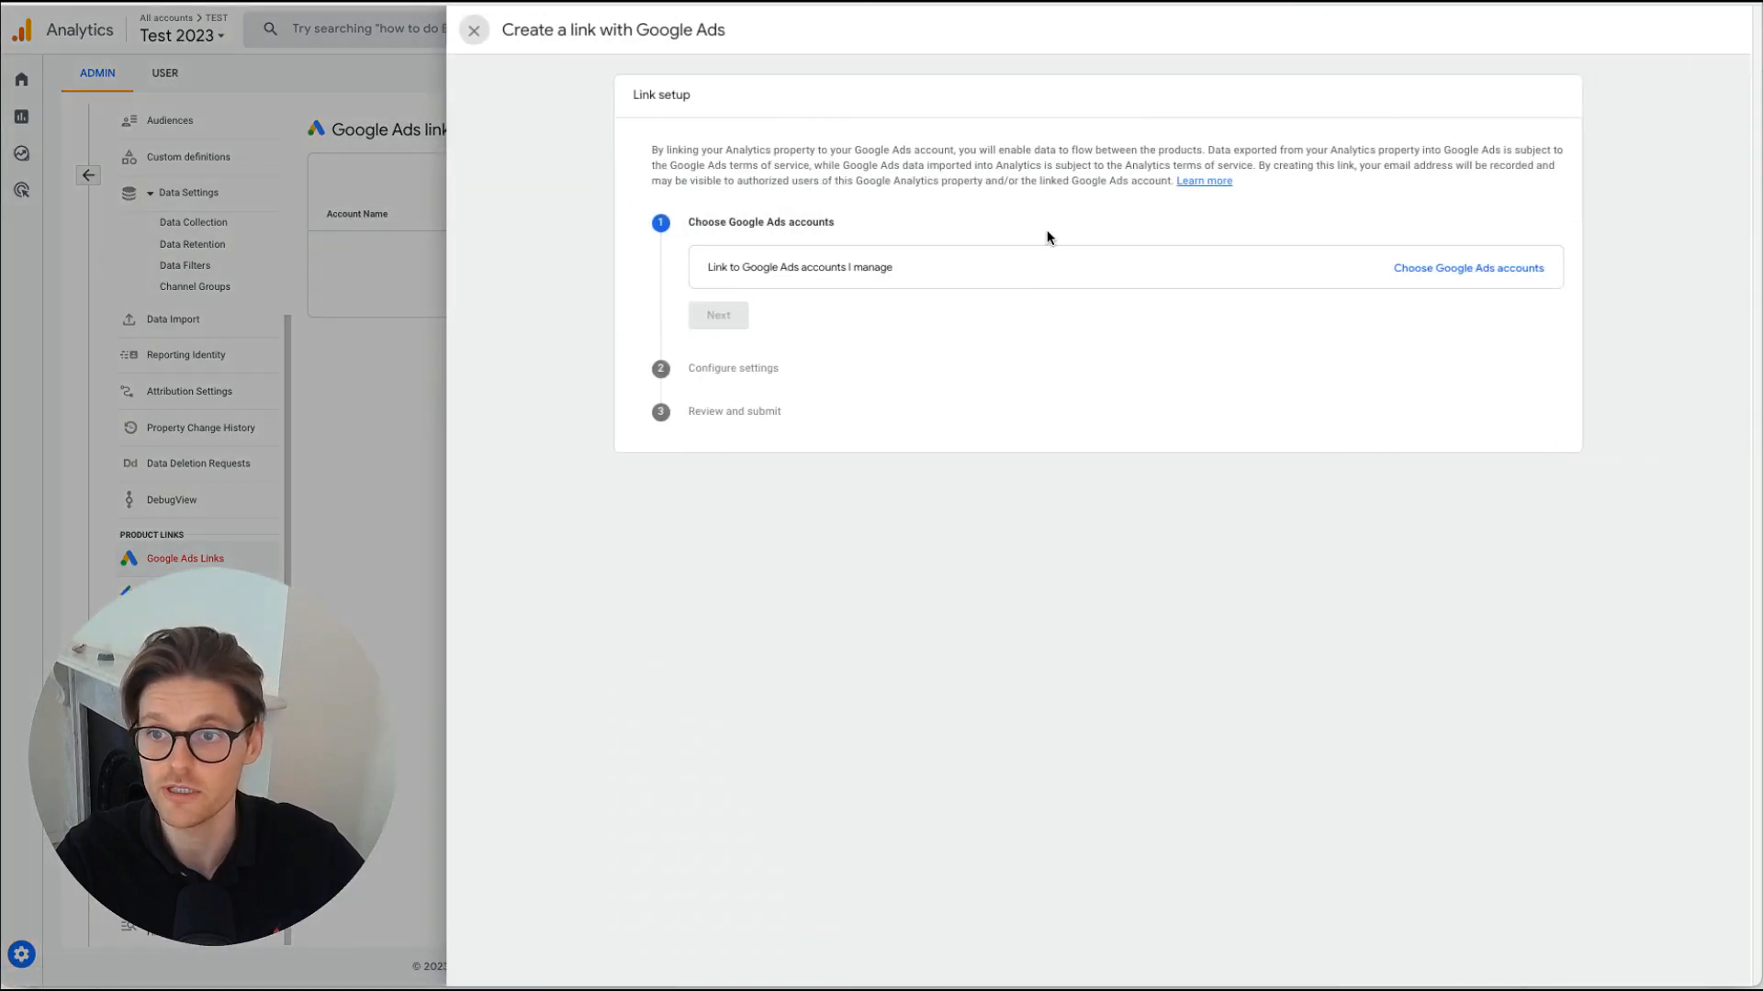
left_click(1467, 269)
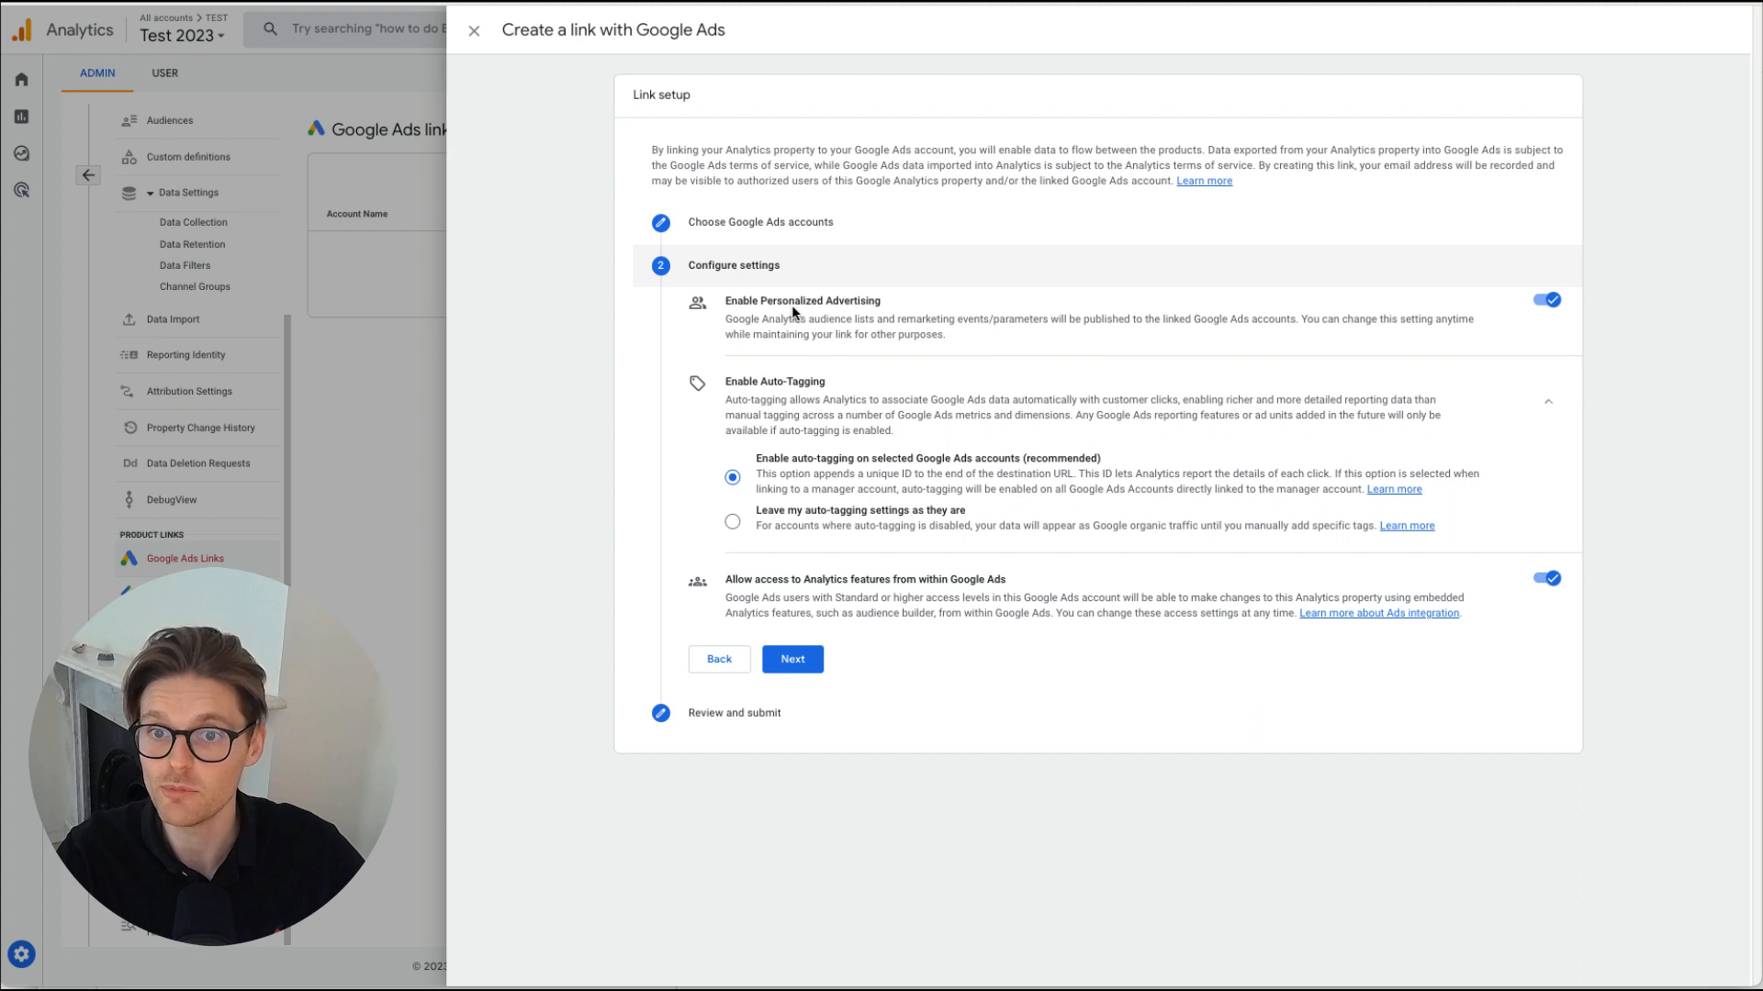
mouse_move(1300, 604)
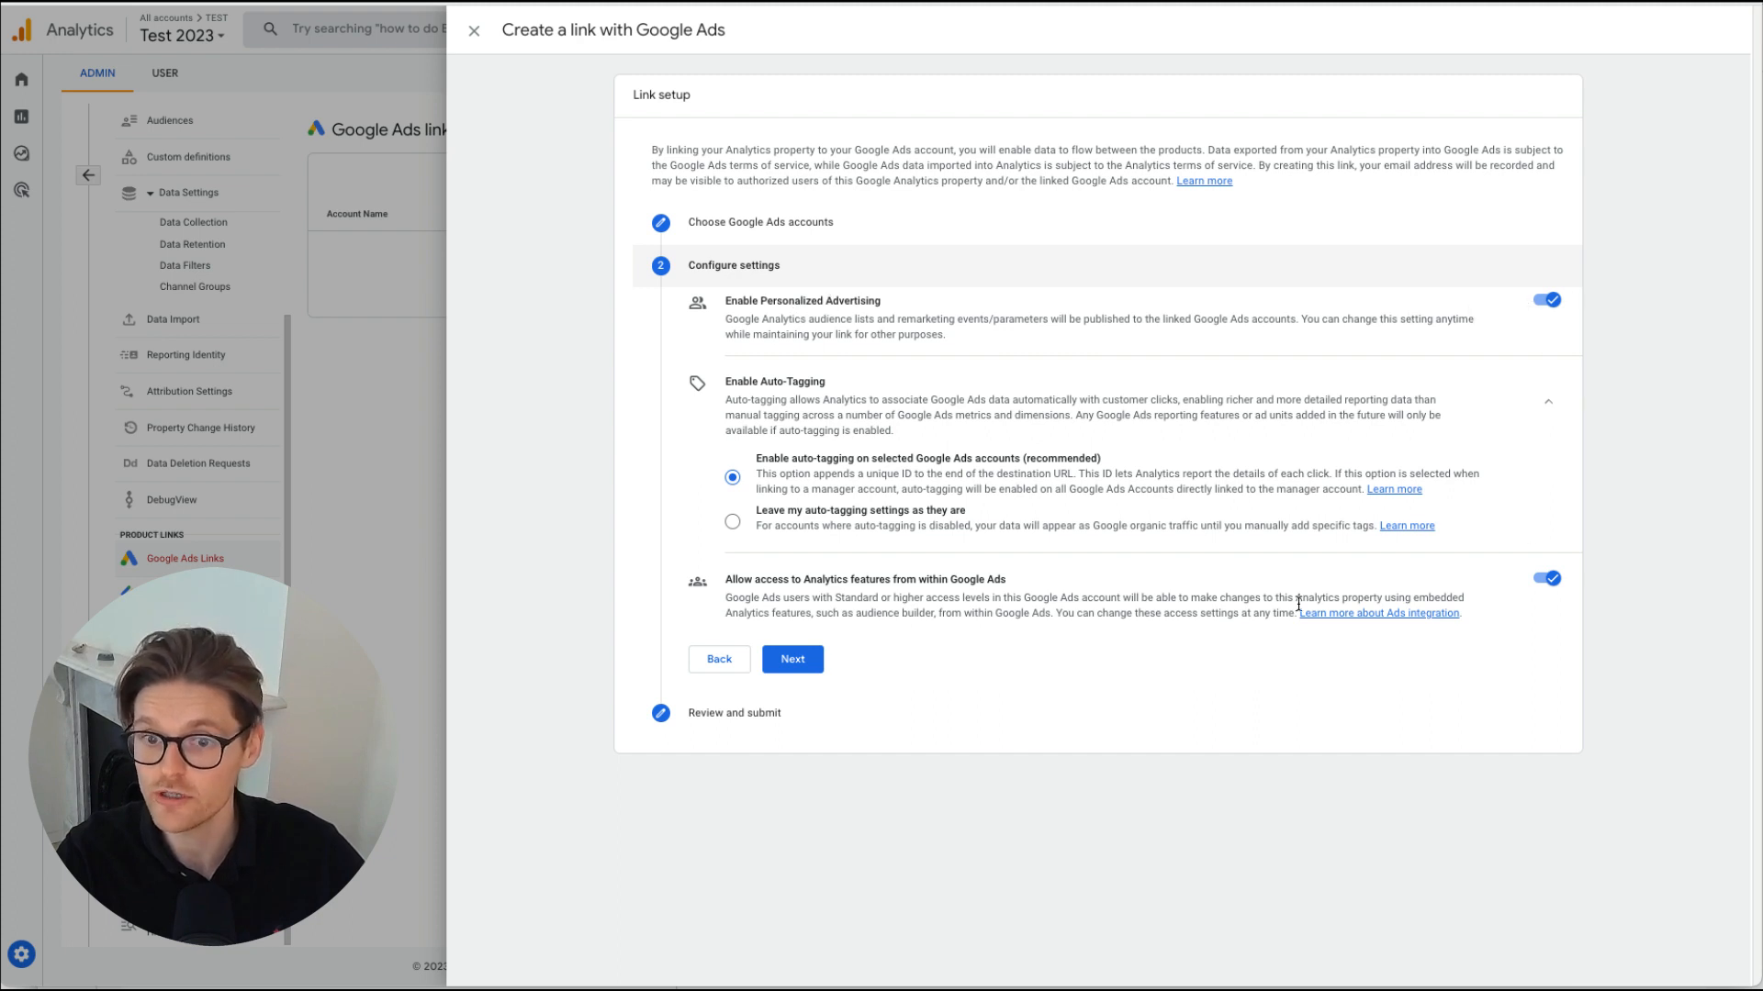
mouse_move(830, 581)
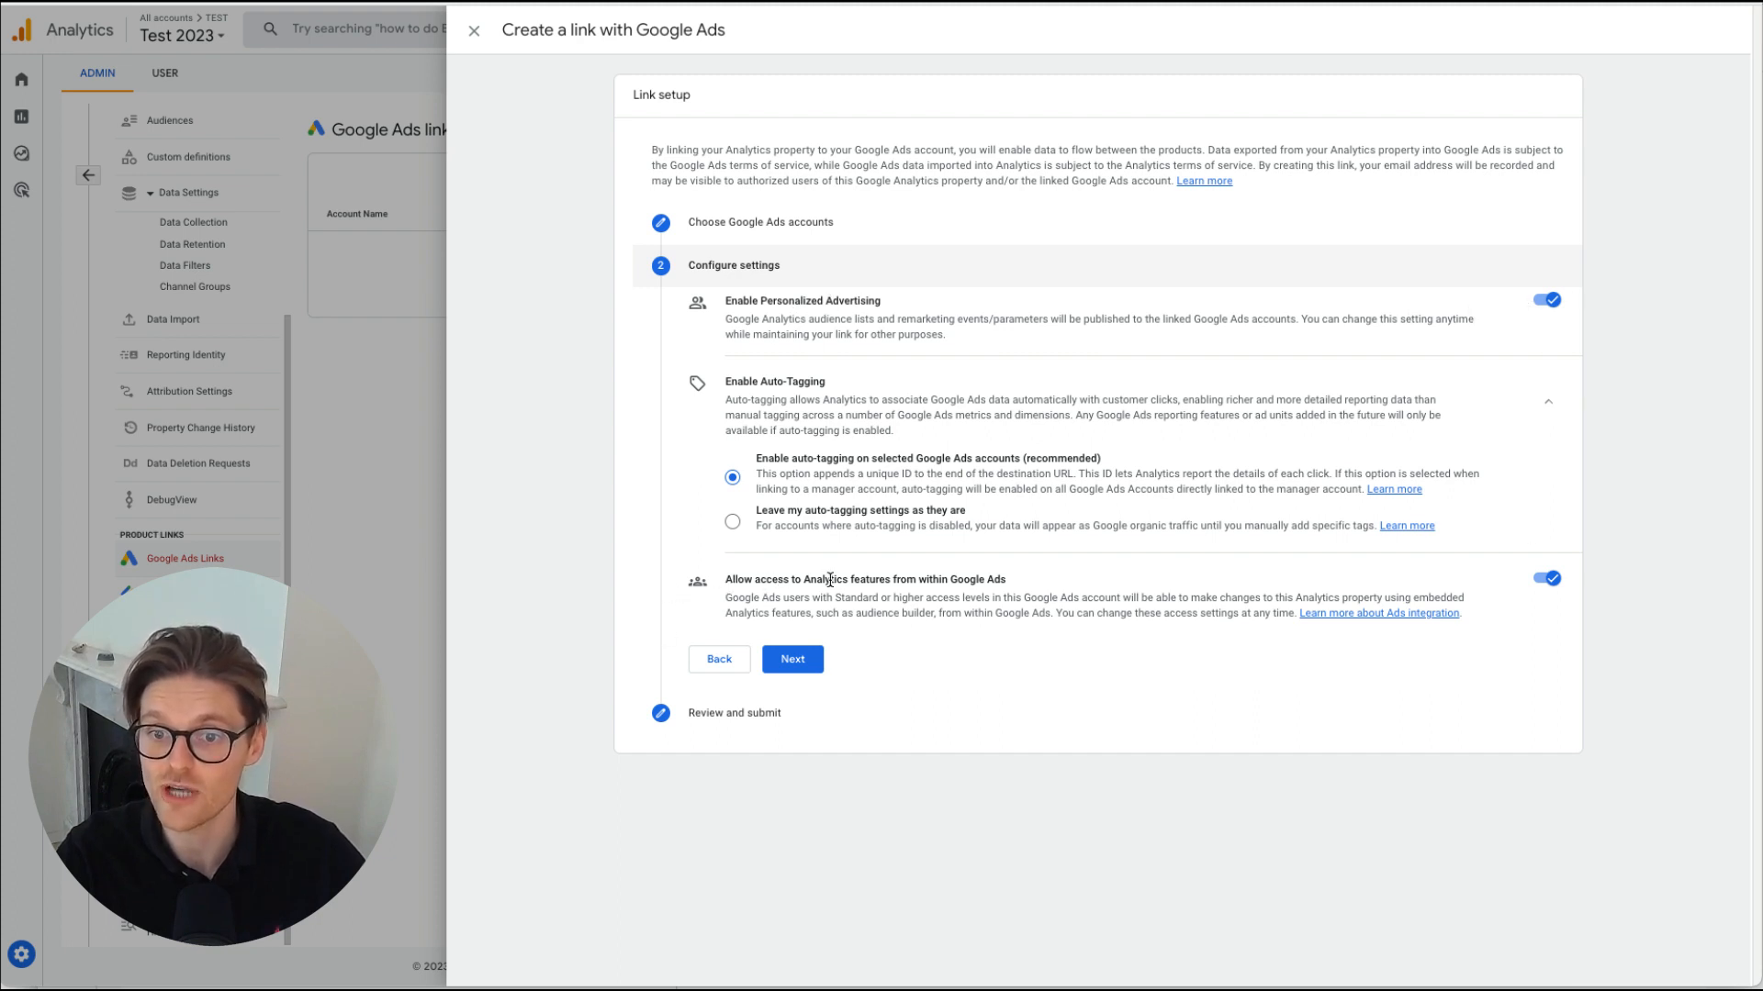
mouse_move(1505, 591)
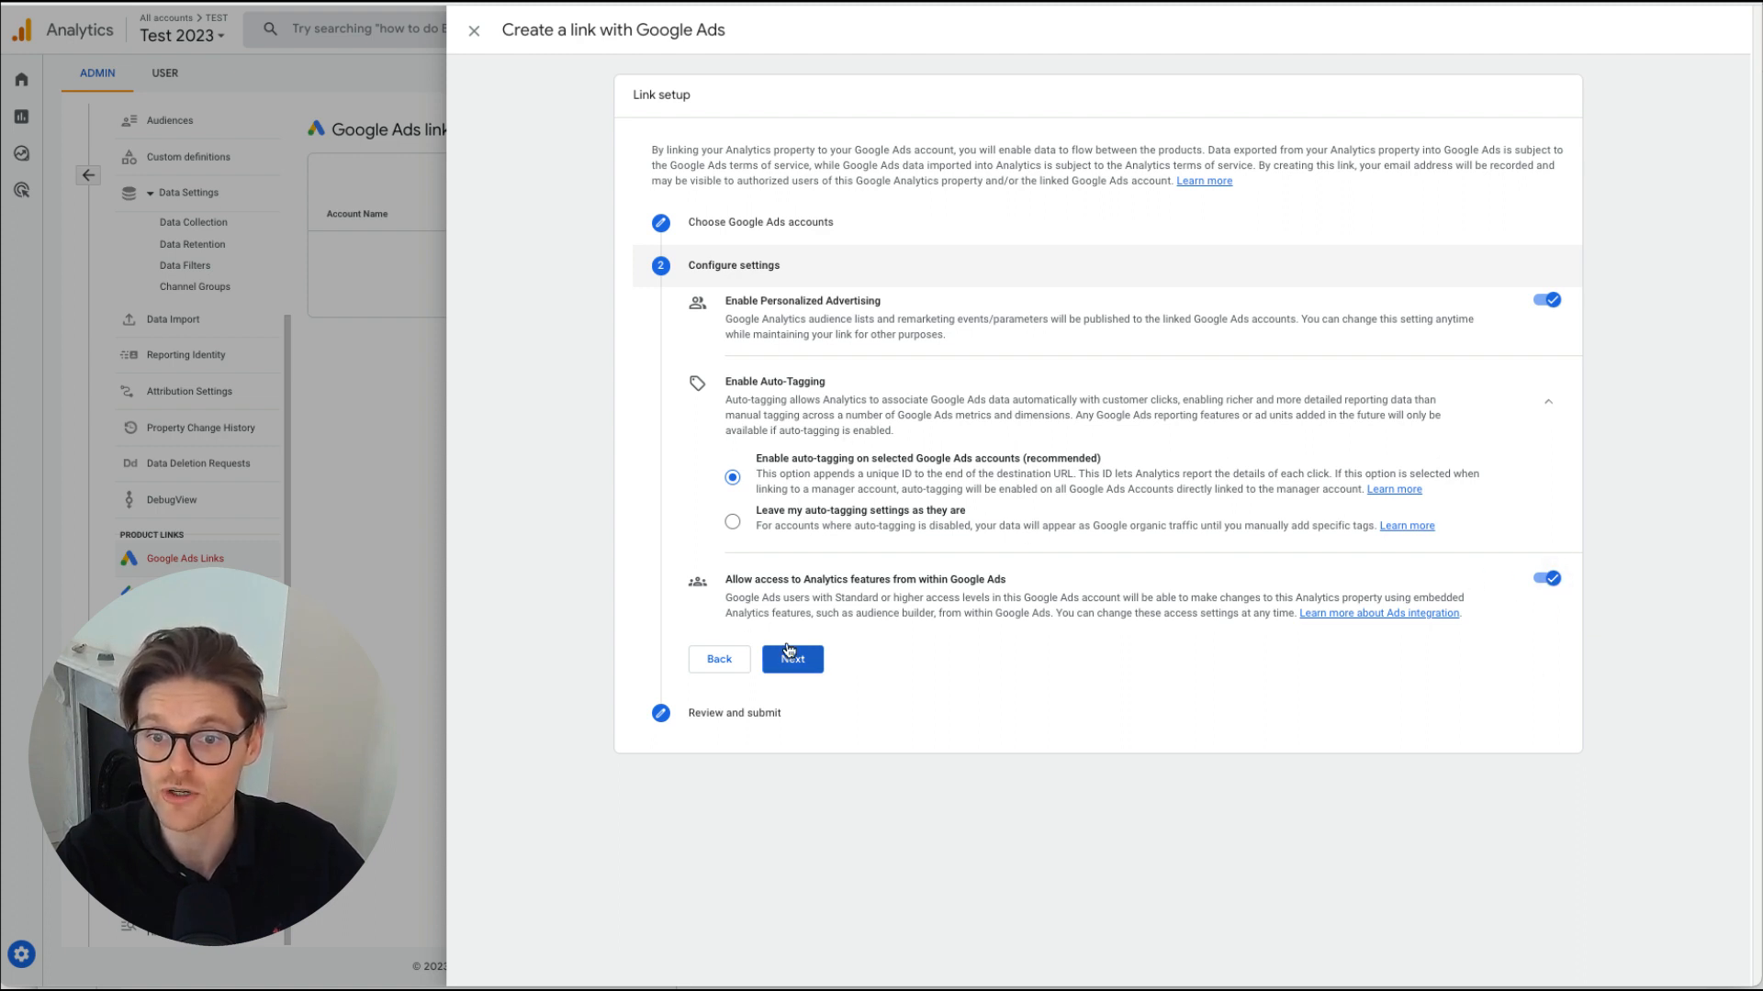
left_click(791, 660)
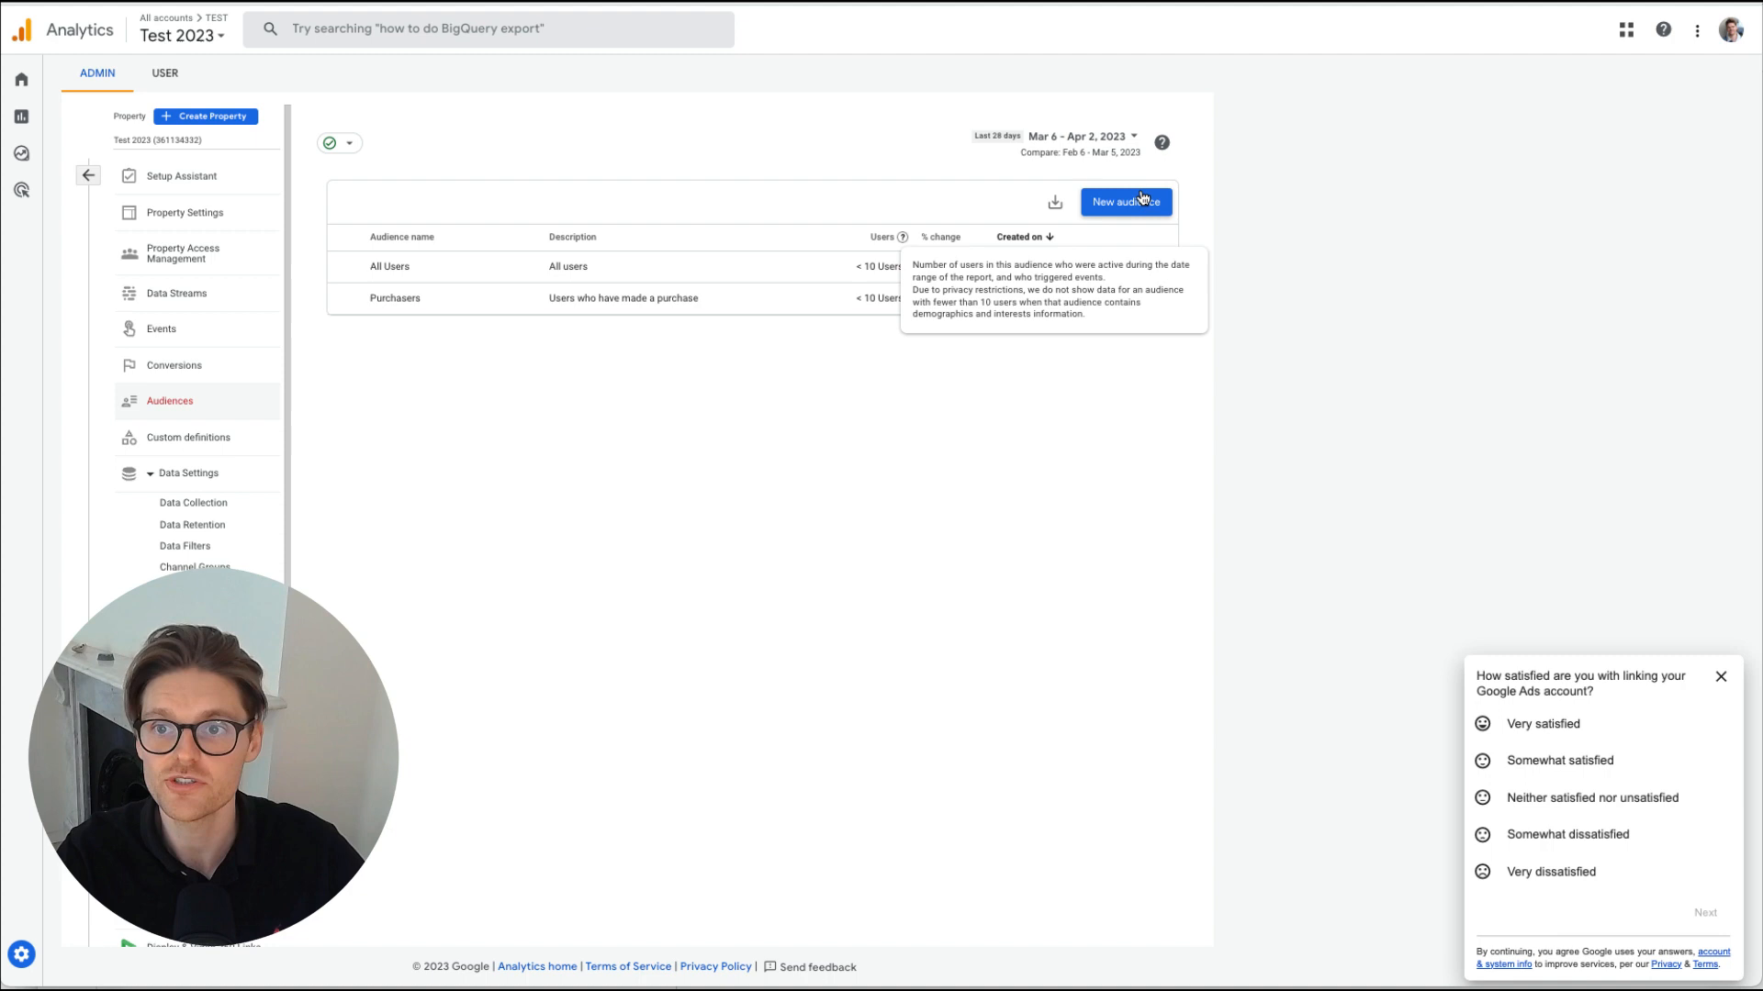
Begin a custom audience from scratch with membership duration at the maximum limit
left_click(1124, 202)
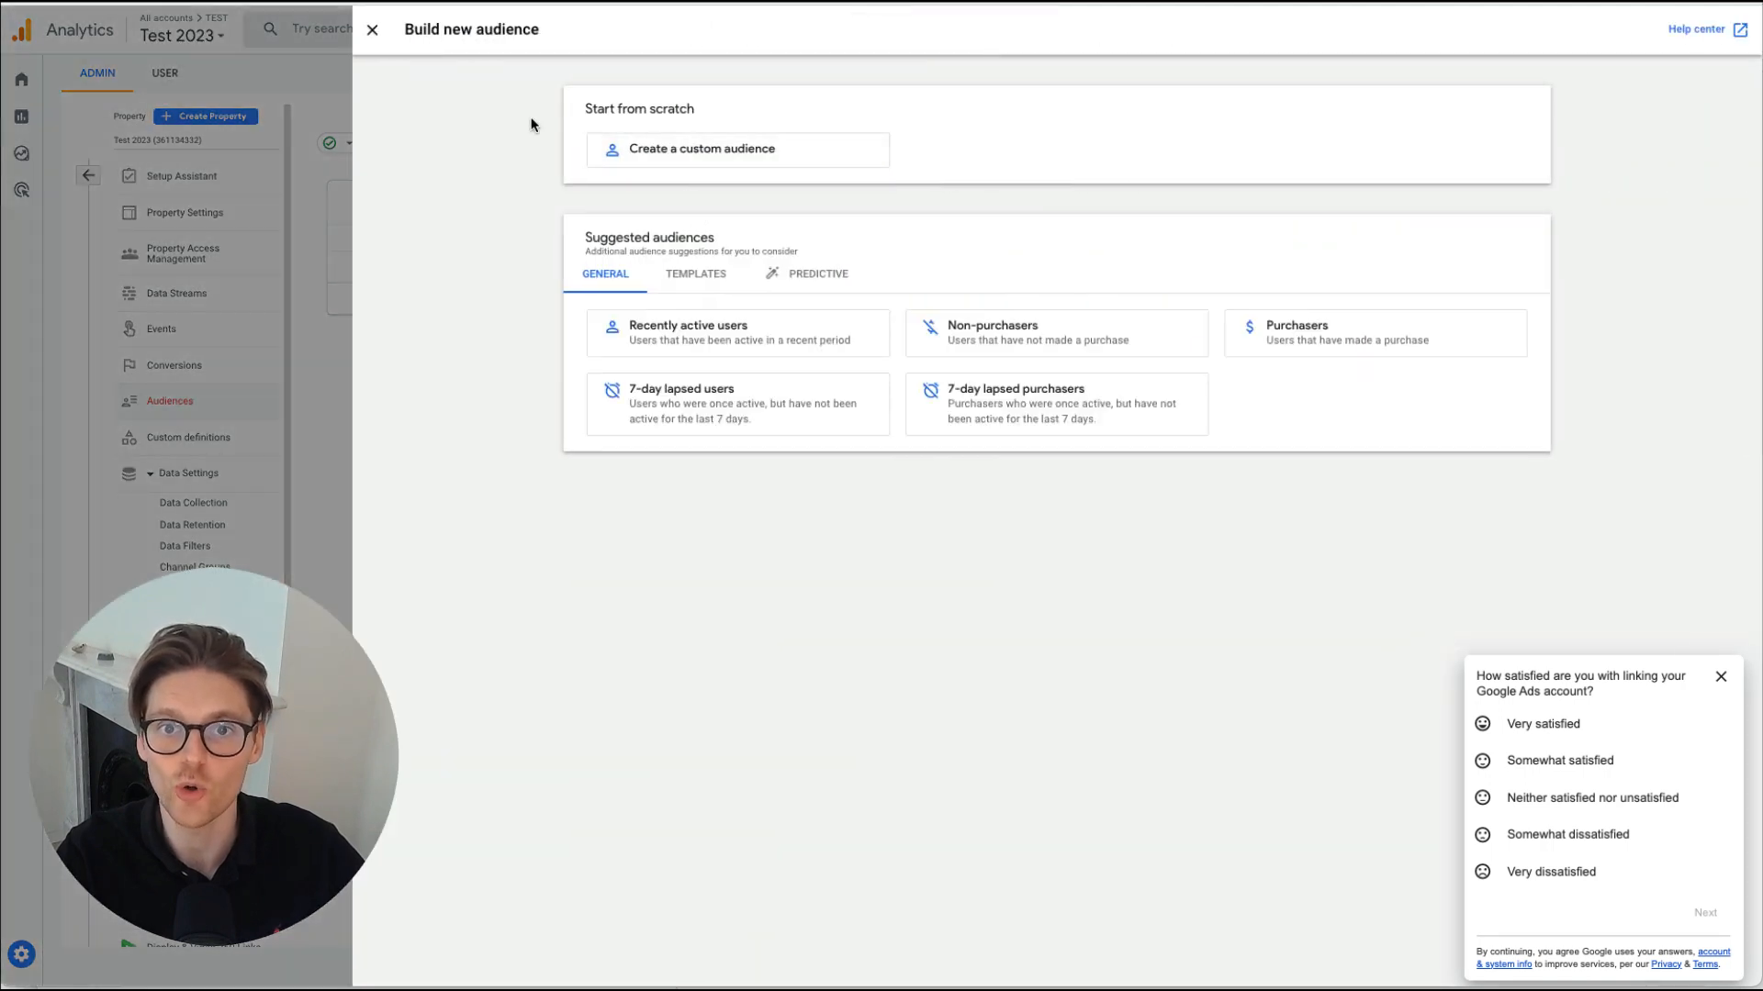
mouse_move(593, 197)
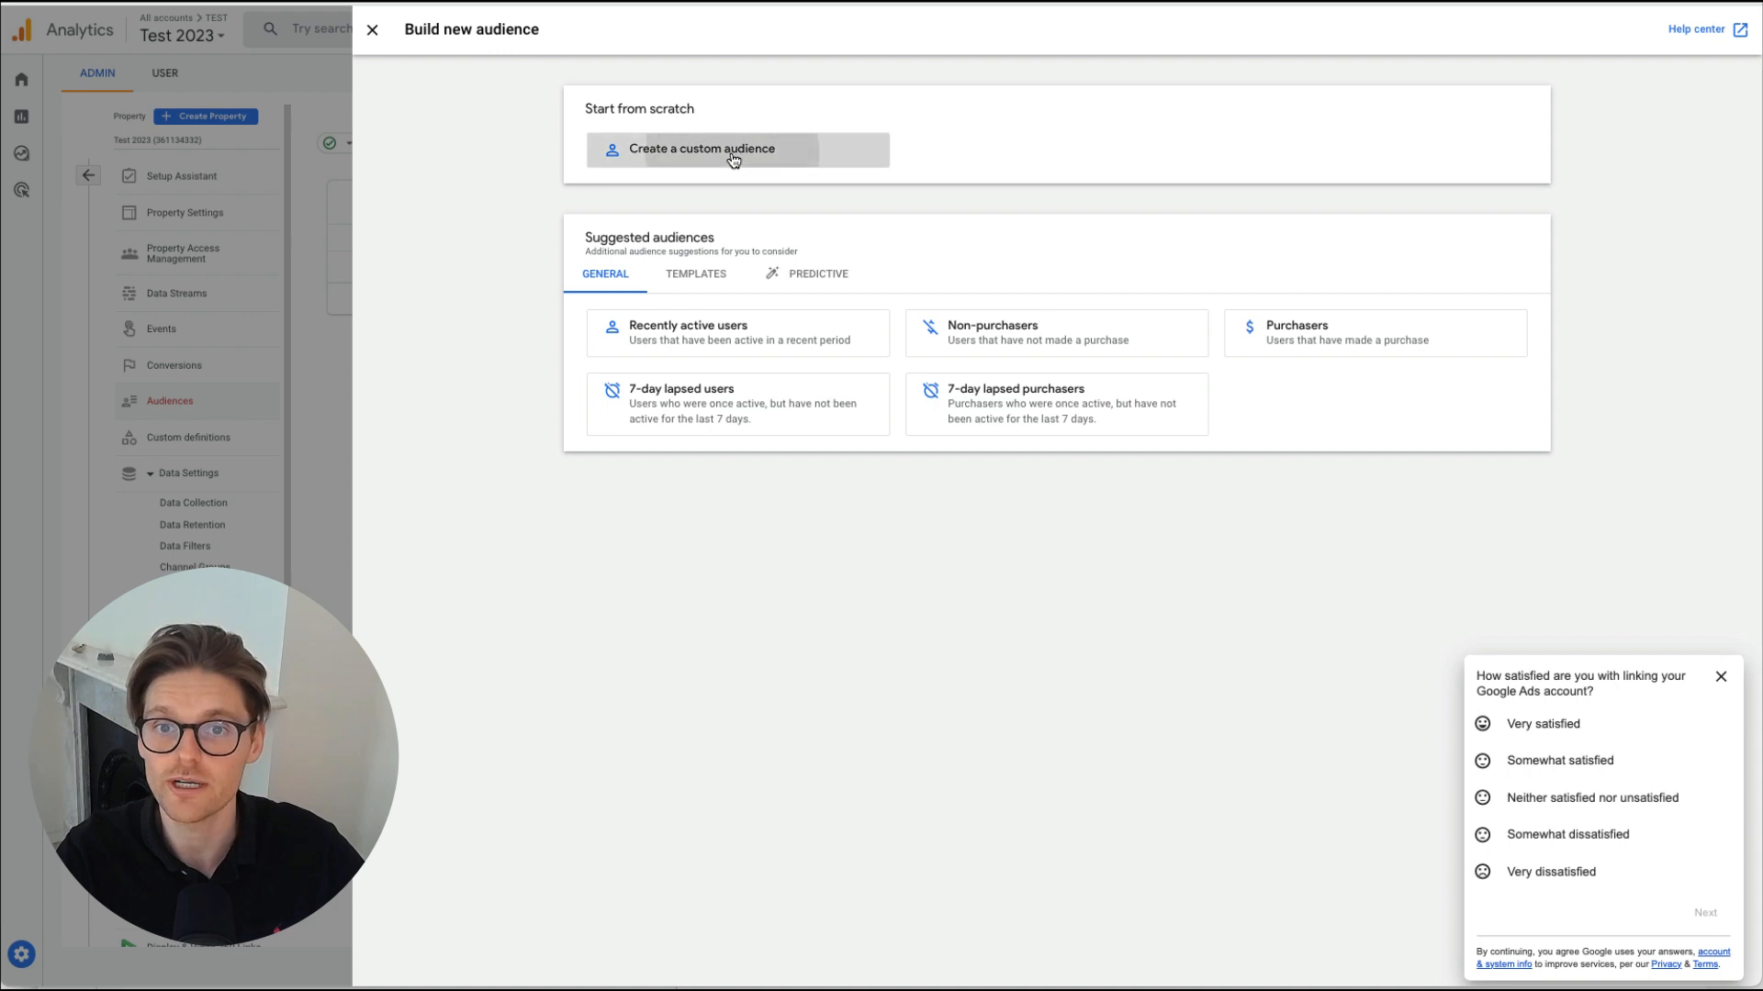
left_click(736, 149)
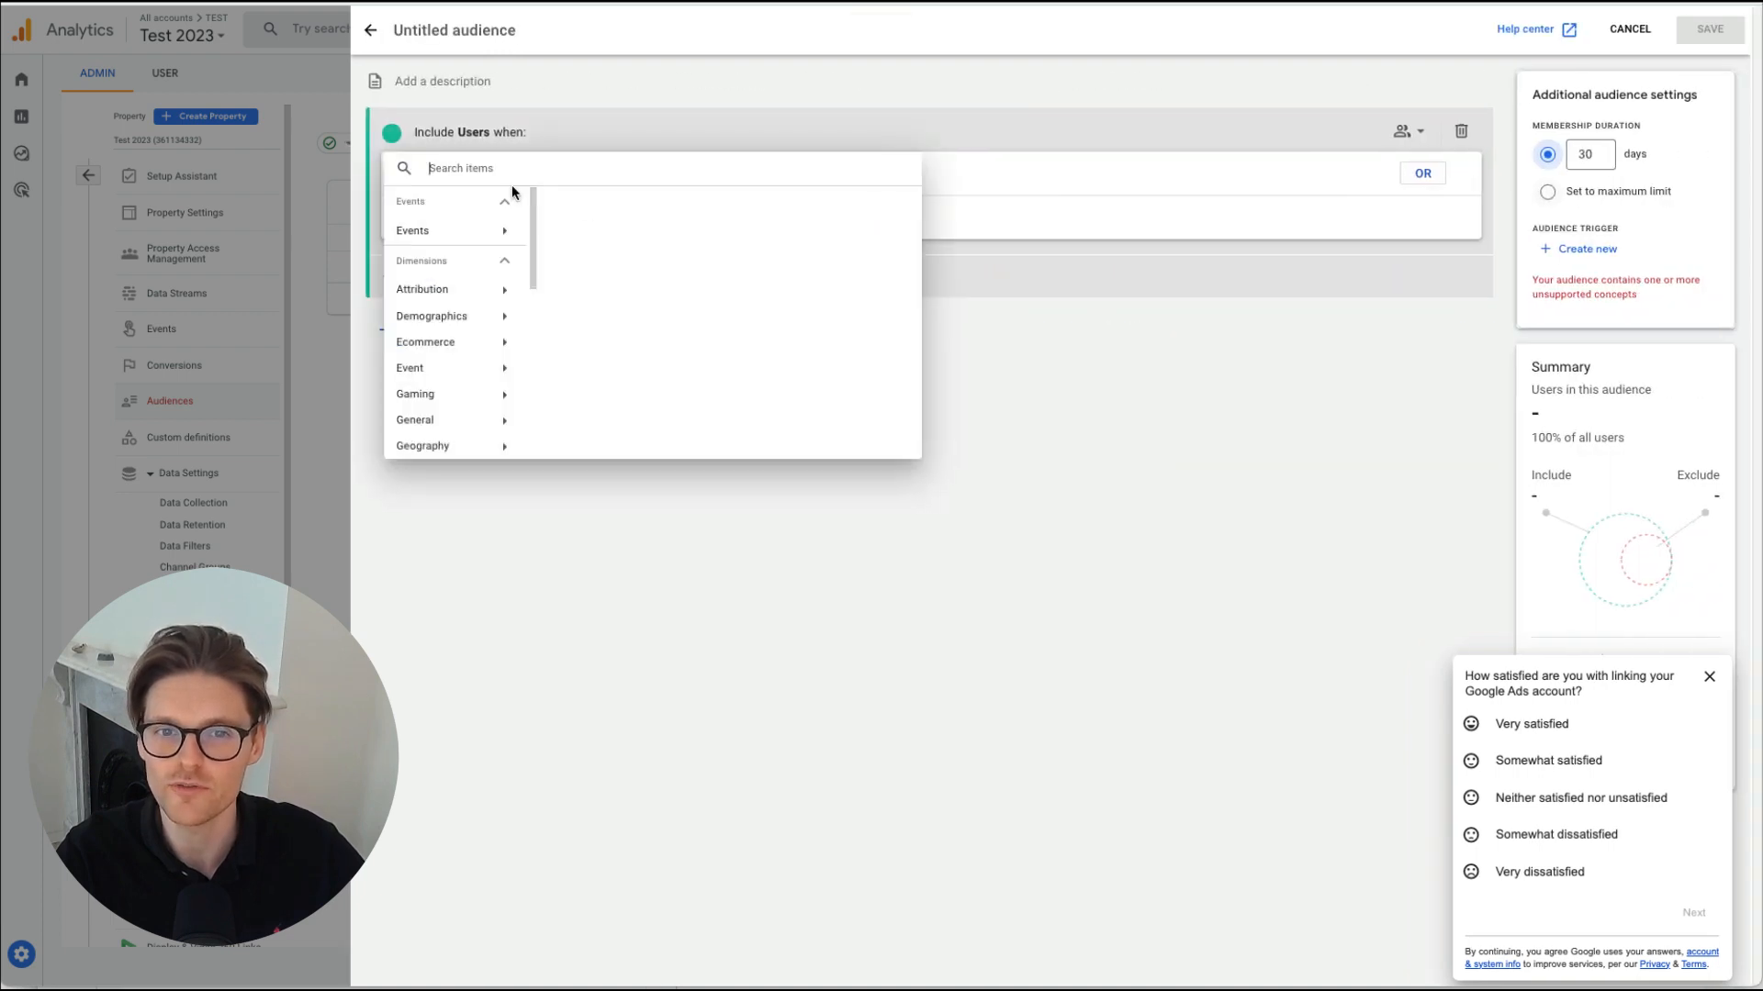
left_click(413, 231)
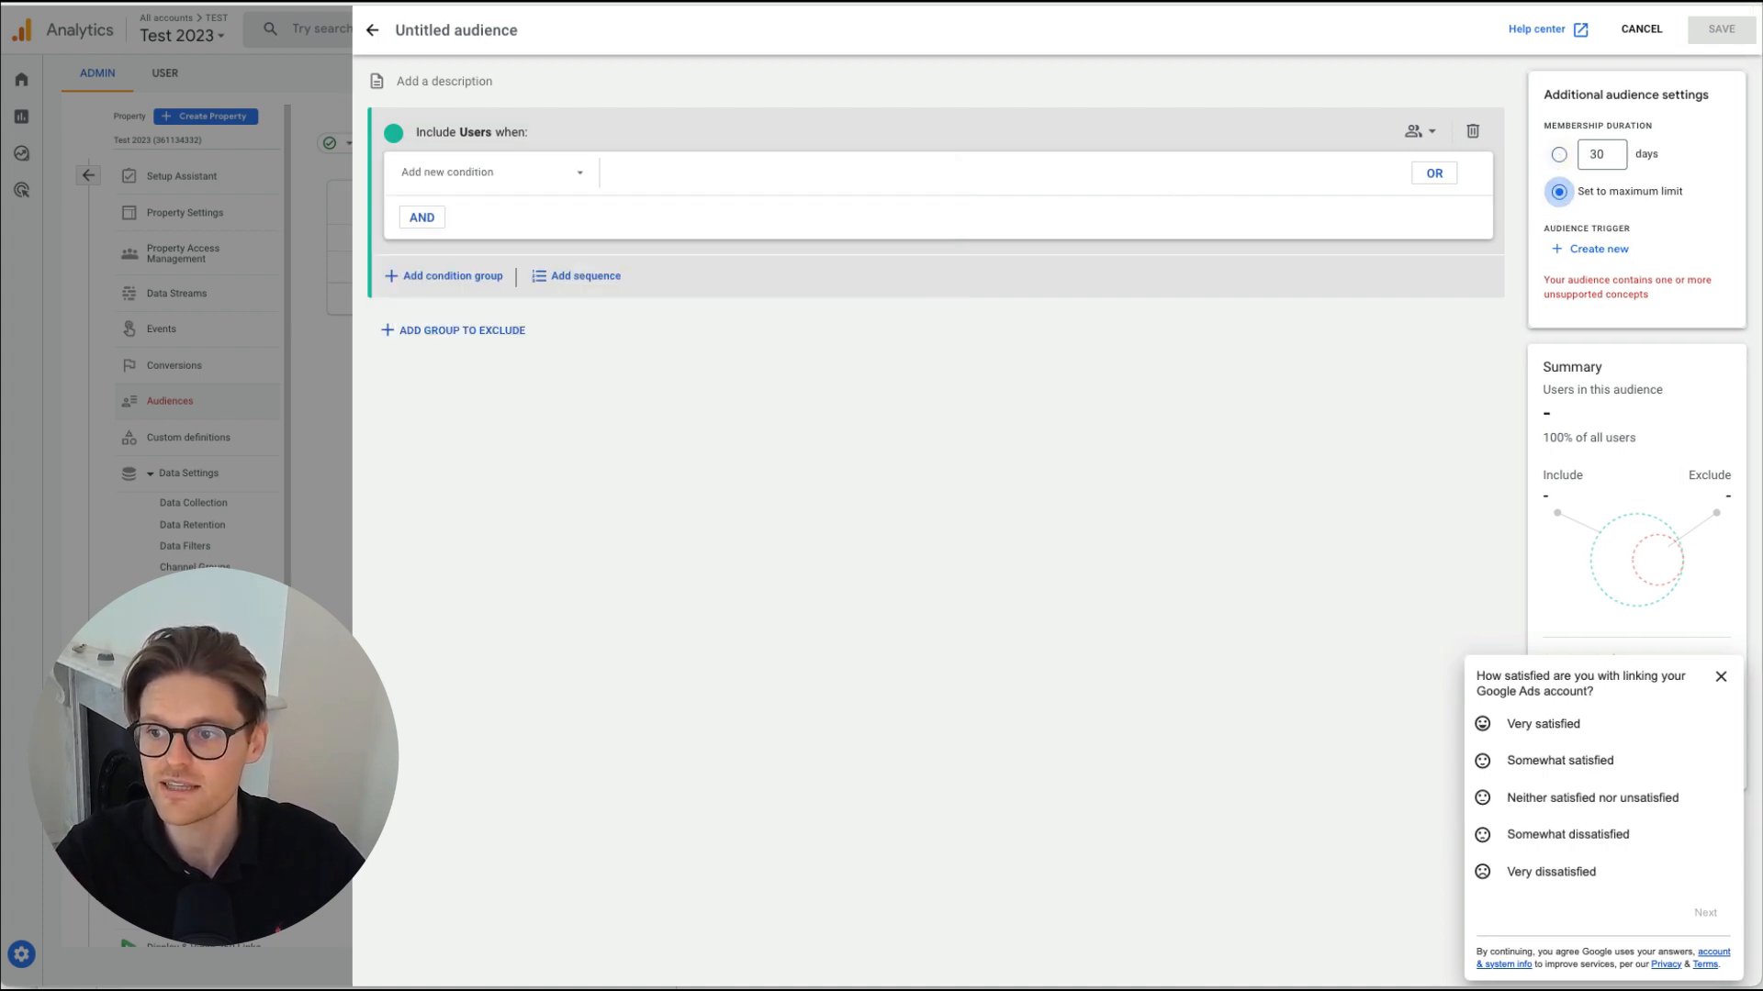
Name the draft 'Ebook - Download - Audience - Max', then cancel out of the builder
left_click(506, 29)
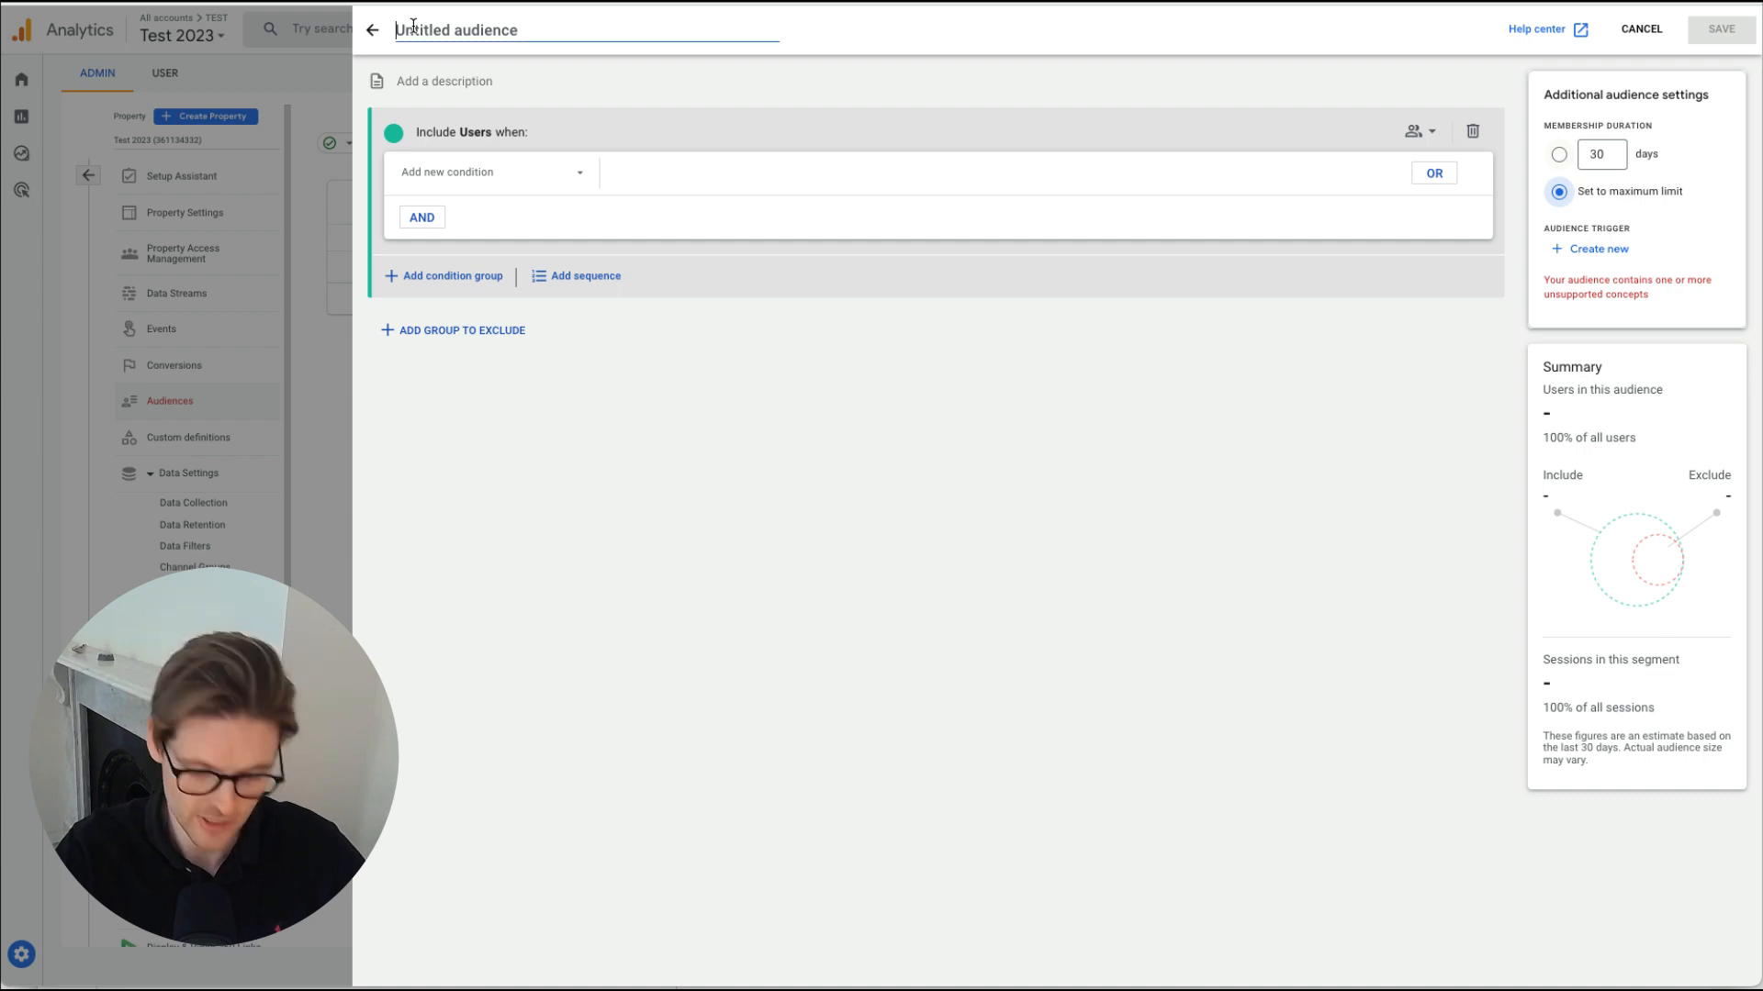
type("Ebook - D")
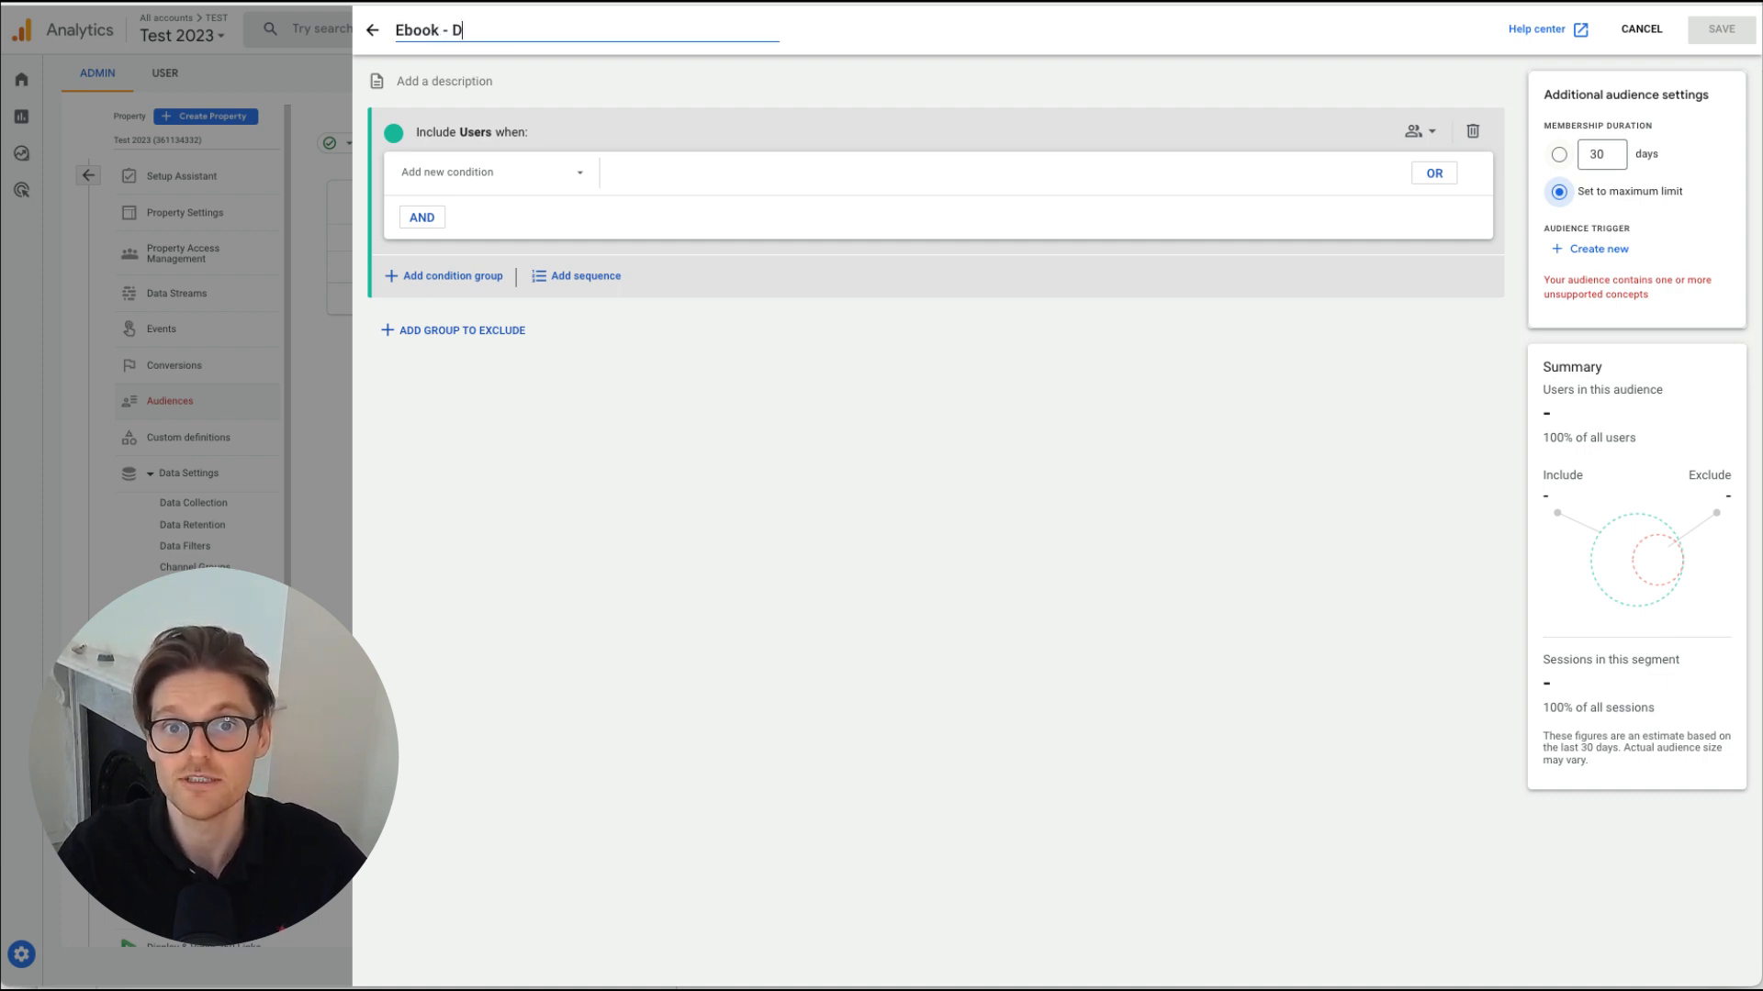
type("ownload - Audience")
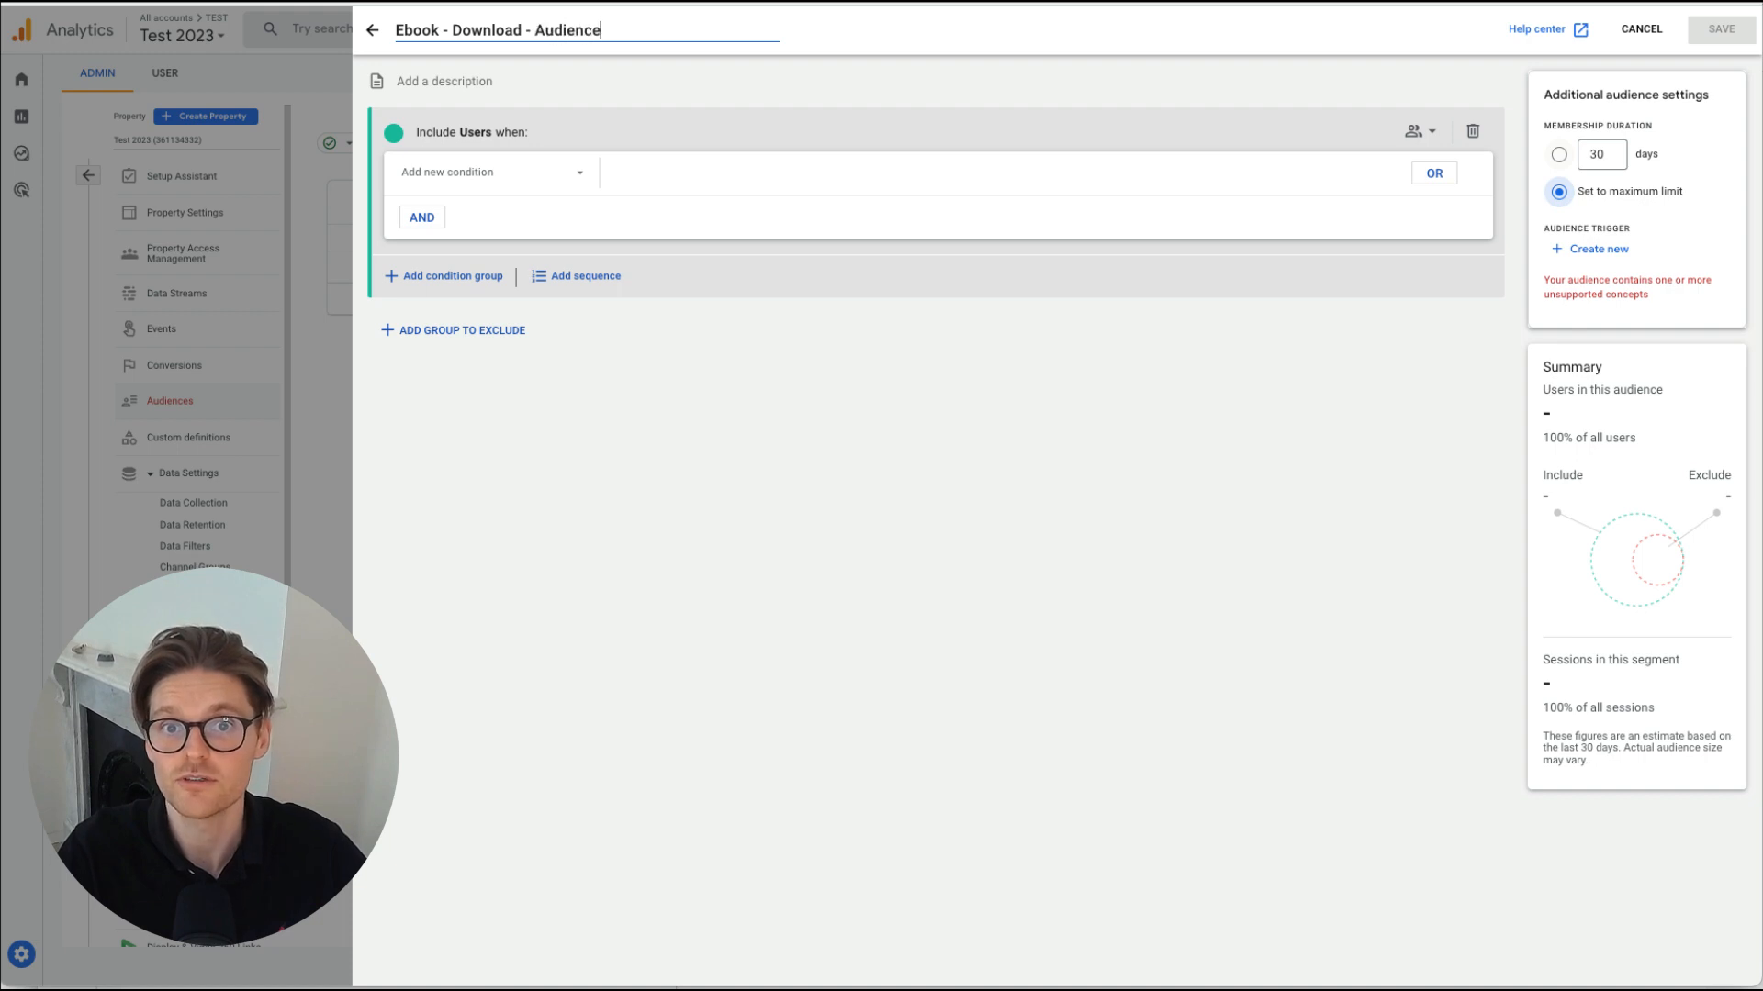
type("- Max")
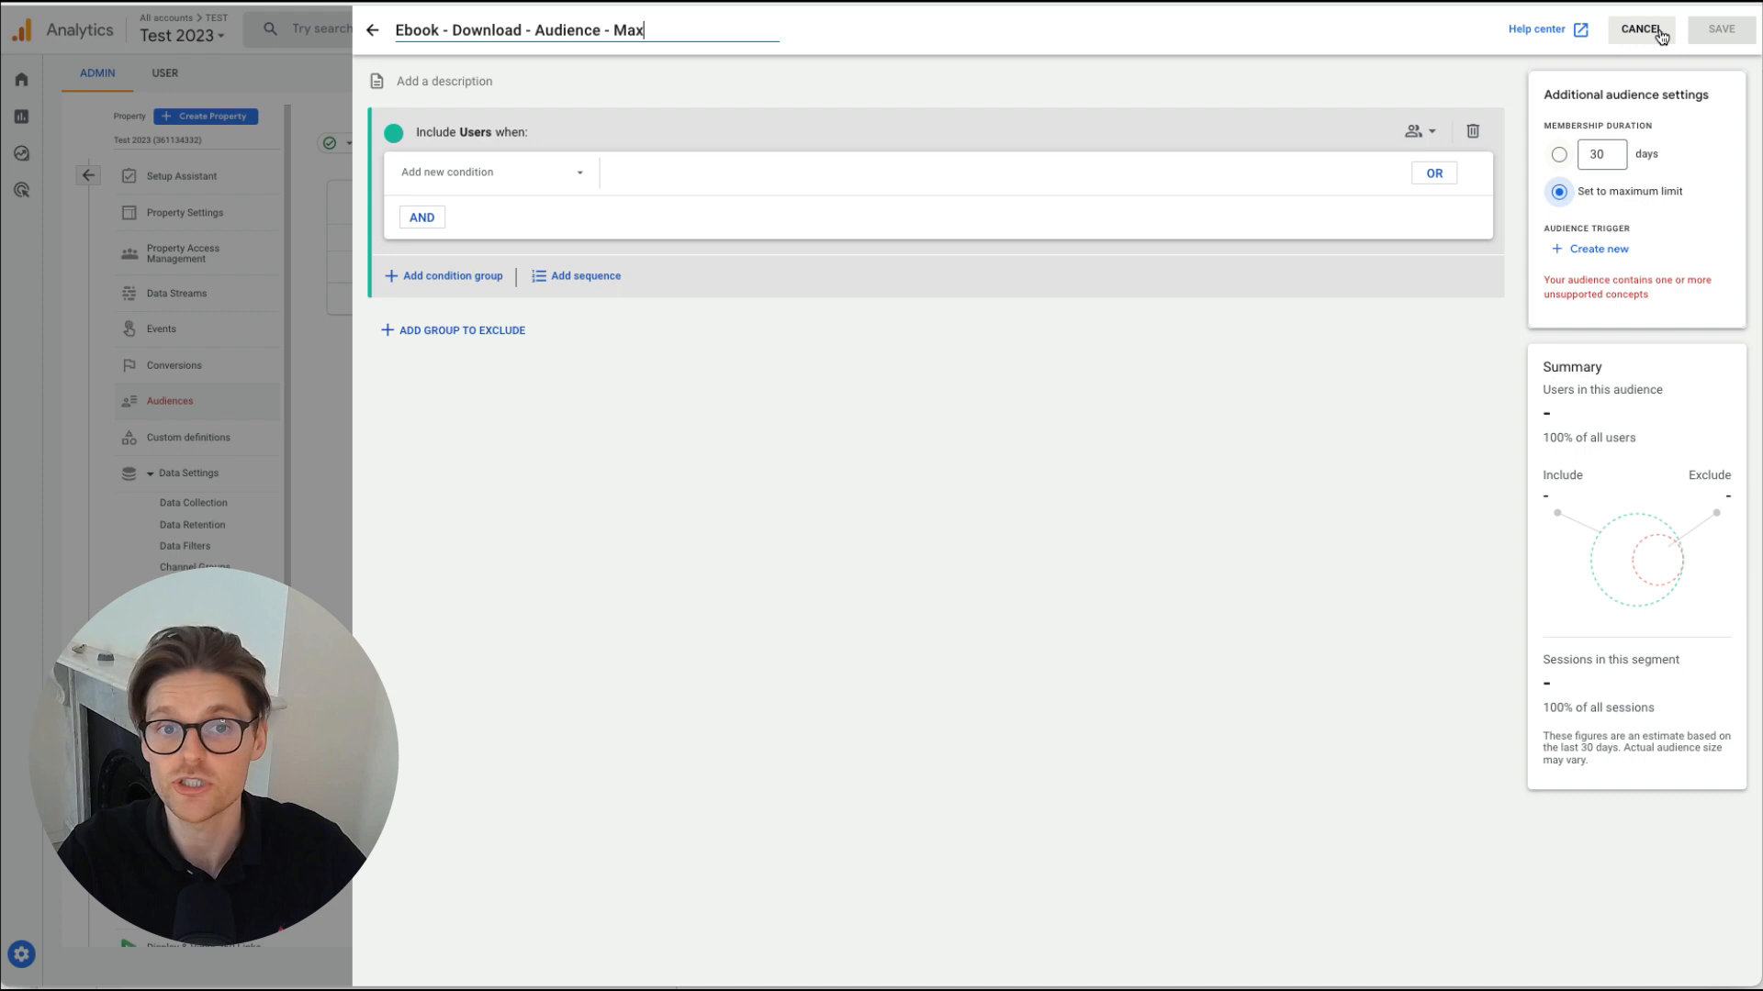
left_click(1638, 29)
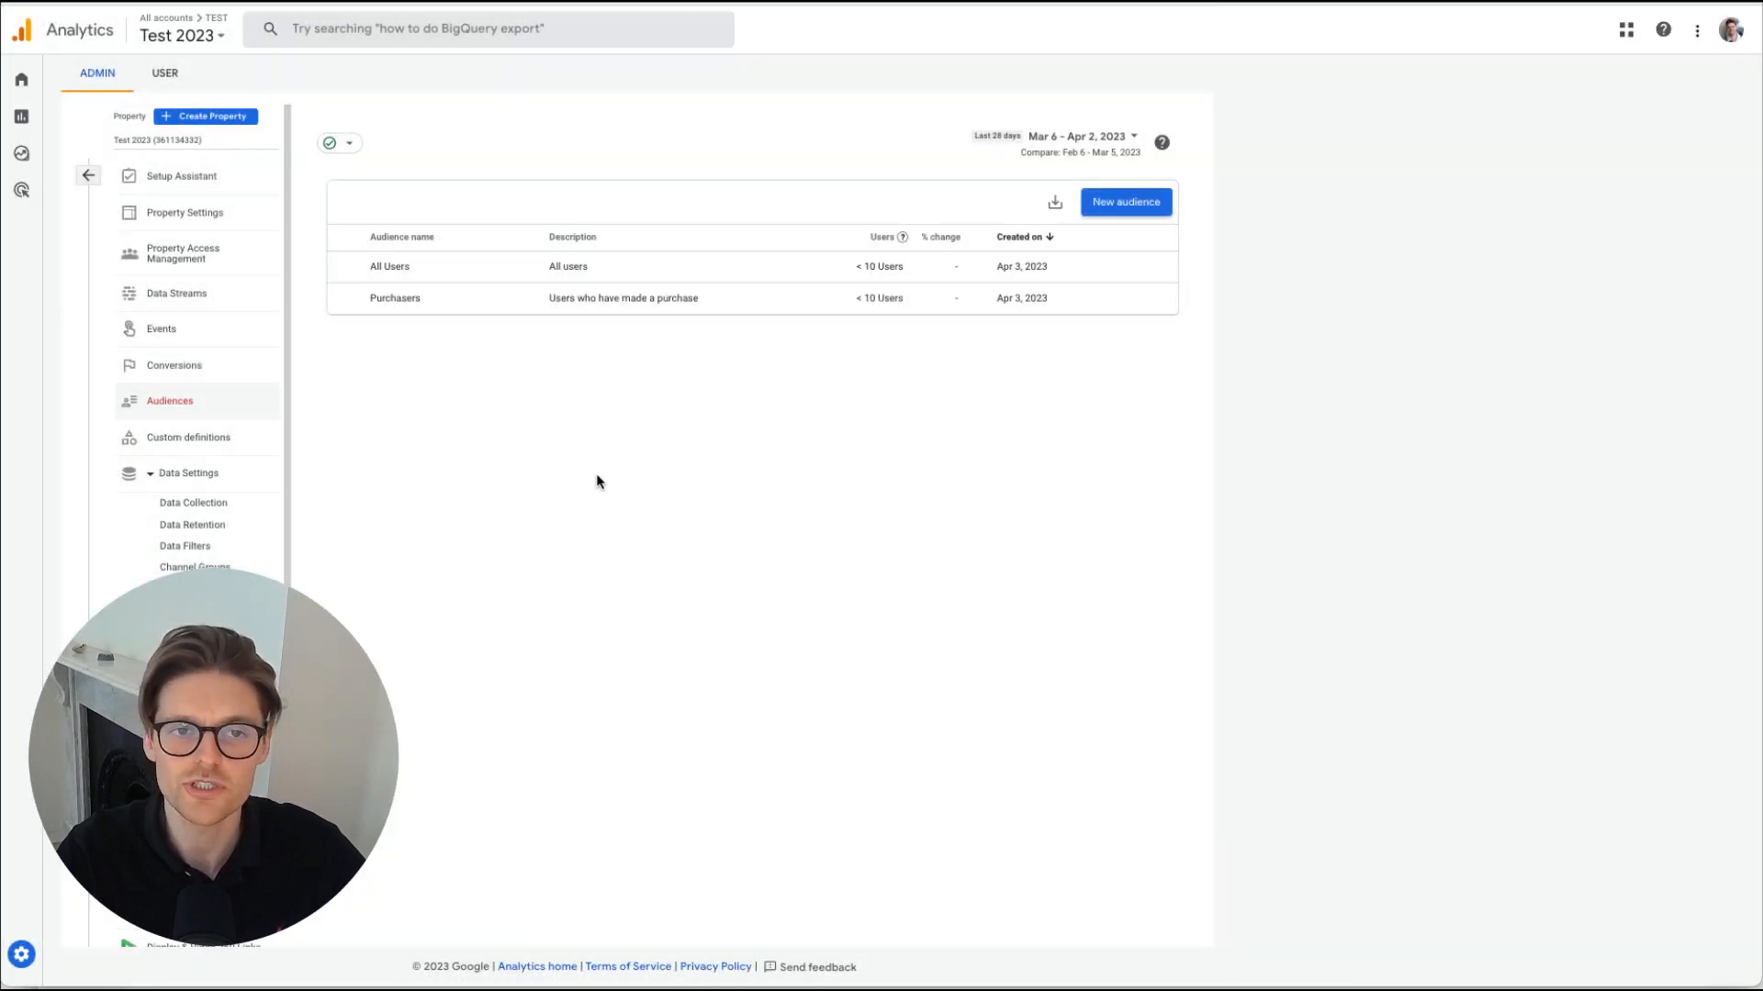